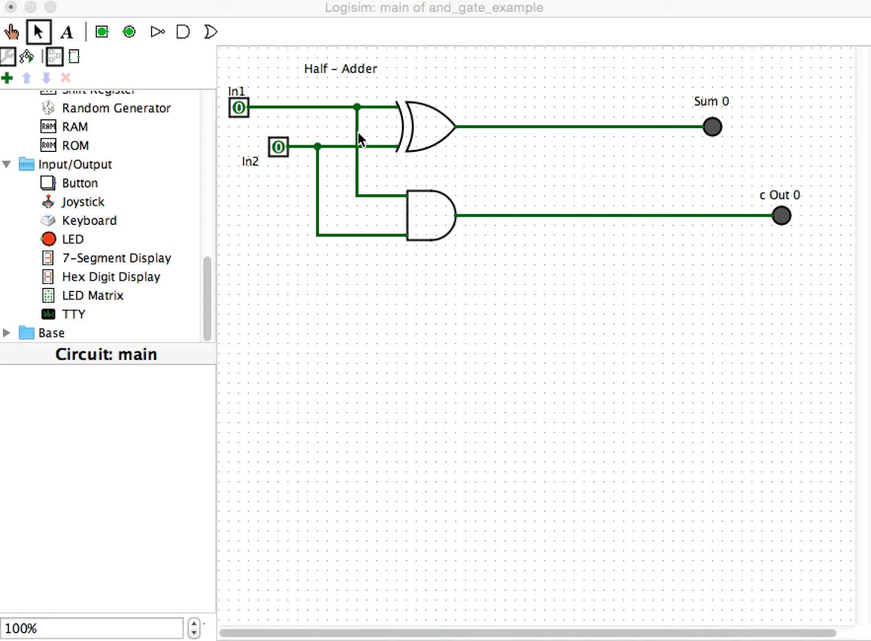
pyautogui.moveTo(705, 533)
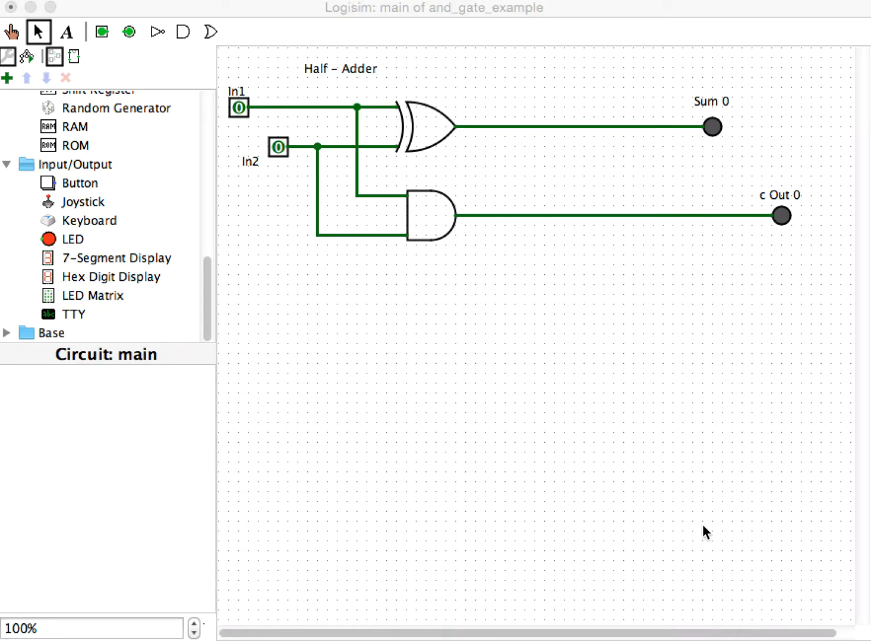
pyautogui.moveTo(755, 241)
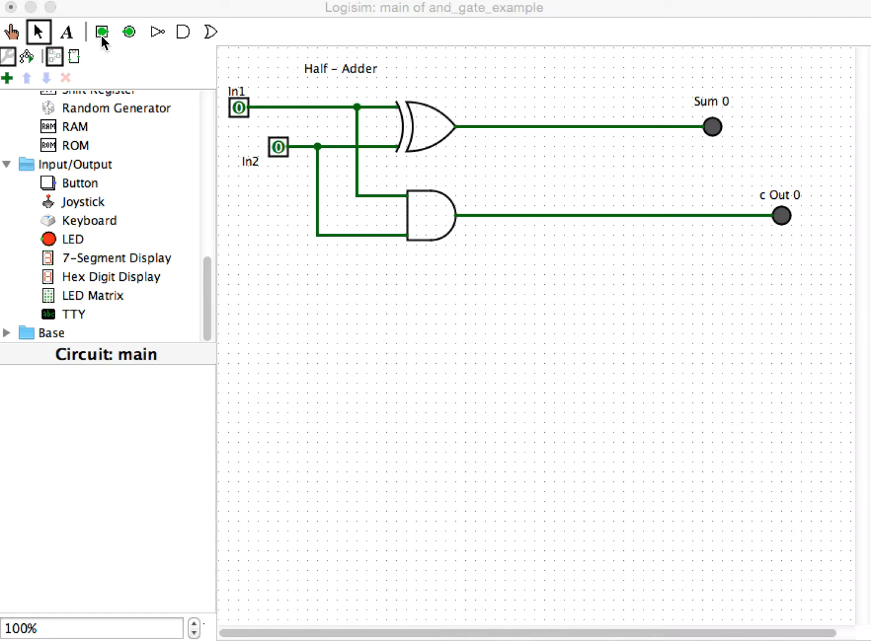
pyautogui.moveTo(106, 44)
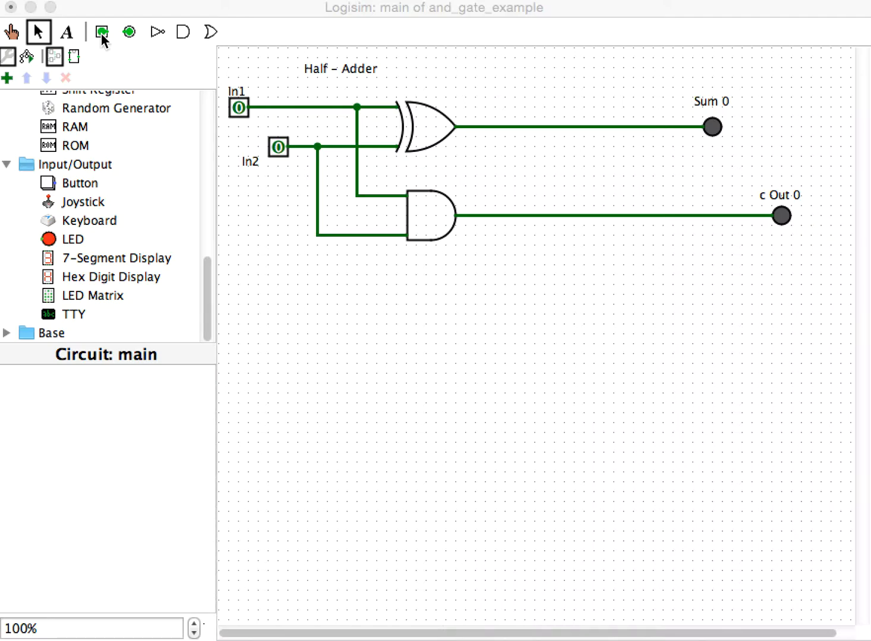
# Place three input pins below the half adder and drag the top one into position
pyautogui.click(101, 32)
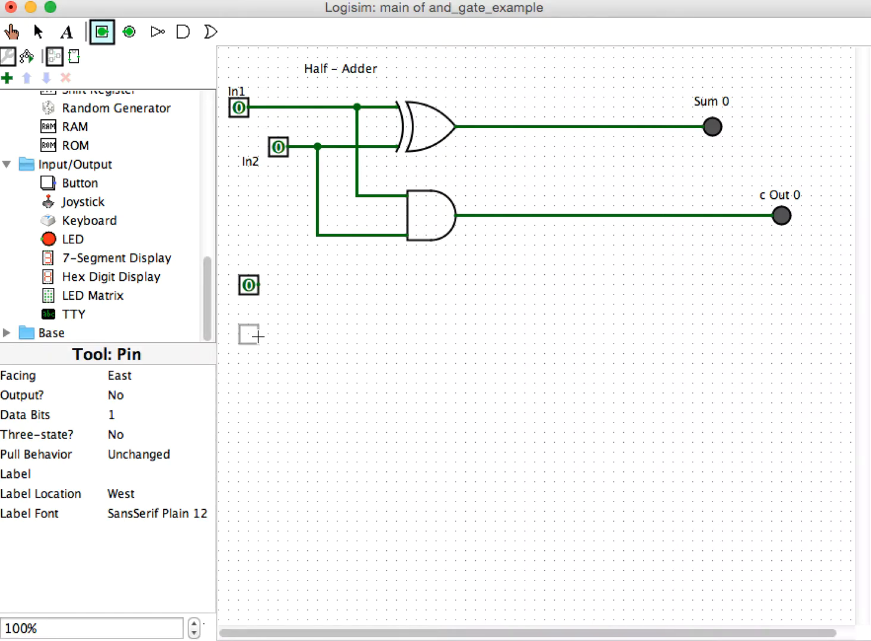
pyautogui.click(38, 32)
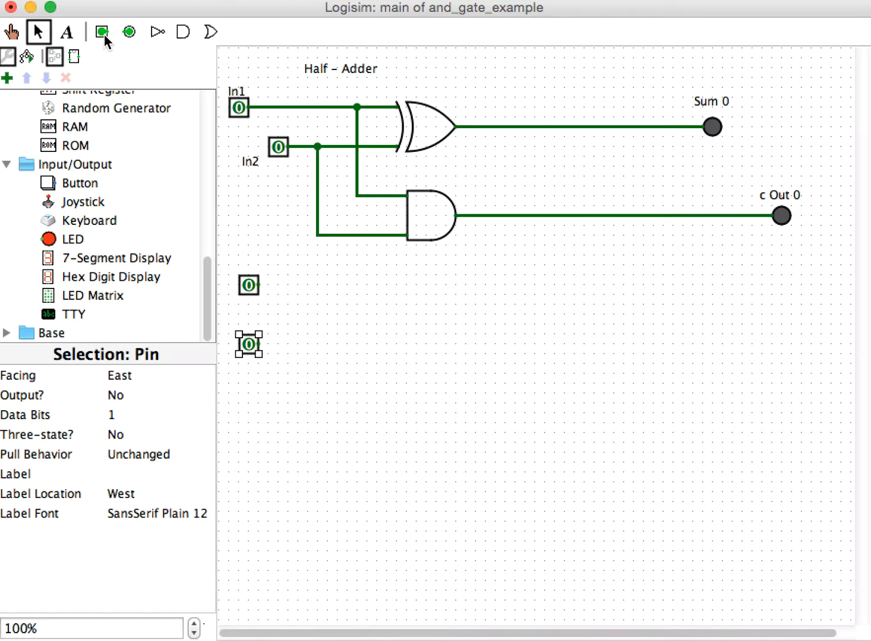
pyautogui.click(101, 32)
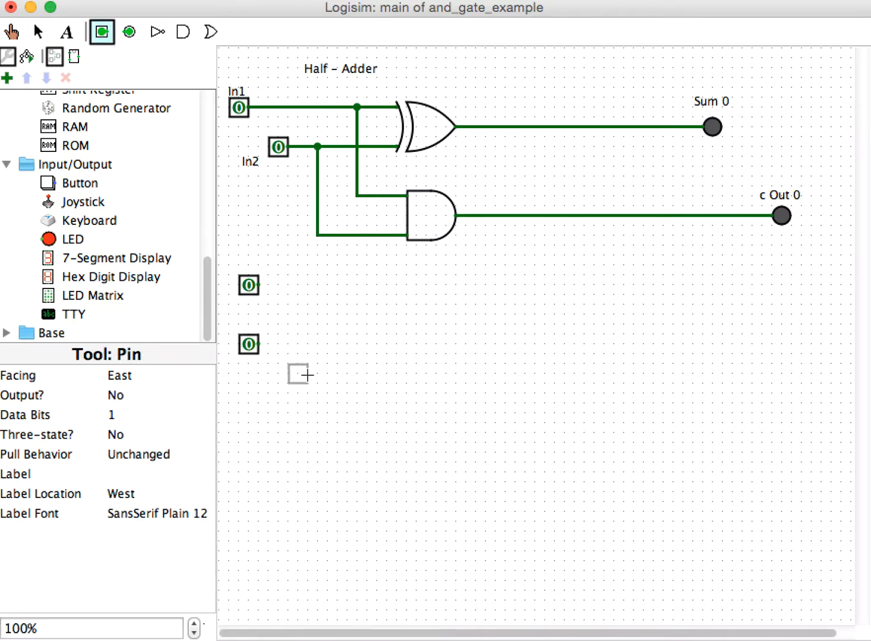
pyautogui.moveTo(293, 374)
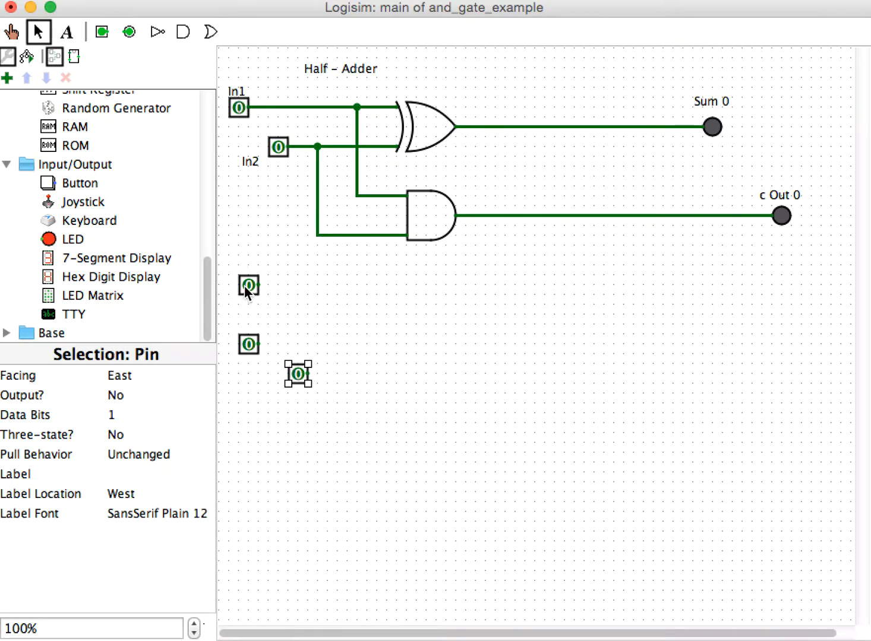
pyautogui.moveTo(299, 373); pyautogui.dragTo(377, 296)
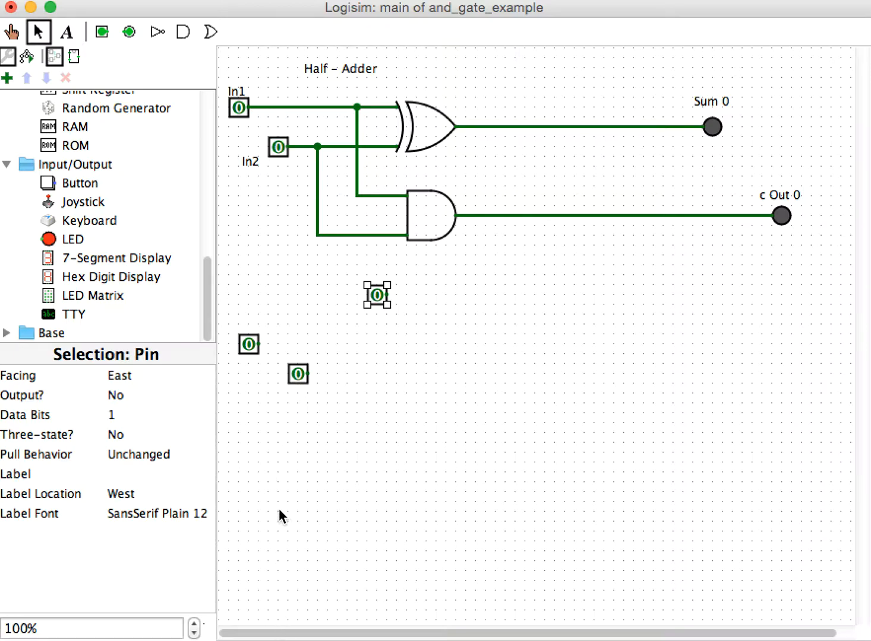
pyautogui.moveTo(282, 517)
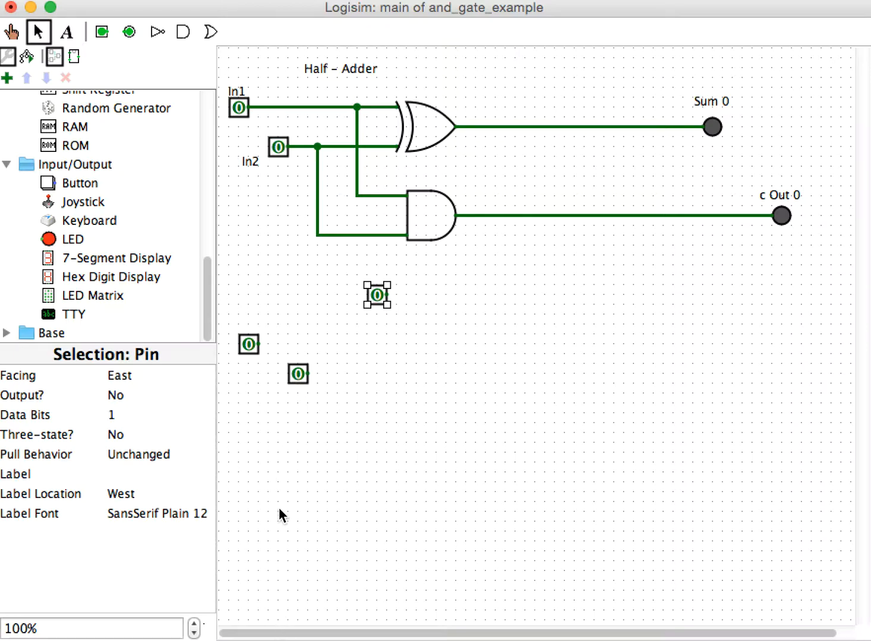
pyautogui.moveTo(302, 282)
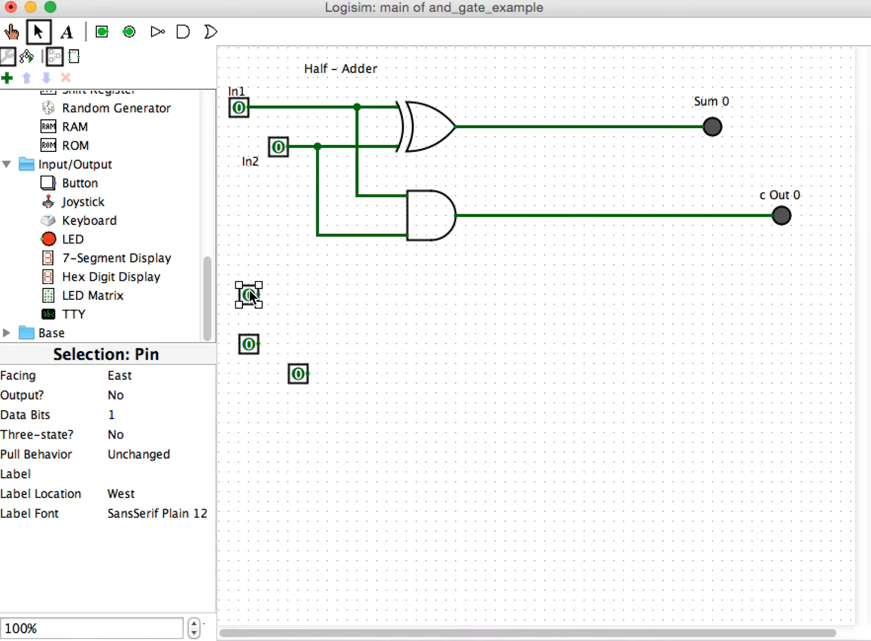
# Label the new pins In1 and In2 with the Text tool, then select the In1 pin to nudge it
pyautogui.click(66, 32)
pyautogui.write('C in')
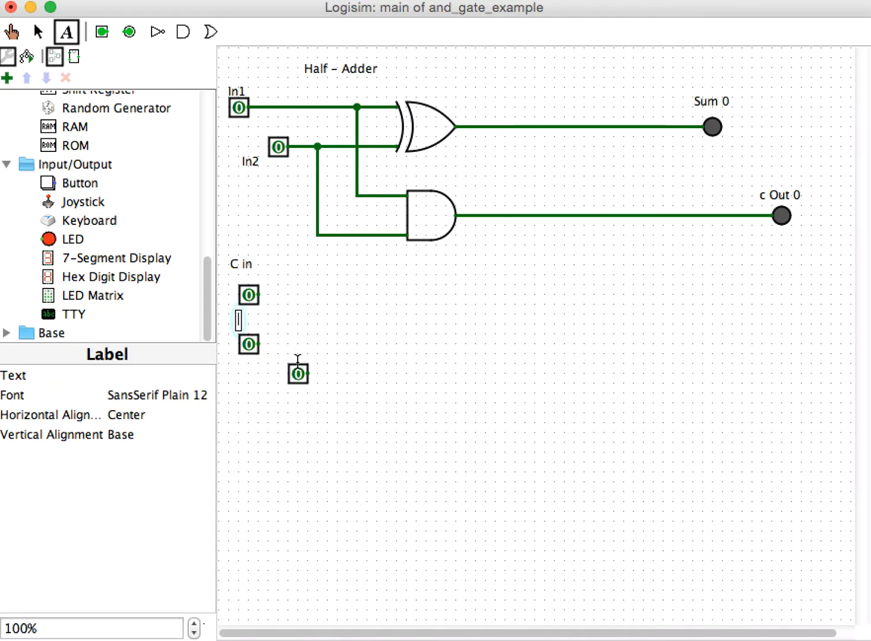
pyautogui.write('In1')
pyautogui.write('In2')
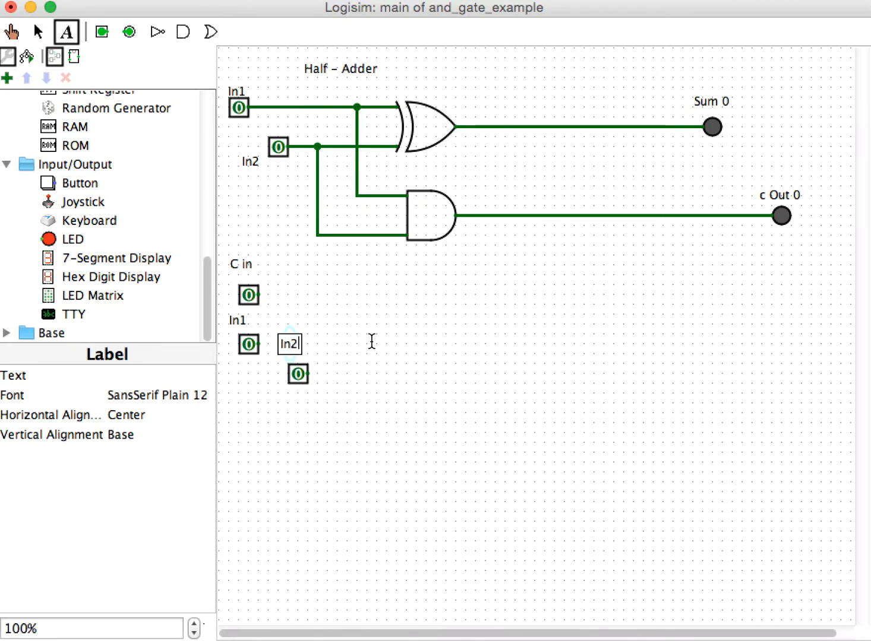
pyautogui.click(37, 31)
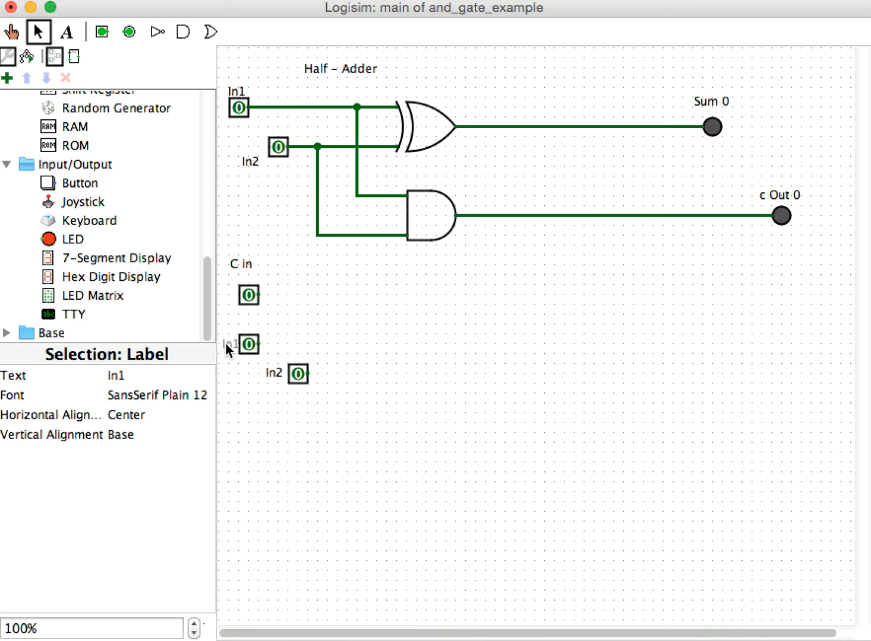
pyautogui.click(249, 345)
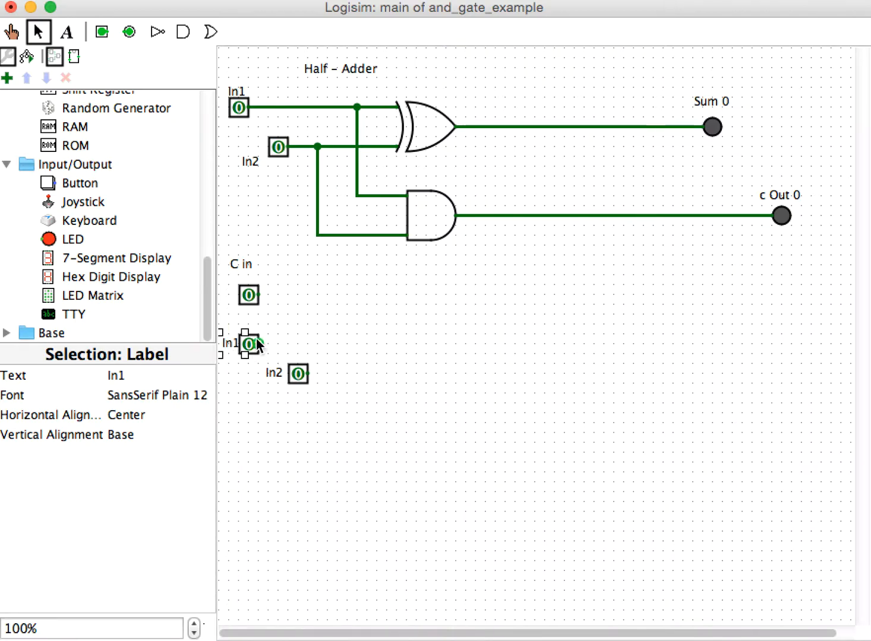
pyautogui.click(256, 345)
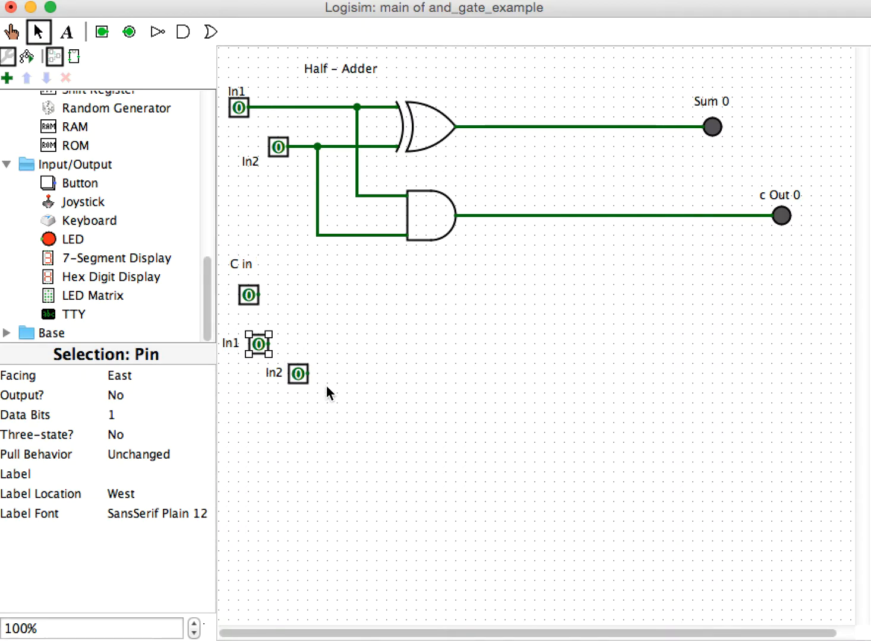
pyautogui.moveTo(367, 107)
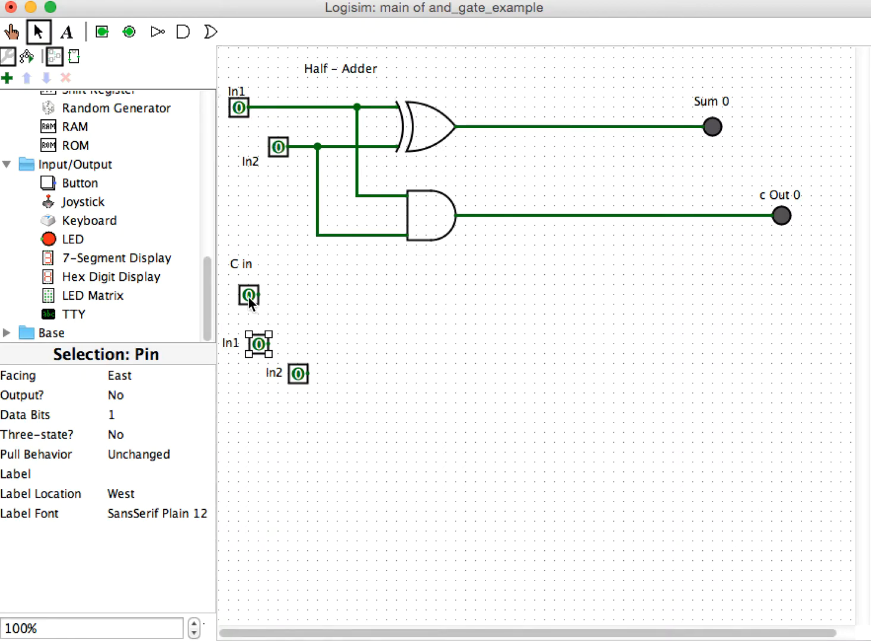
pyautogui.moveTo(291, 377)
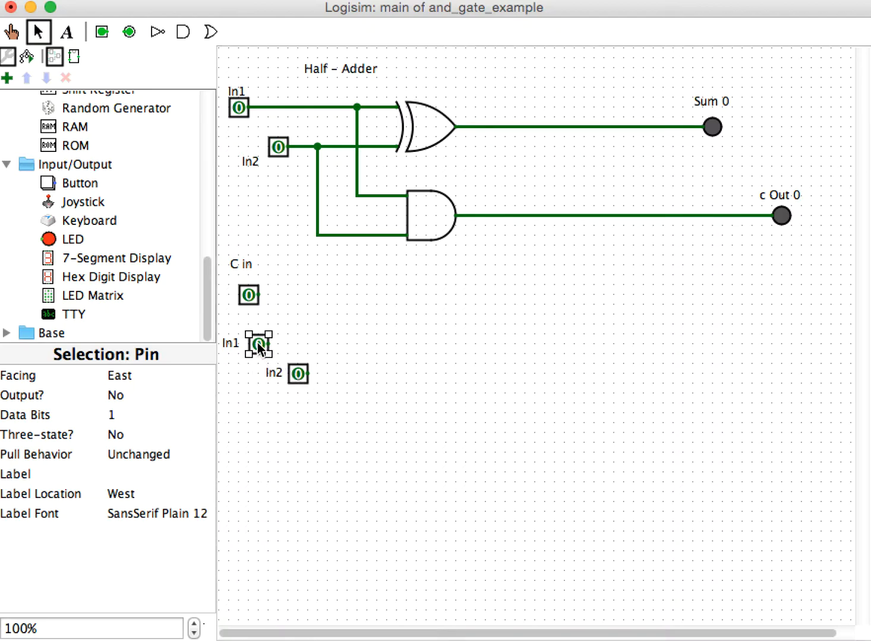
pyautogui.moveTo(428, 342)
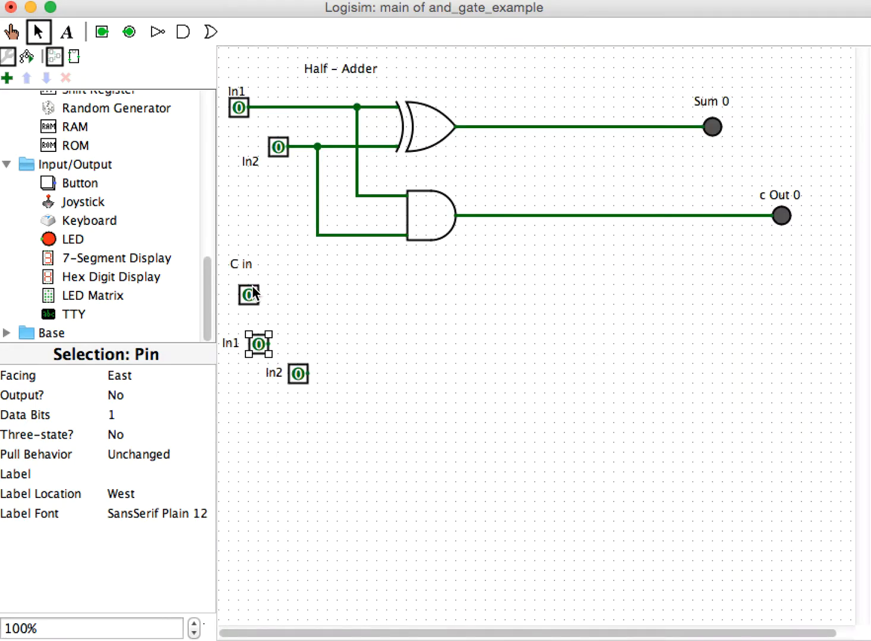
pyautogui.moveTo(299, 370)
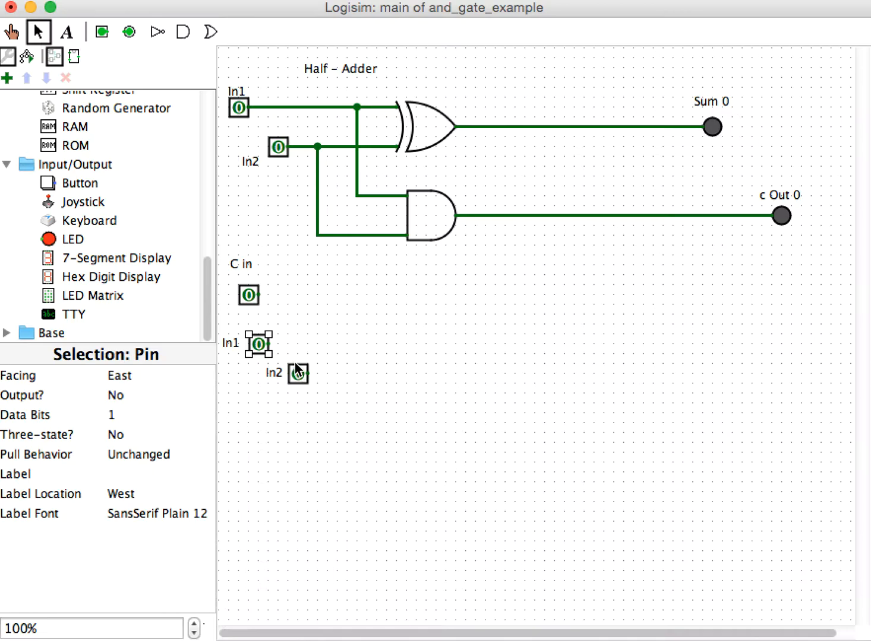
pyautogui.moveTo(682, 467)
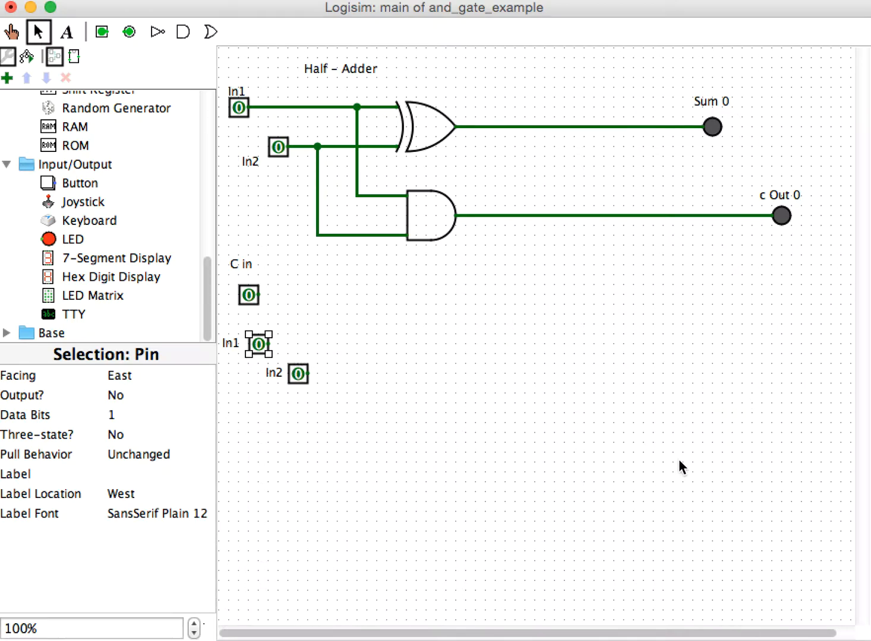
pyautogui.moveTo(628, 355)
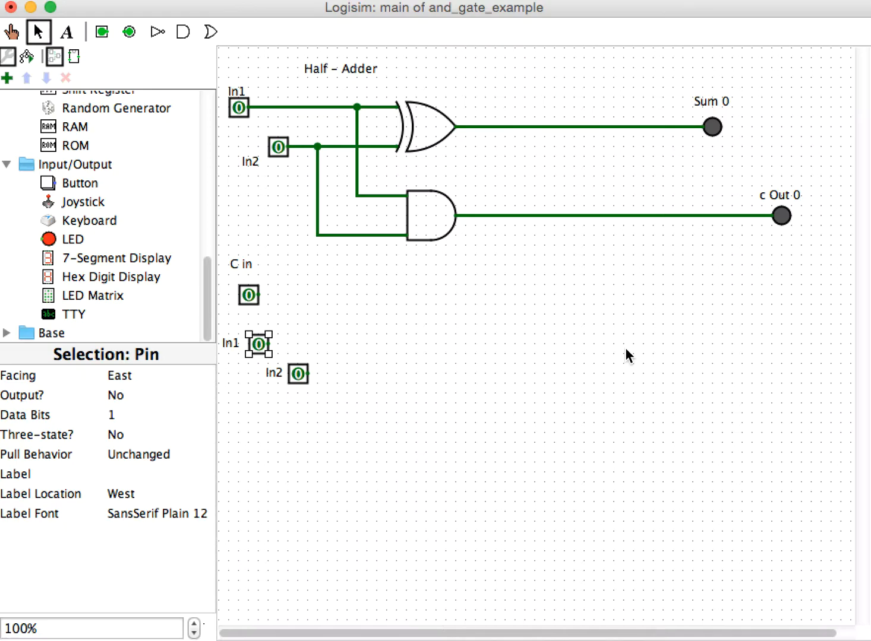
pyautogui.moveTo(638, 415)
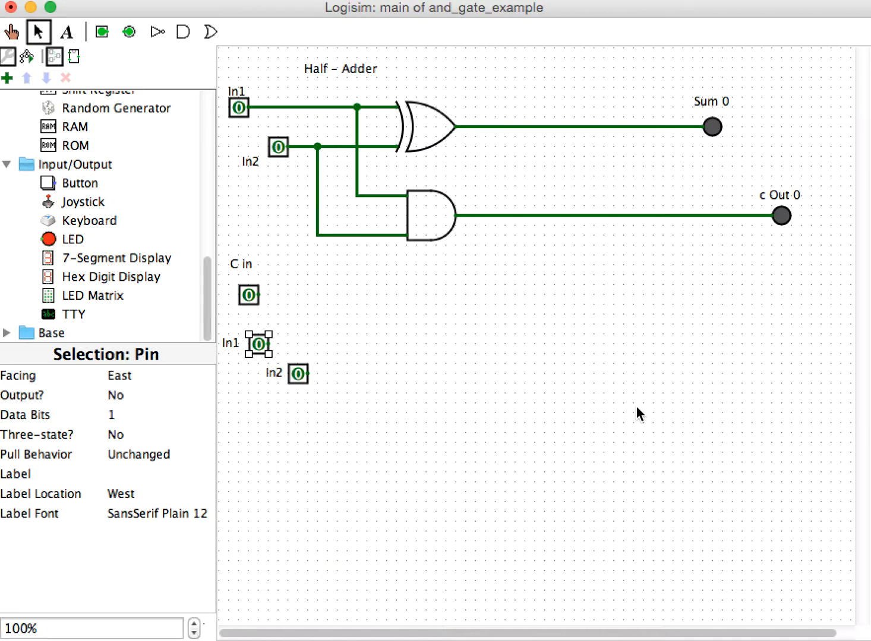
pyautogui.moveTo(322, 341)
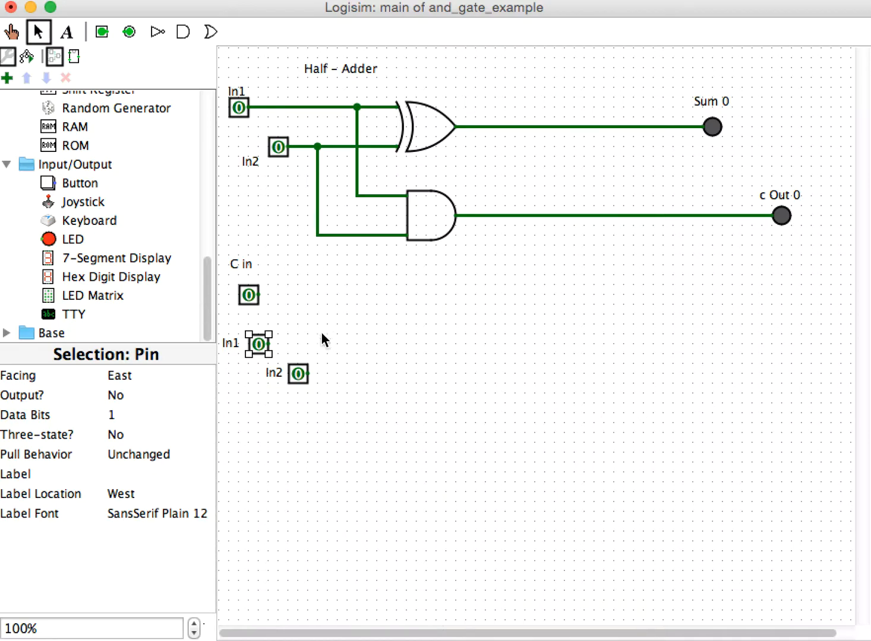
pyautogui.moveTo(528, 345)
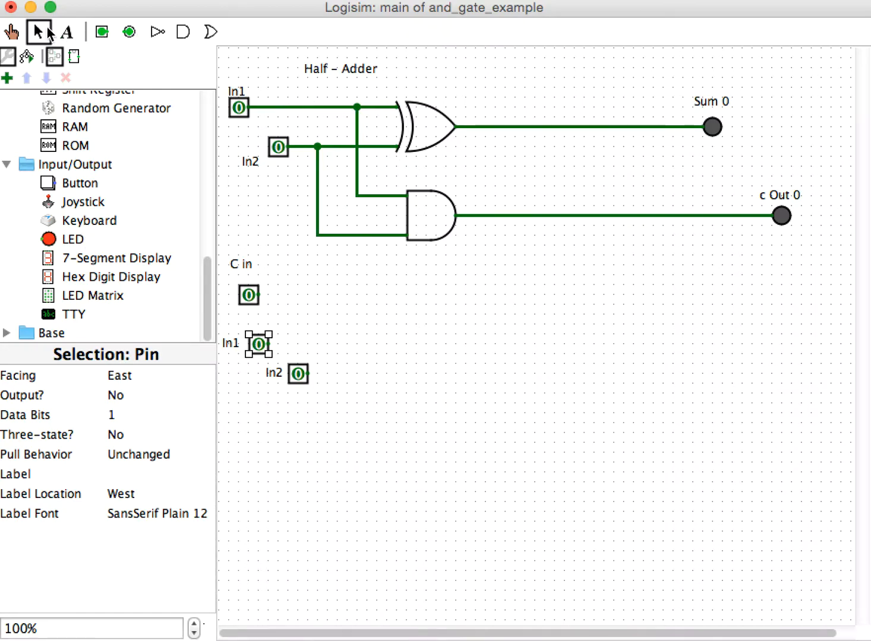
pyautogui.moveTo(303, 89)
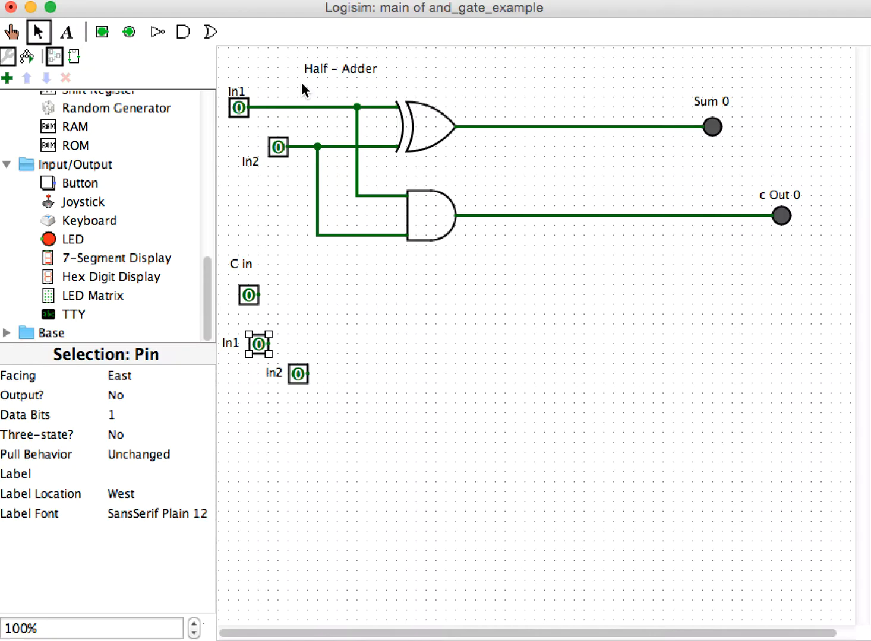
# Copy the whole half-adder circuit and position the copy below the original
pyautogui.moveTo(303, 89); pyautogui.dragTo(430, 256)
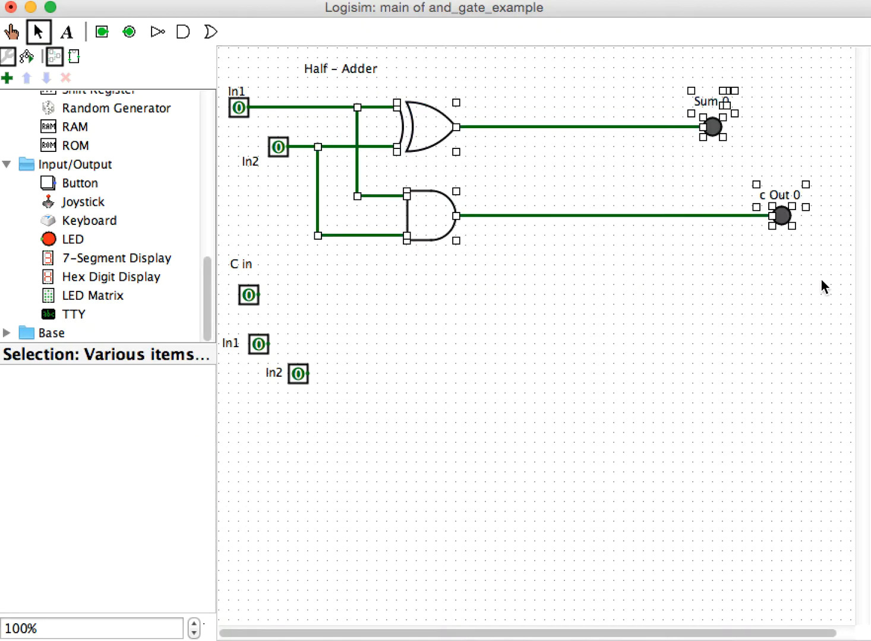
pyautogui.moveTo(456, 388)
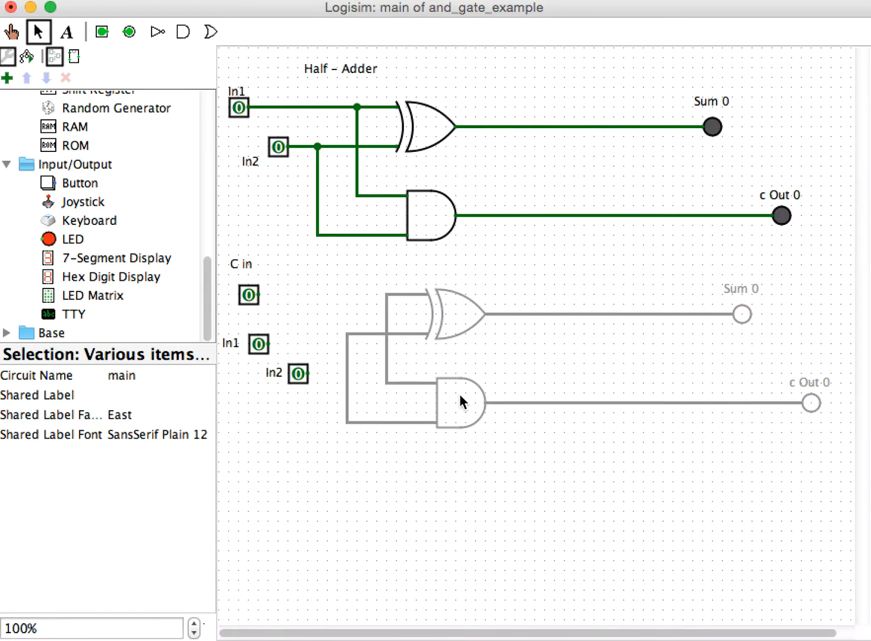
pyautogui.moveTo(464, 402); pyautogui.dragTo(463, 393)
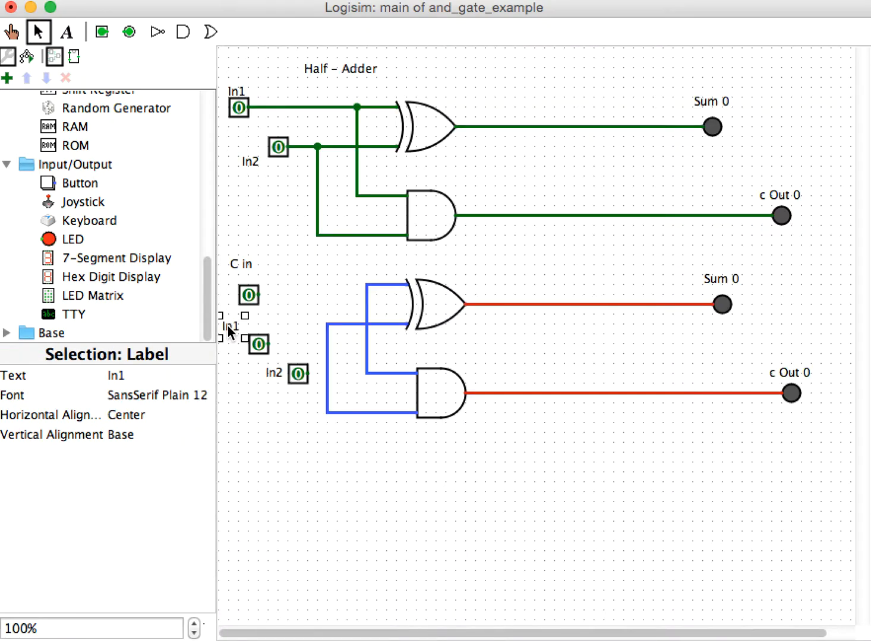
# Realign the In1 and In2 labels above their input pins
pyautogui.click(237, 346)
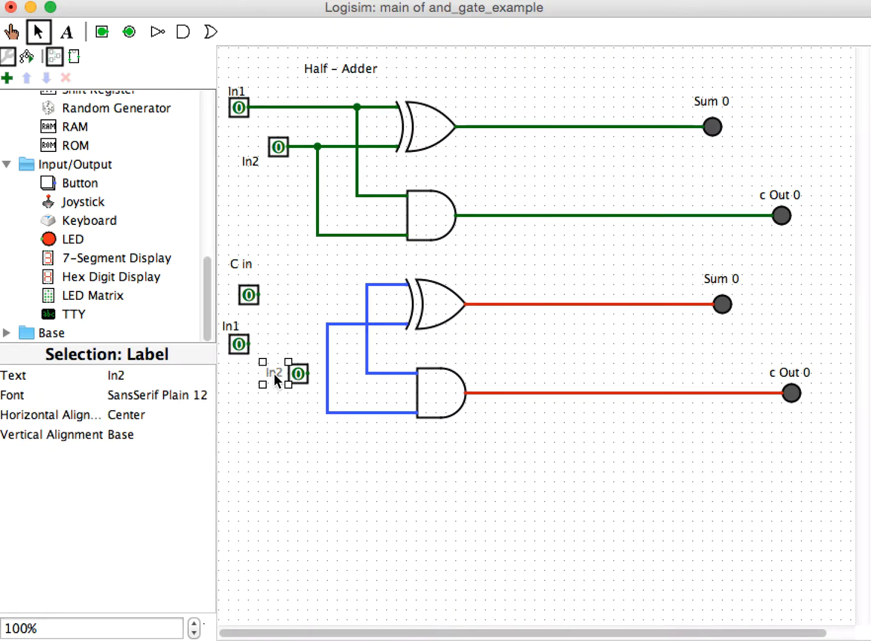
pyautogui.click(299, 374)
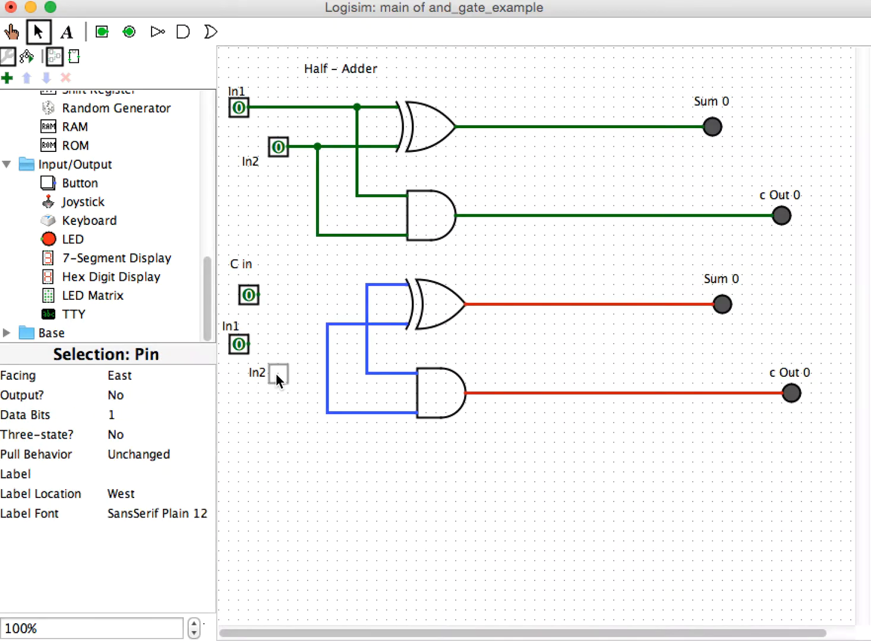
pyautogui.click(276, 376)
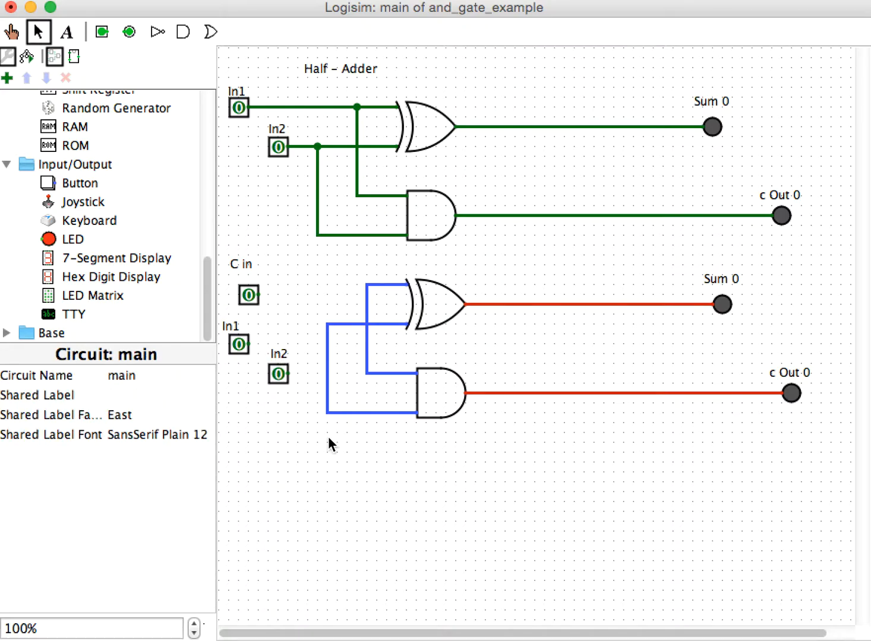
# Select the lower XOR/AND gates and outputs to move them down
pyautogui.click(433, 397)
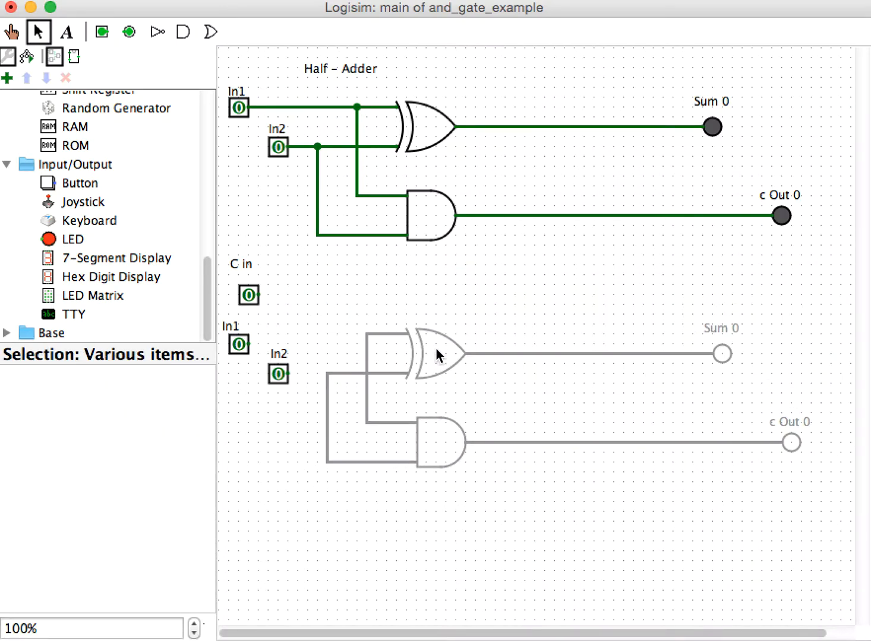
pyautogui.moveTo(440, 352)
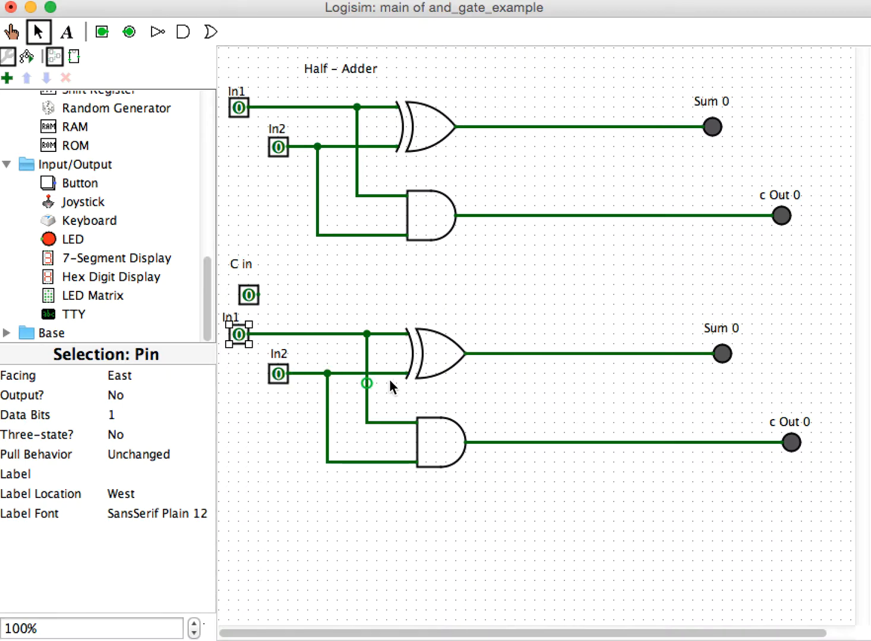
pyautogui.moveTo(238, 332)
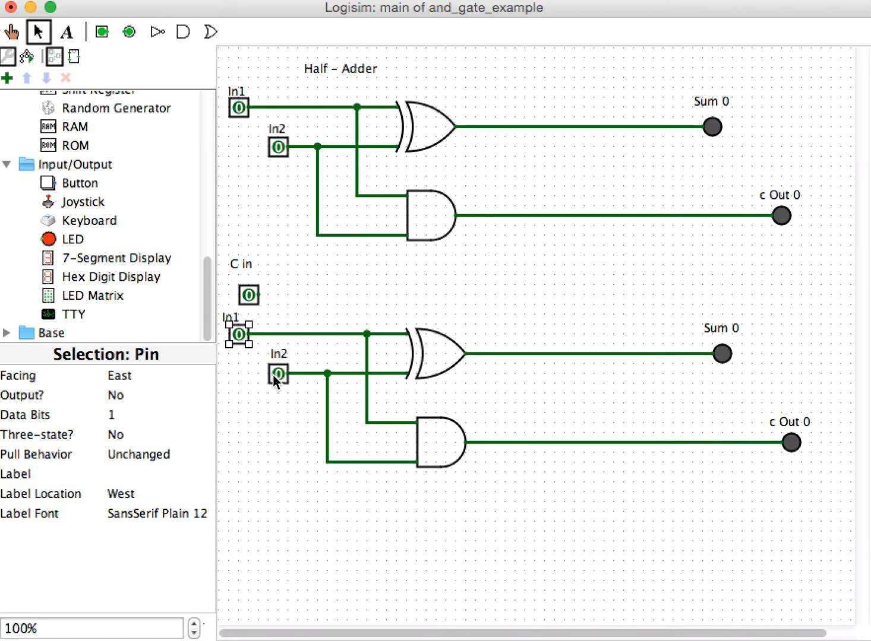
pyautogui.moveTo(244, 115)
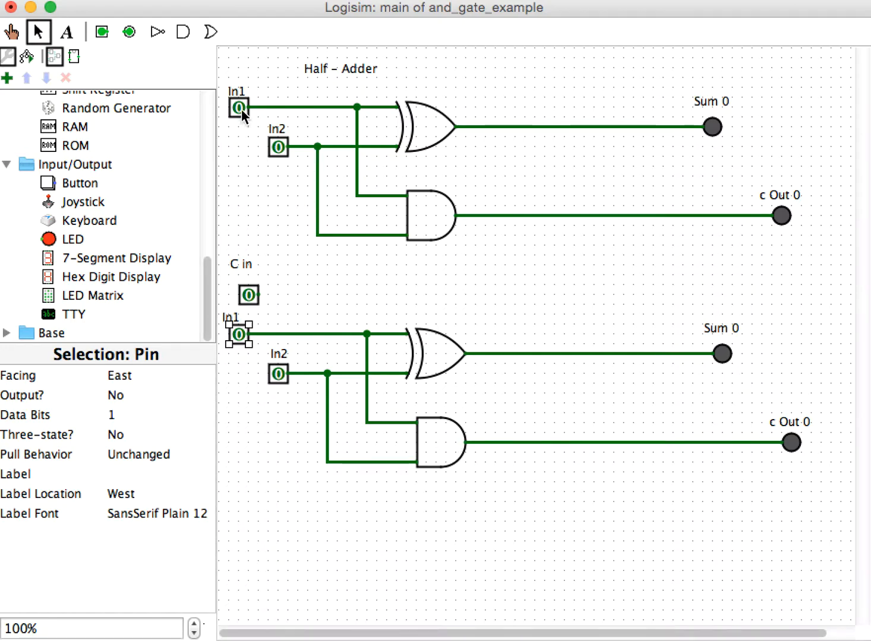
pyautogui.moveTo(281, 385)
pyautogui.write('1')
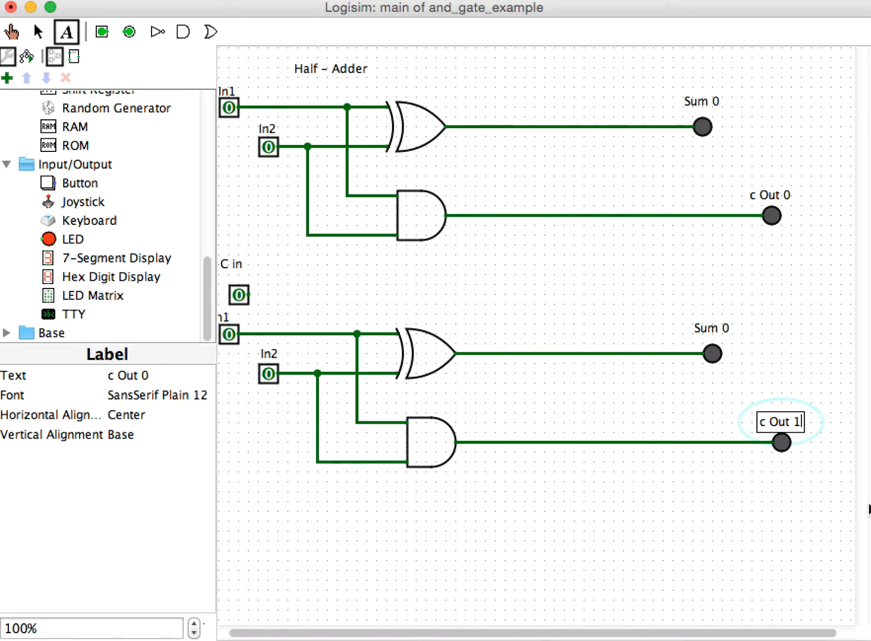
# Relabel the lower circuit's Sum 0 output as Sum 1
pyautogui.click(711, 328)
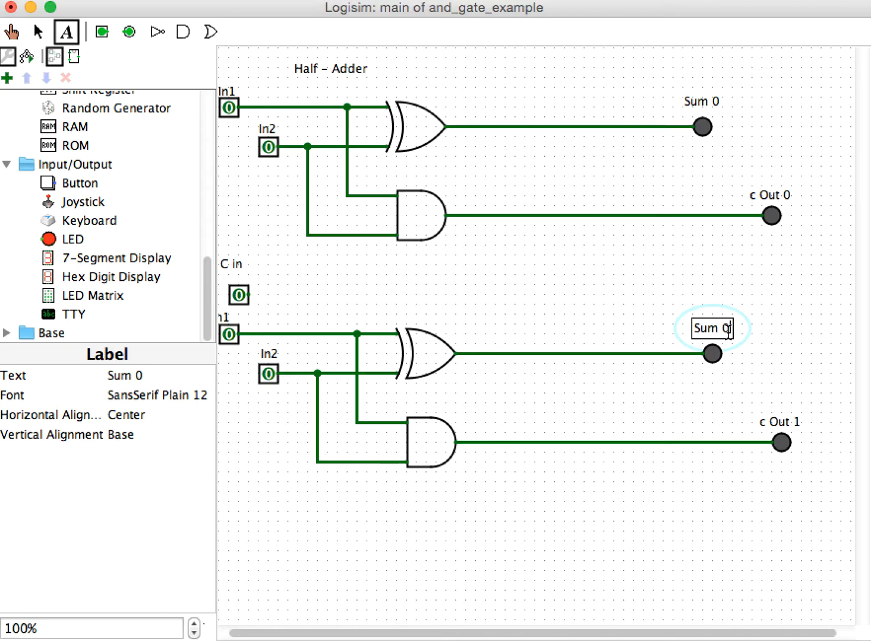
pyautogui.write('1')
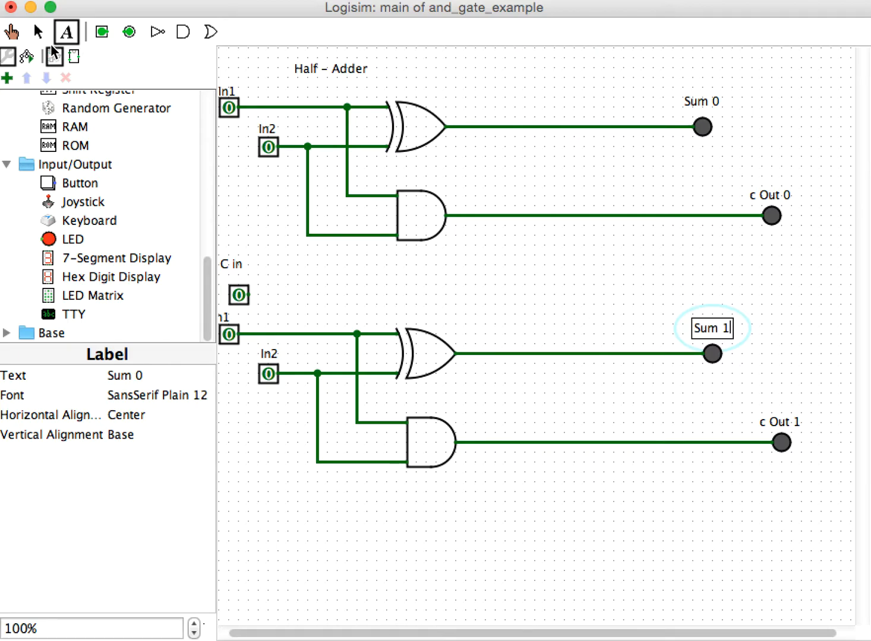
pyautogui.click(37, 31)
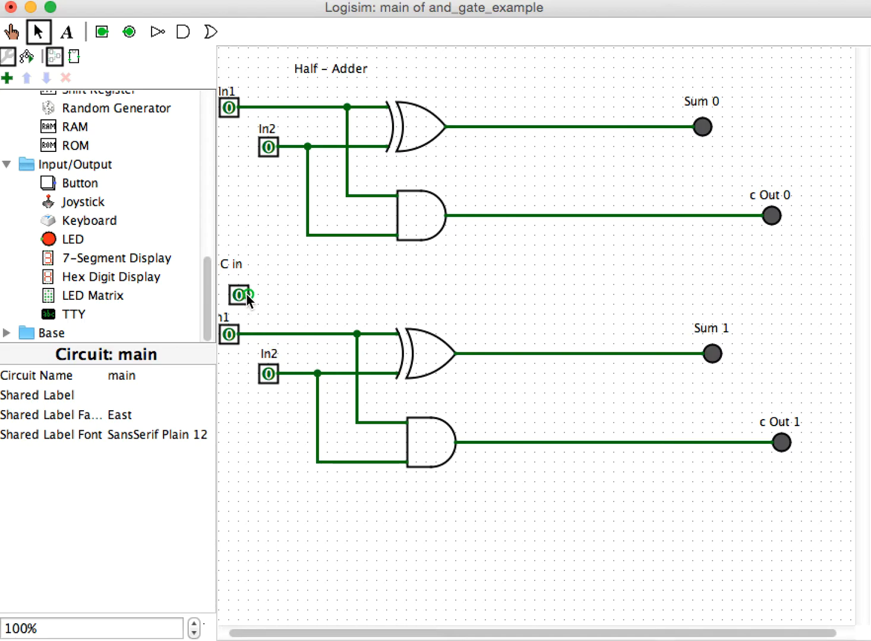
pyautogui.moveTo(253, 300)
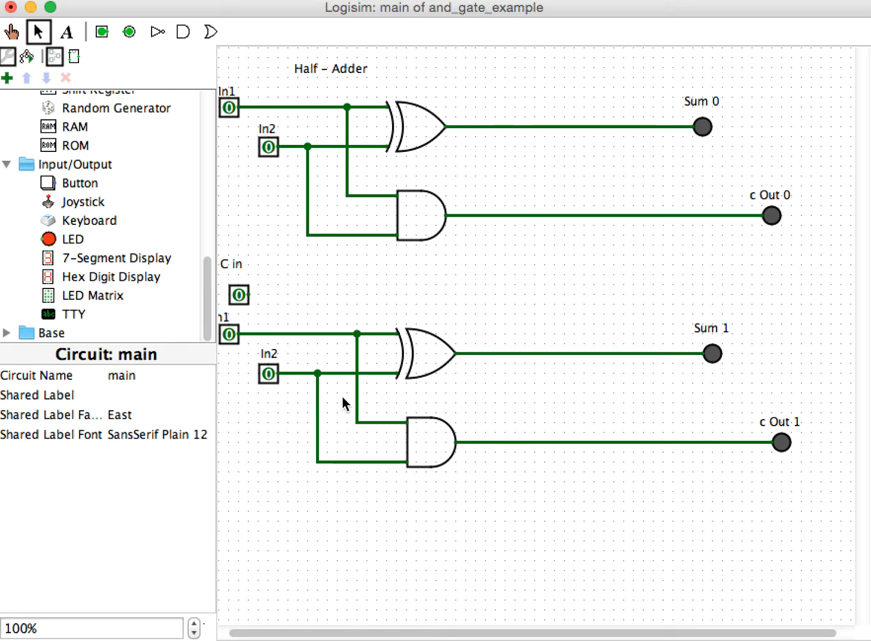
pyautogui.moveTo(425, 431)
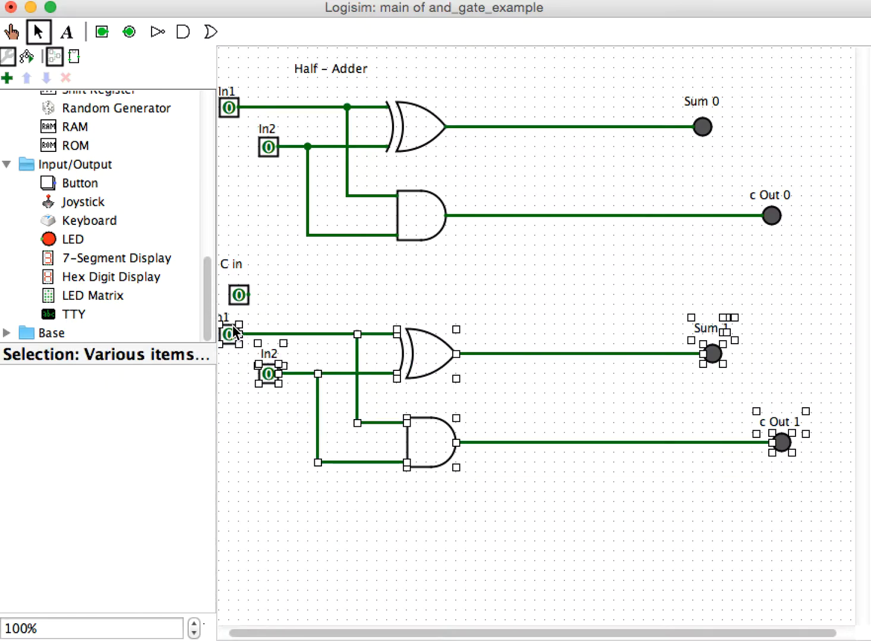
# Drag the second adder circuit further down to leave space below C in
pyautogui.moveTo(232, 332); pyautogui.dragTo(225, 386)
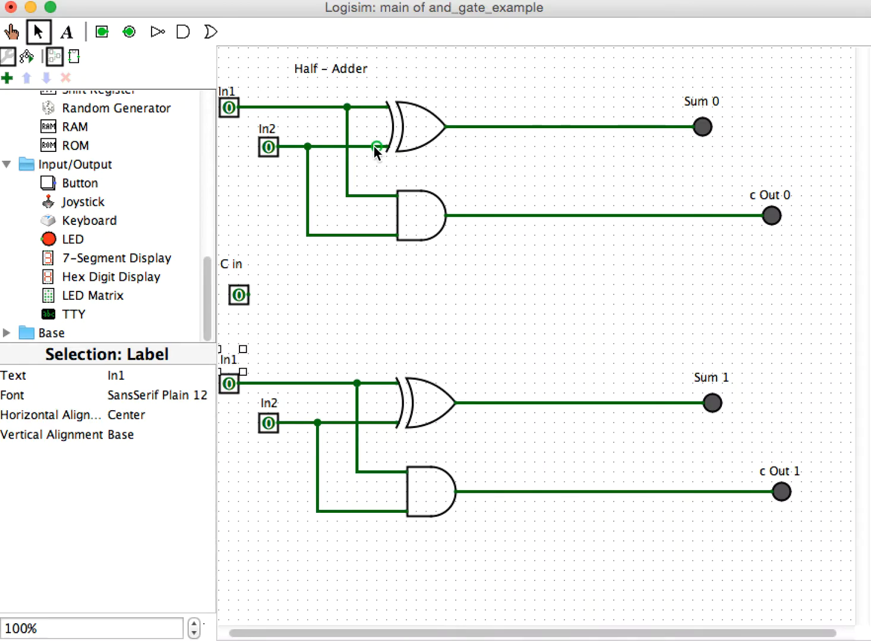
pyautogui.moveTo(356, 88)
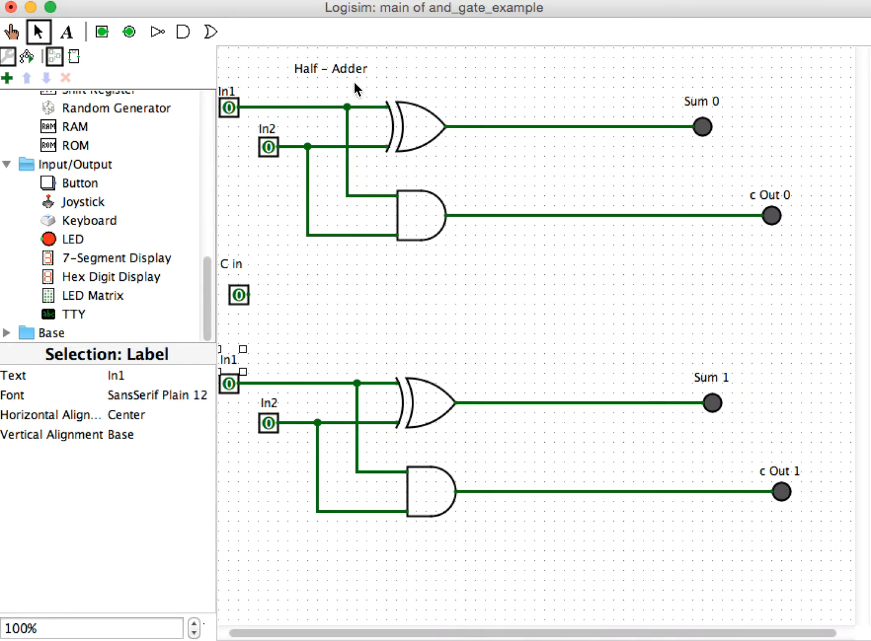
pyautogui.moveTo(333, 95)
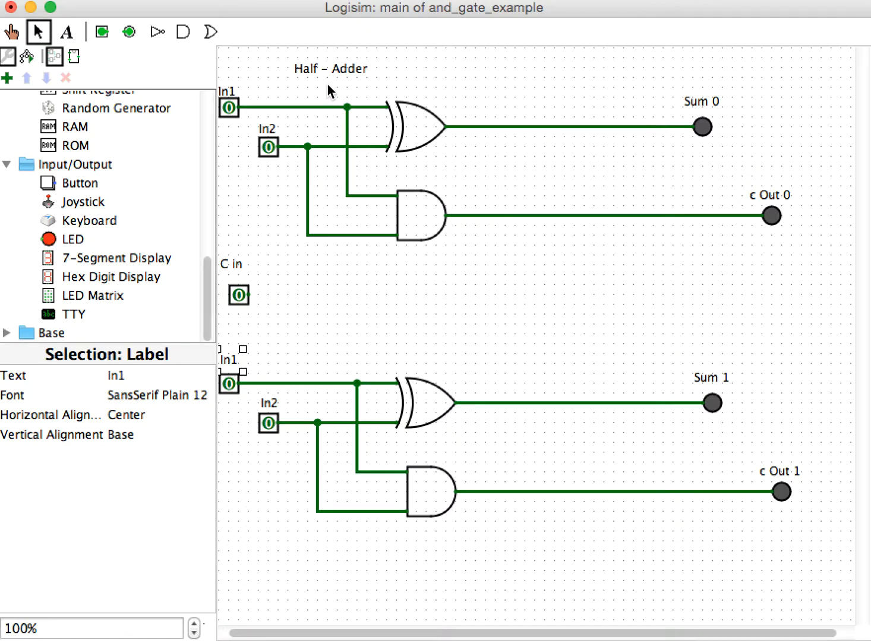
pyautogui.moveTo(95, 157)
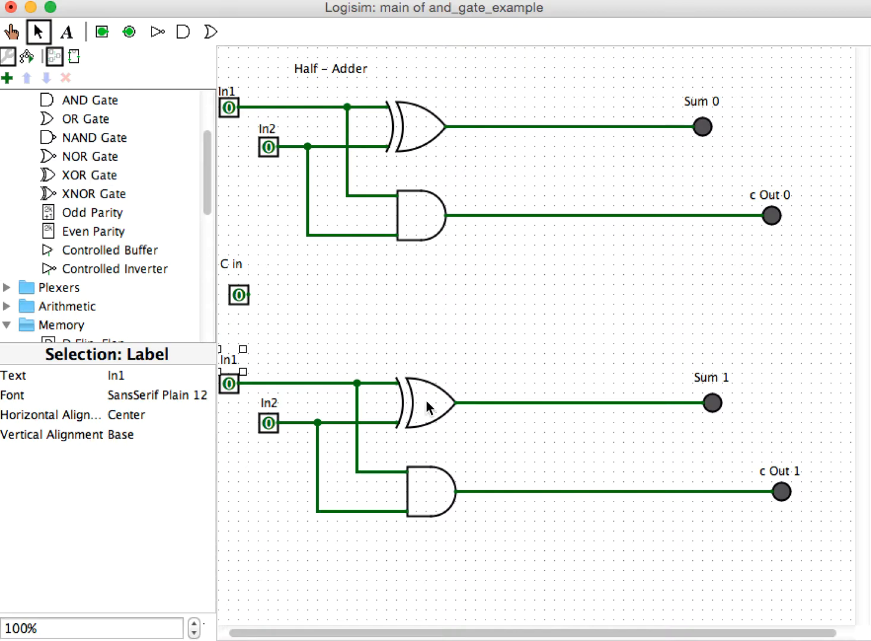
pyautogui.moveTo(241, 274)
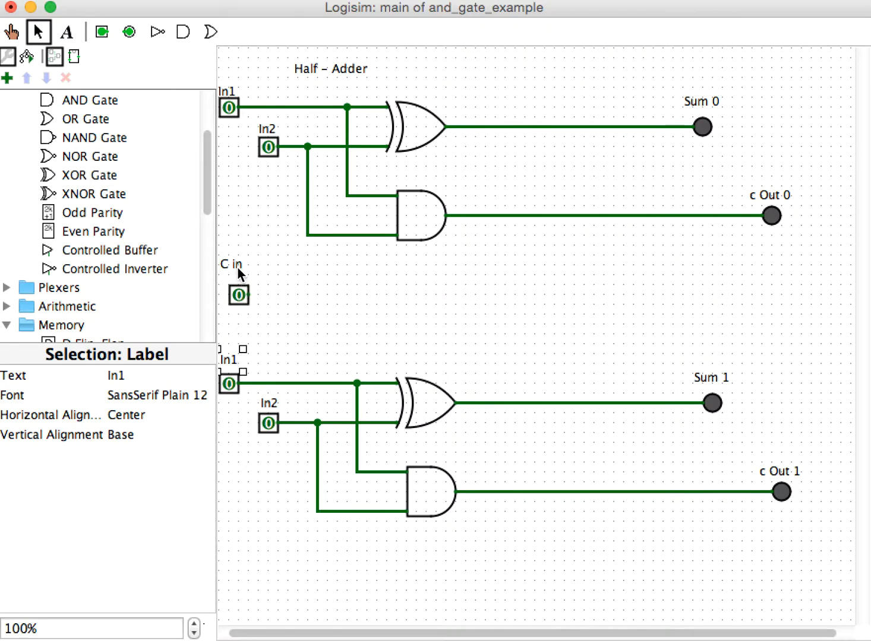
pyautogui.moveTo(247, 291)
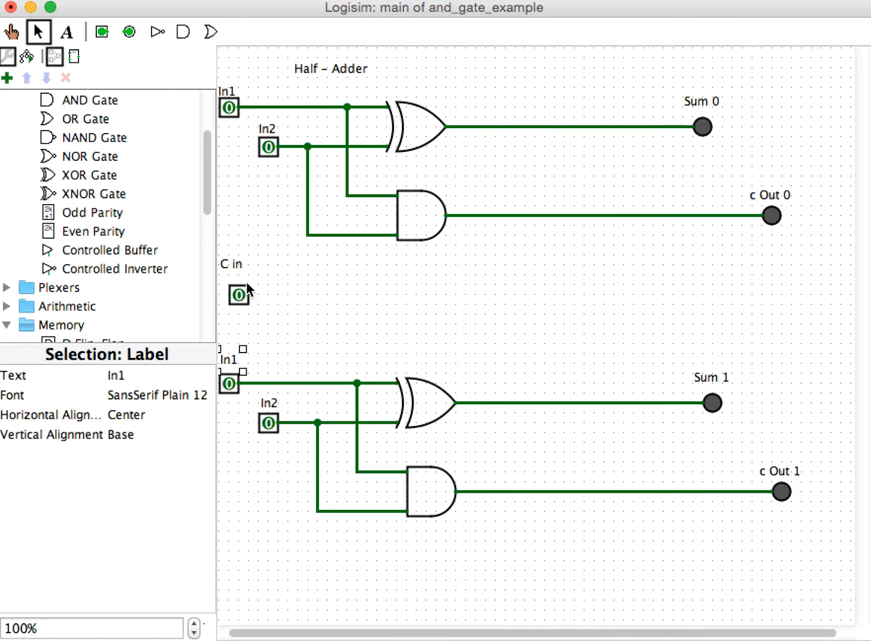
pyautogui.moveTo(93, 194)
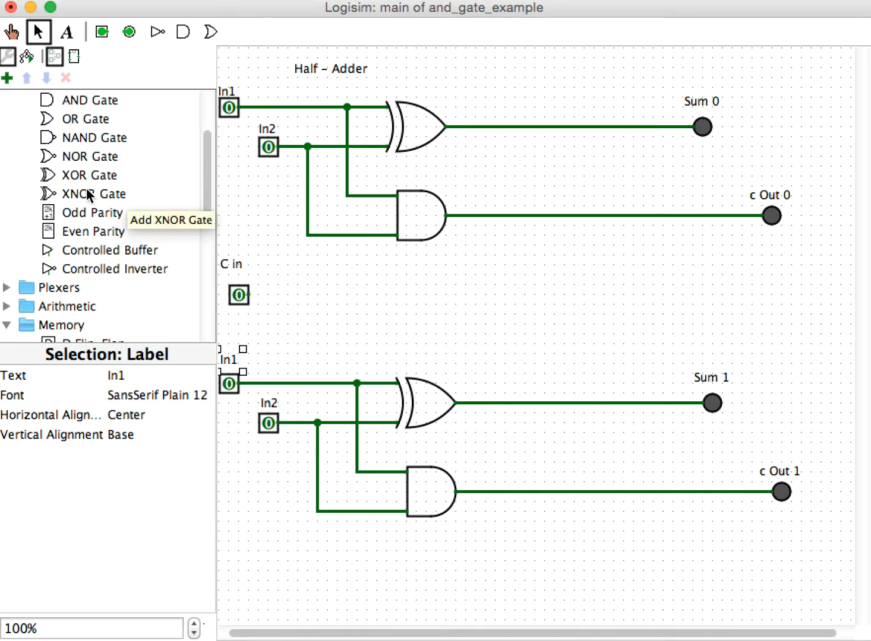
# Place a new XOR gate and set its Number Of Inputs to 2
pyautogui.click(90, 174)
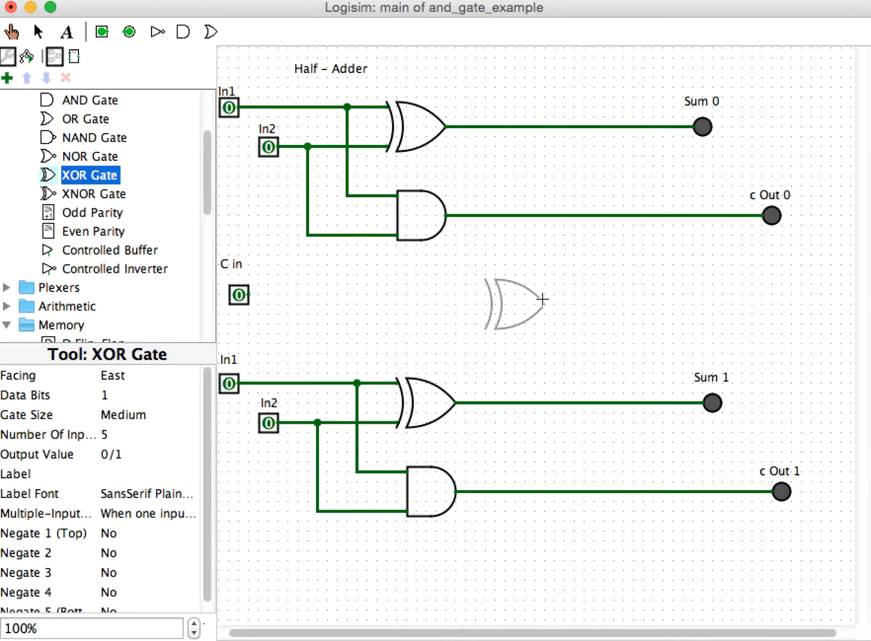
pyautogui.moveTo(555, 316)
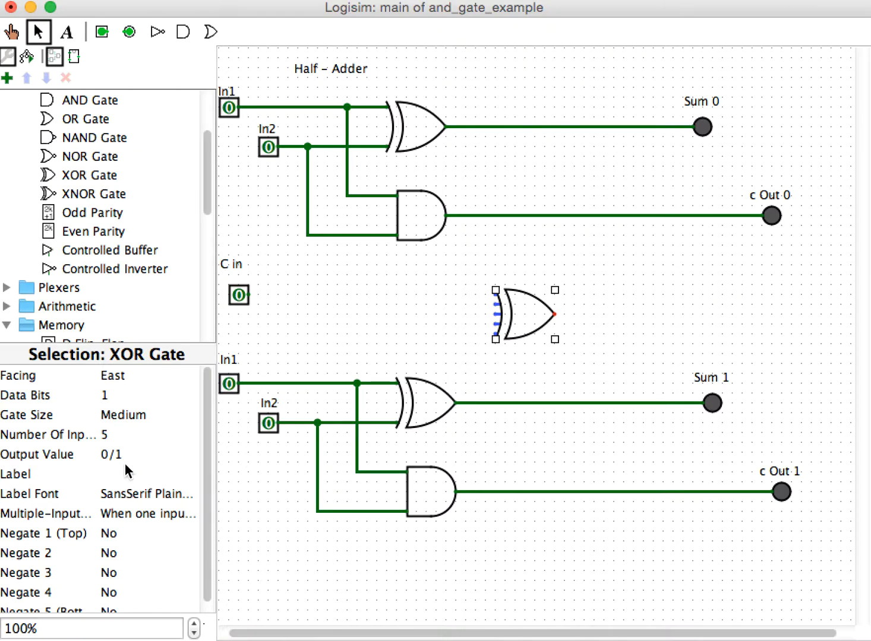
pyautogui.moveTo(99, 441)
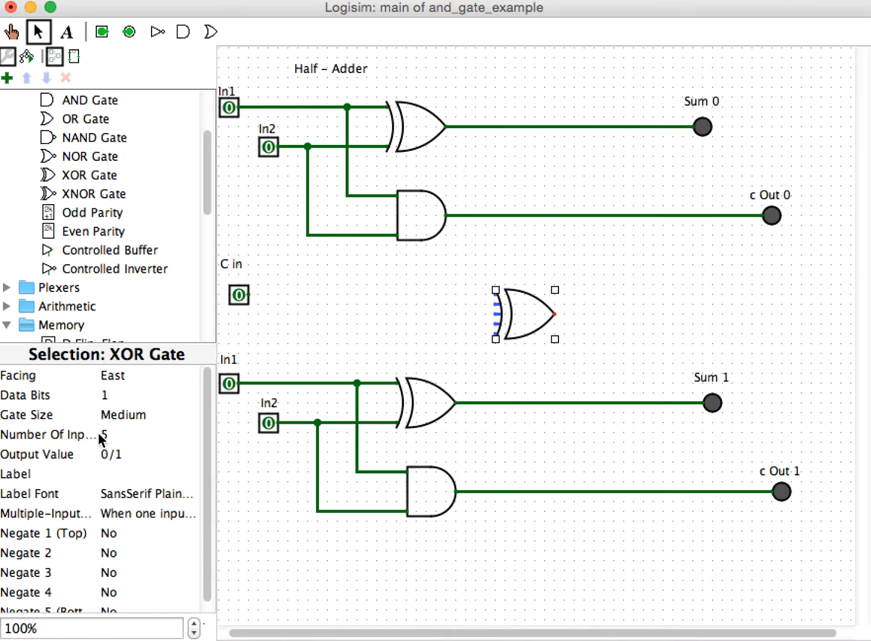
pyautogui.click(146, 434)
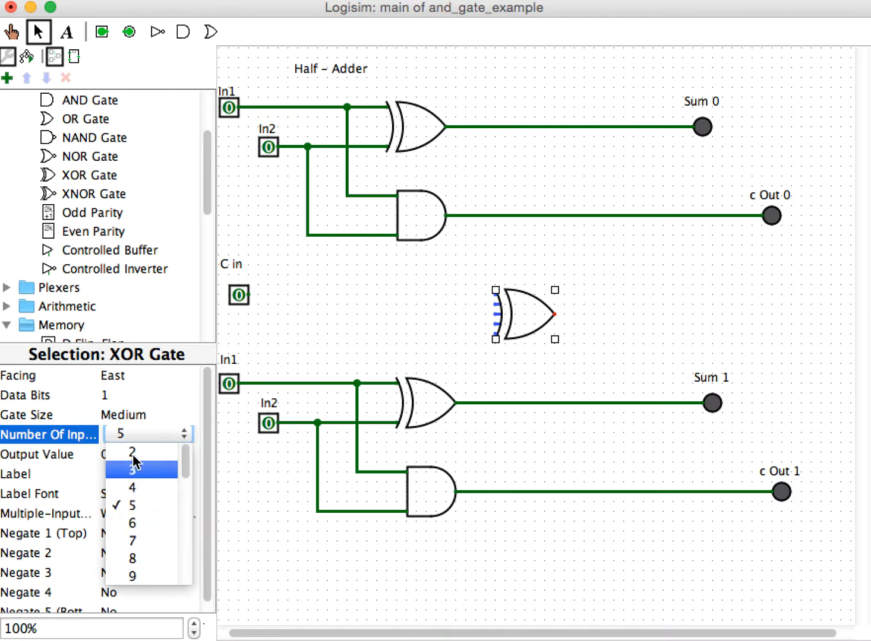
pyautogui.click(130, 451)
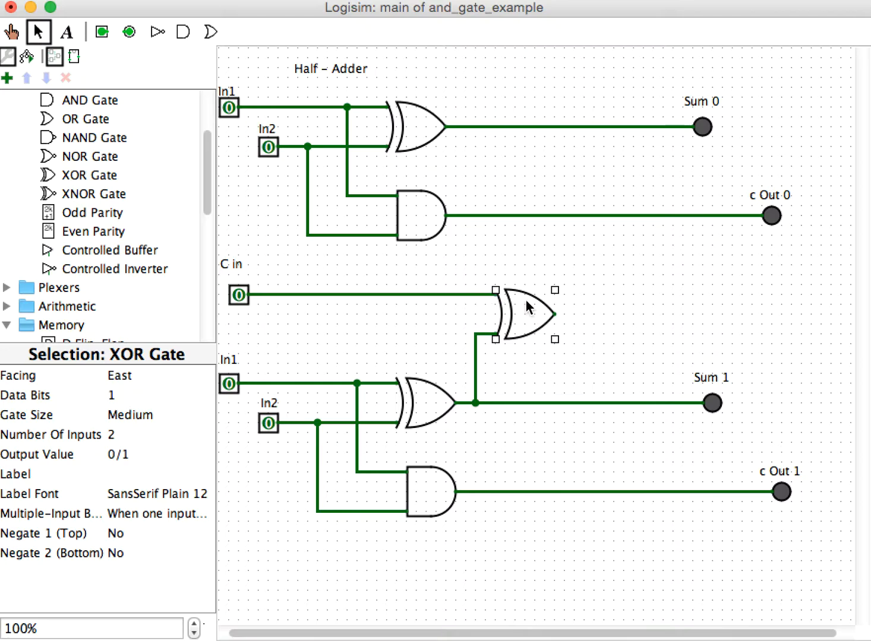
pyautogui.moveTo(711, 444)
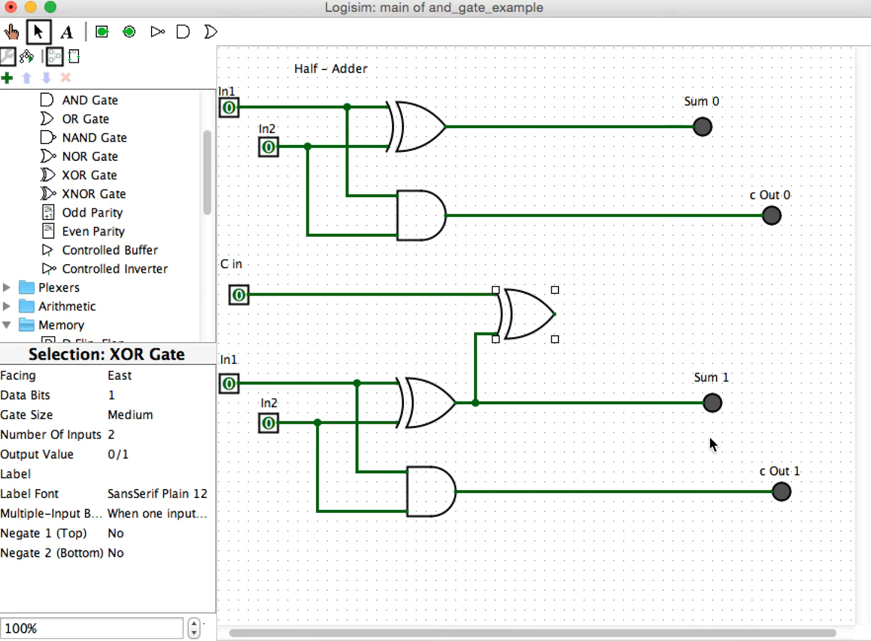
pyautogui.moveTo(563, 345)
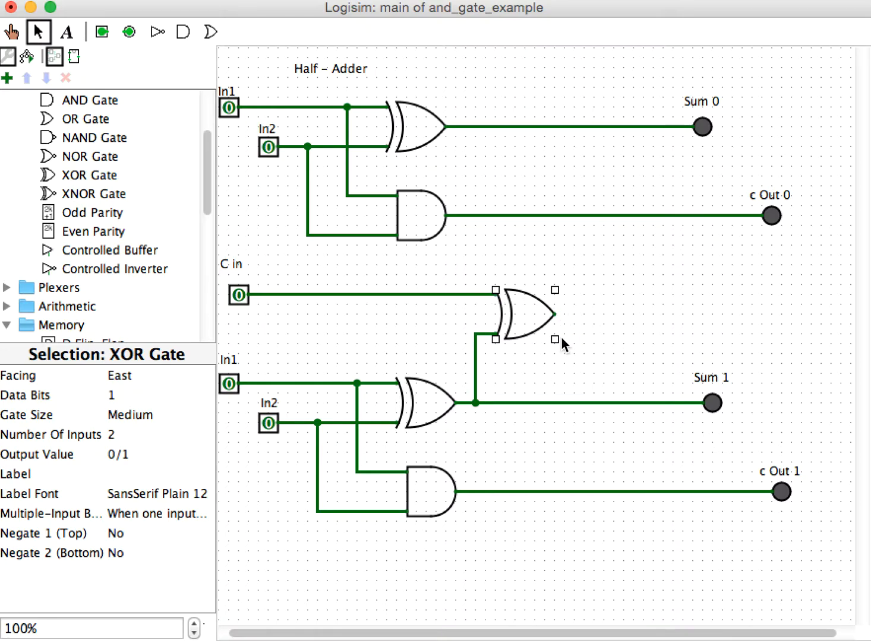
pyautogui.moveTo(711, 403)
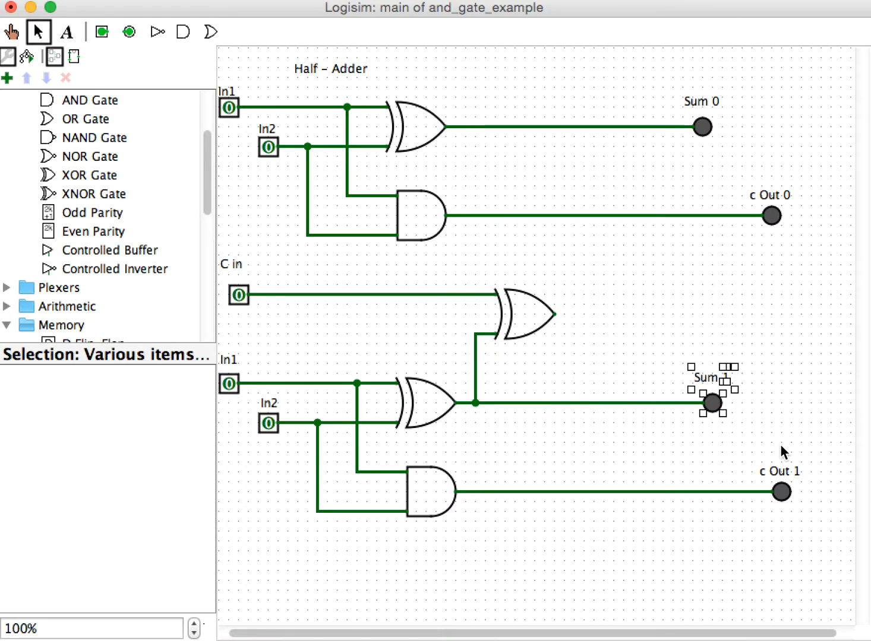
# Place an LED beside the carry-in XOR and relabel it Sum 1
pyautogui.click(654, 344)
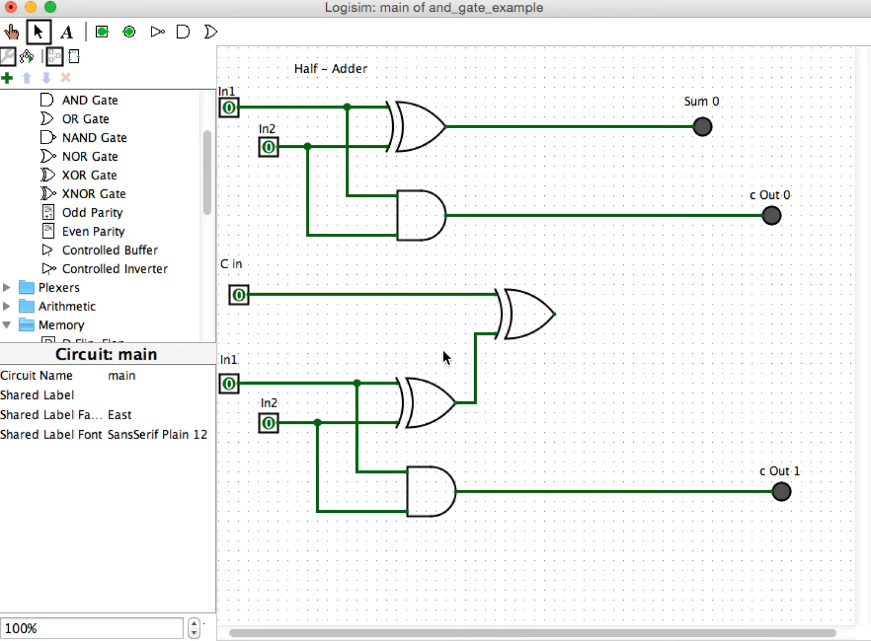
pyautogui.moveTo(68, 187)
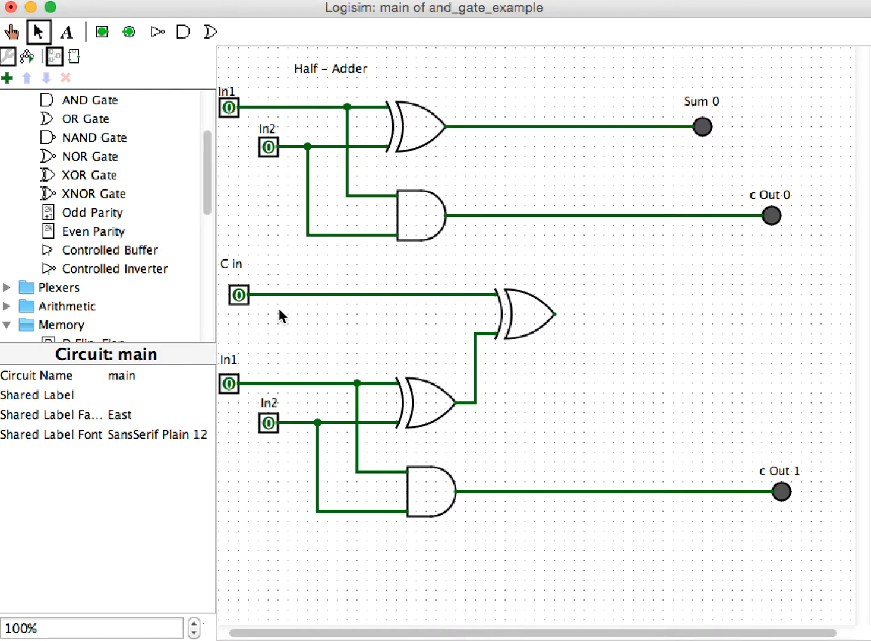
pyautogui.moveTo(271, 363)
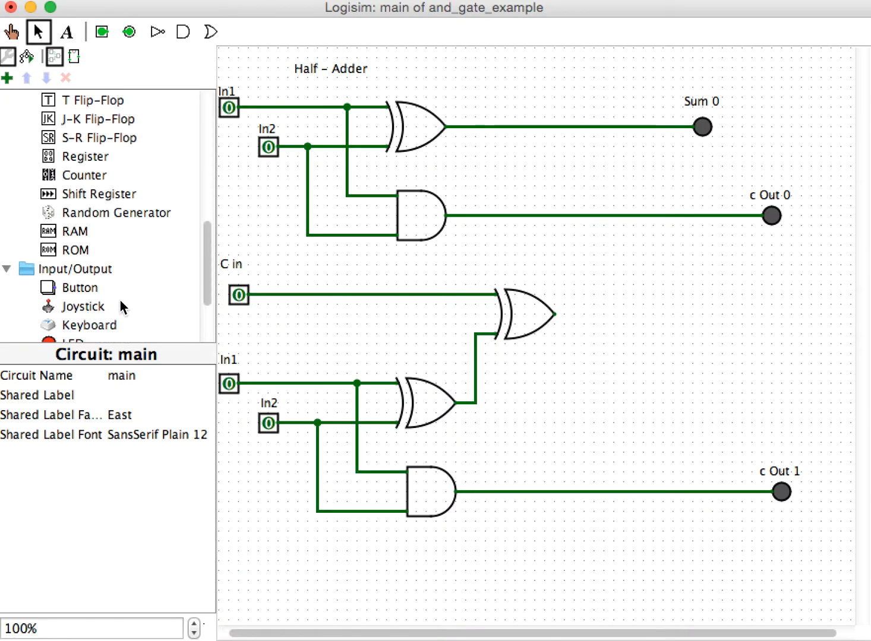
pyautogui.click(74, 287)
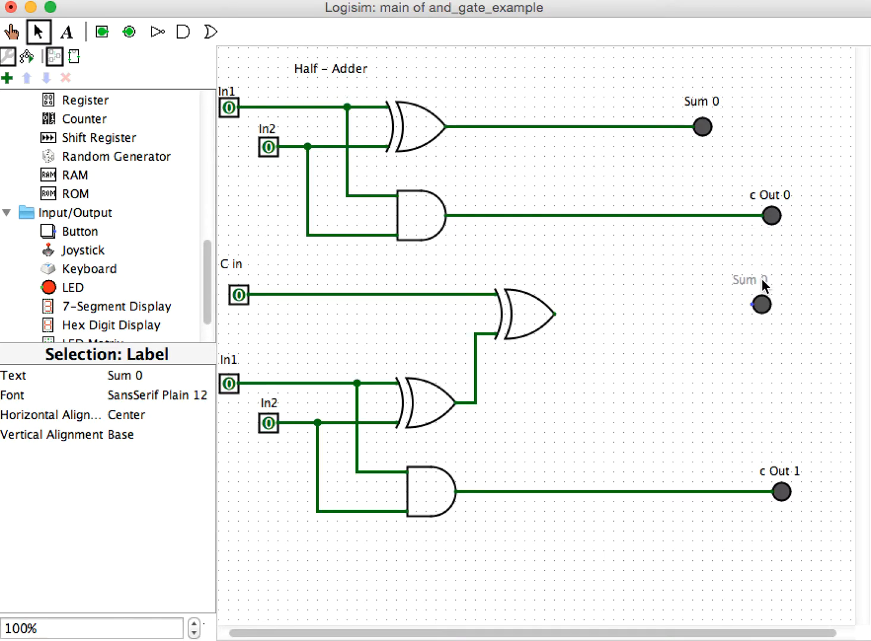
pyautogui.click(65, 31)
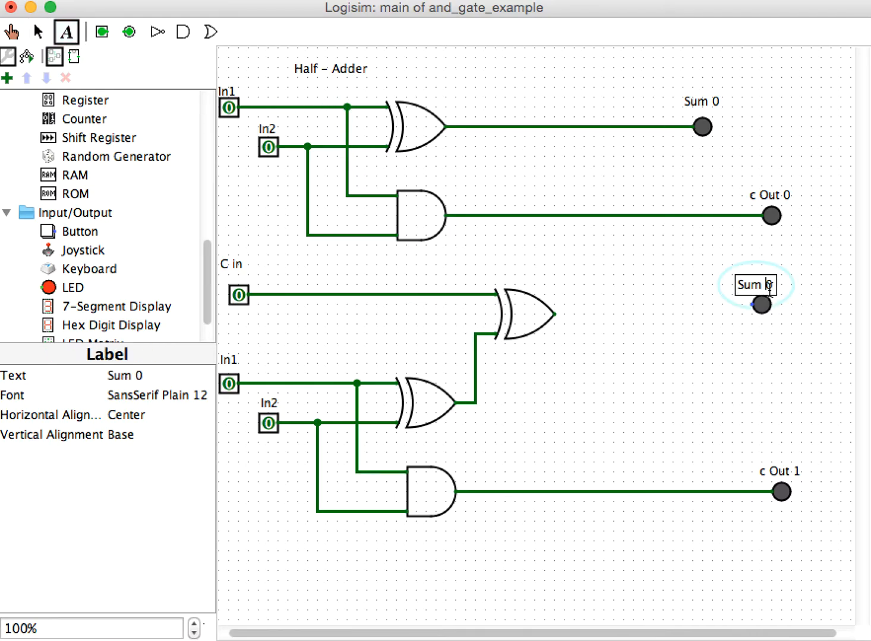
pyautogui.write('1')
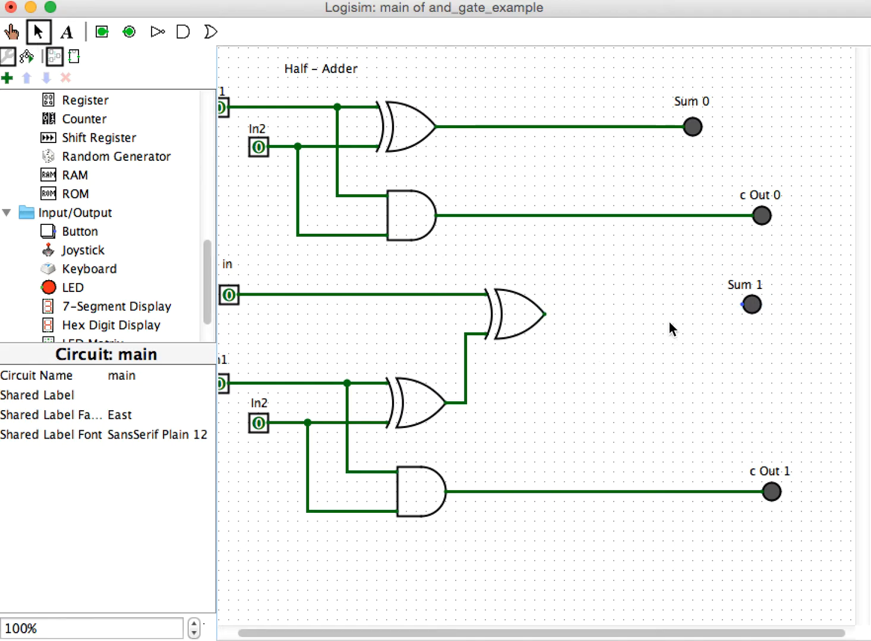
pyautogui.click(751, 304)
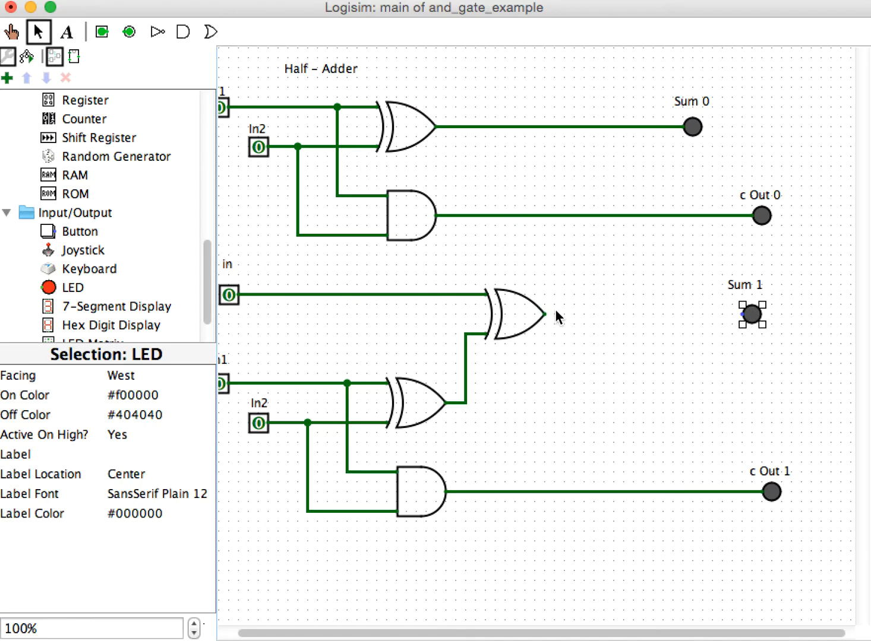
# Wire the carry-in XOR output to Sum 1 and move the Sum 0 and Sum 1 LEDs further right
pyautogui.moveTo(546, 316); pyautogui.dragTo(752, 317)
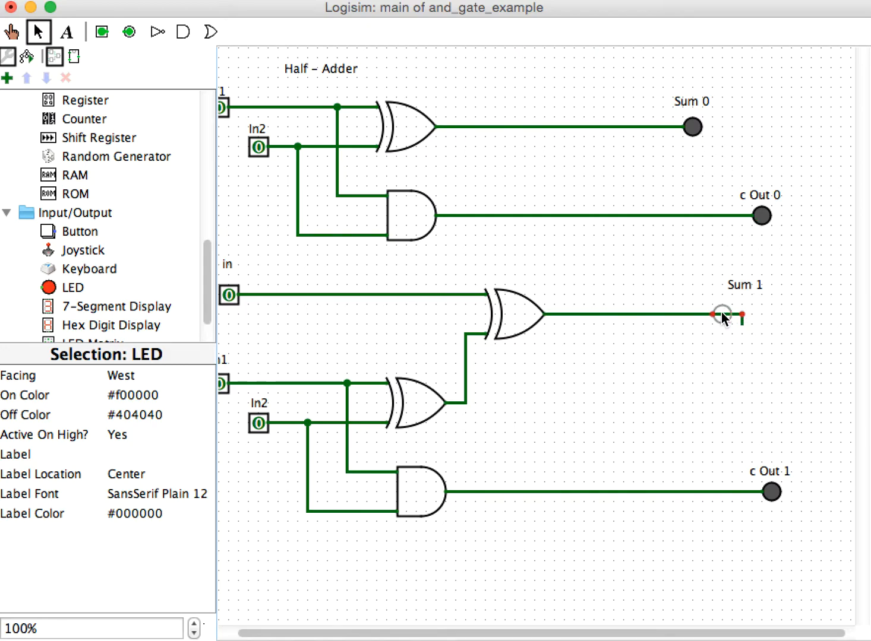
pyautogui.moveTo(721, 316); pyautogui.dragTo(775, 305)
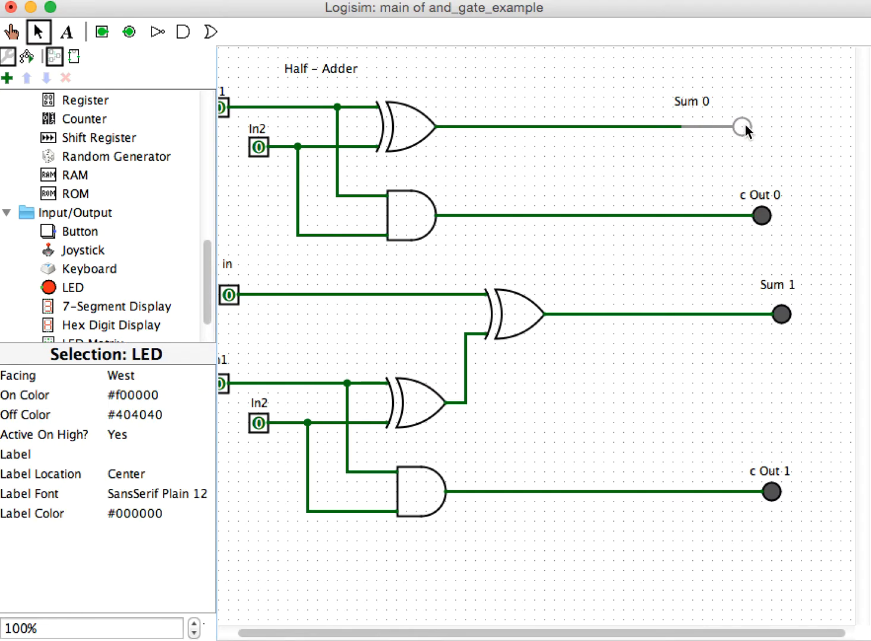
pyautogui.click(691, 101)
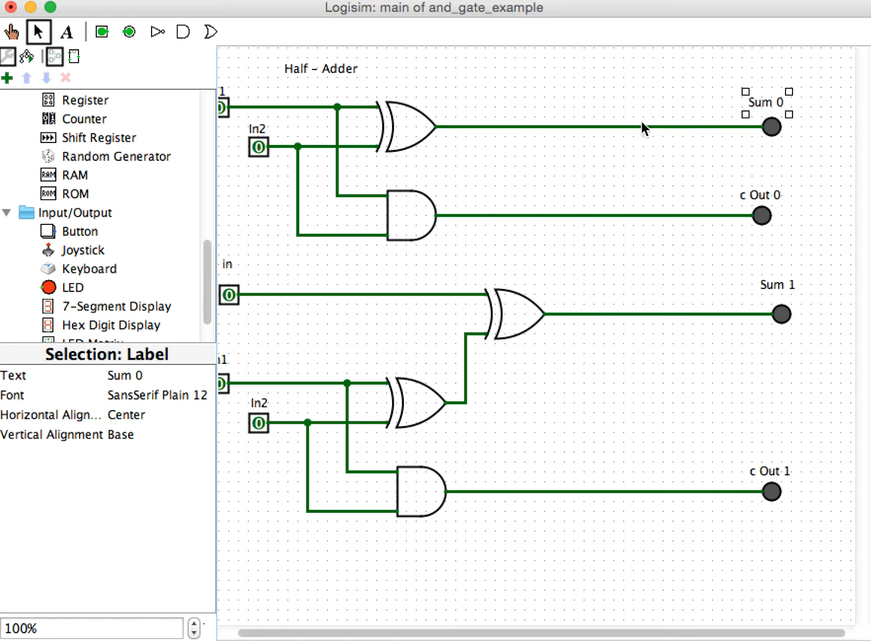
pyautogui.moveTo(781, 317)
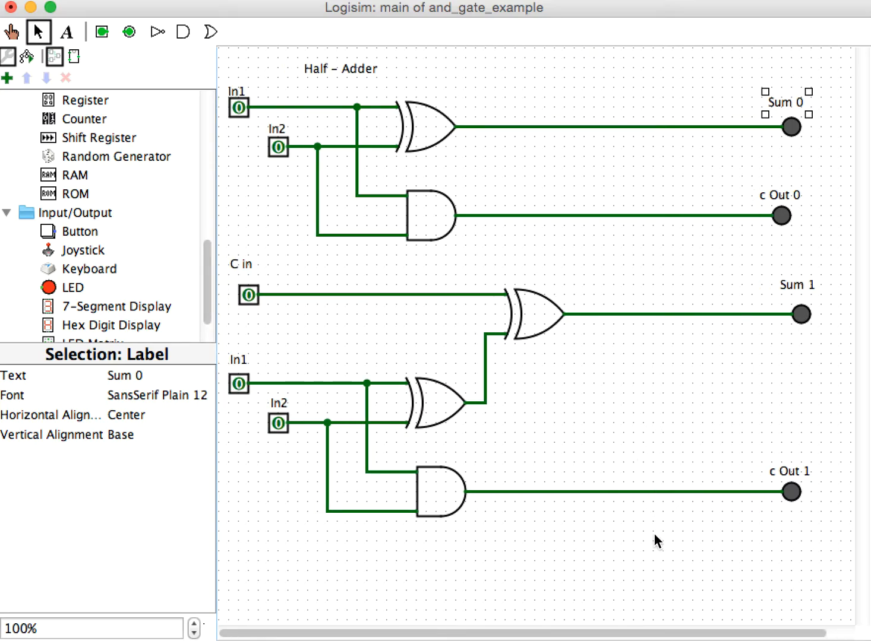
pyautogui.moveTo(637, 522)
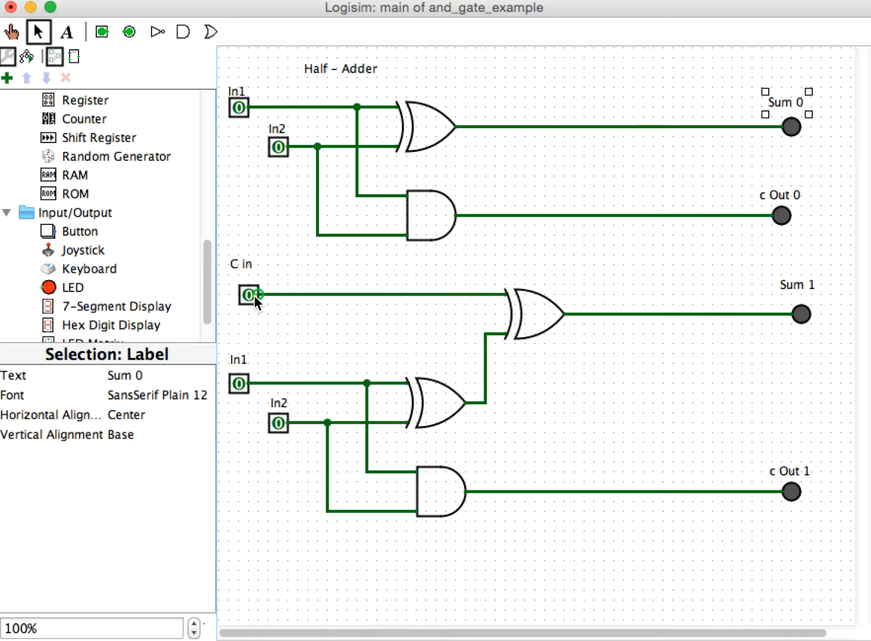
pyautogui.moveTo(282, 425)
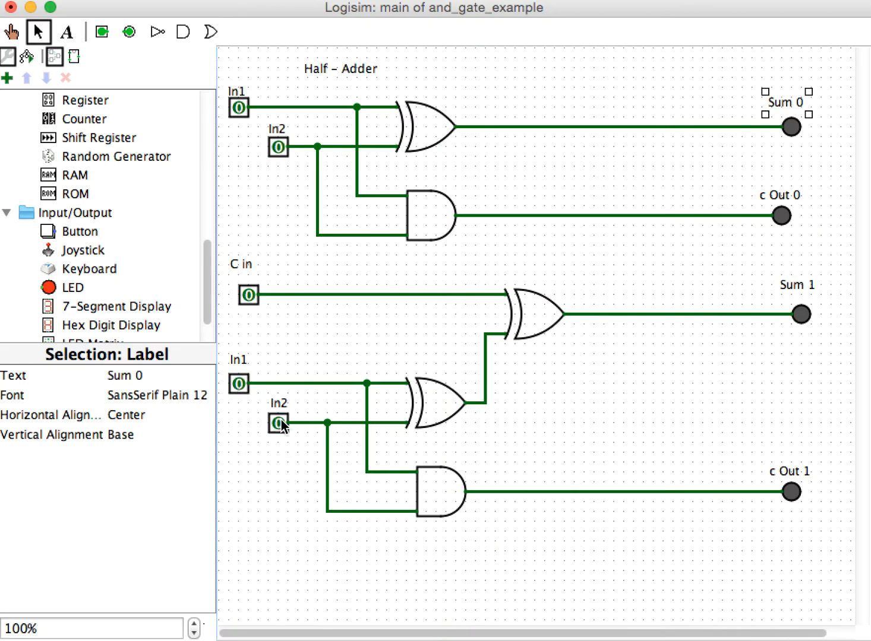
pyautogui.moveTo(793, 502)
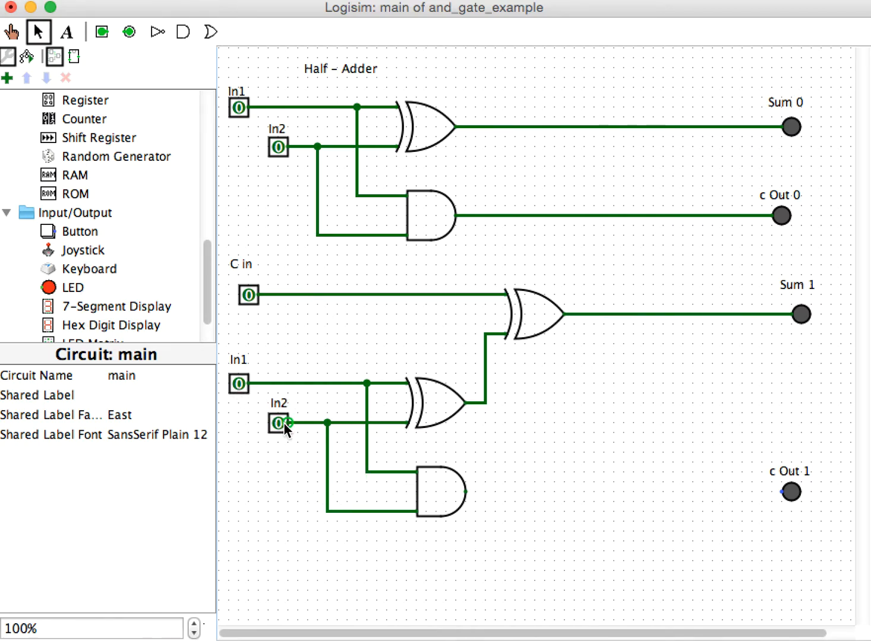
pyautogui.moveTo(799, 501)
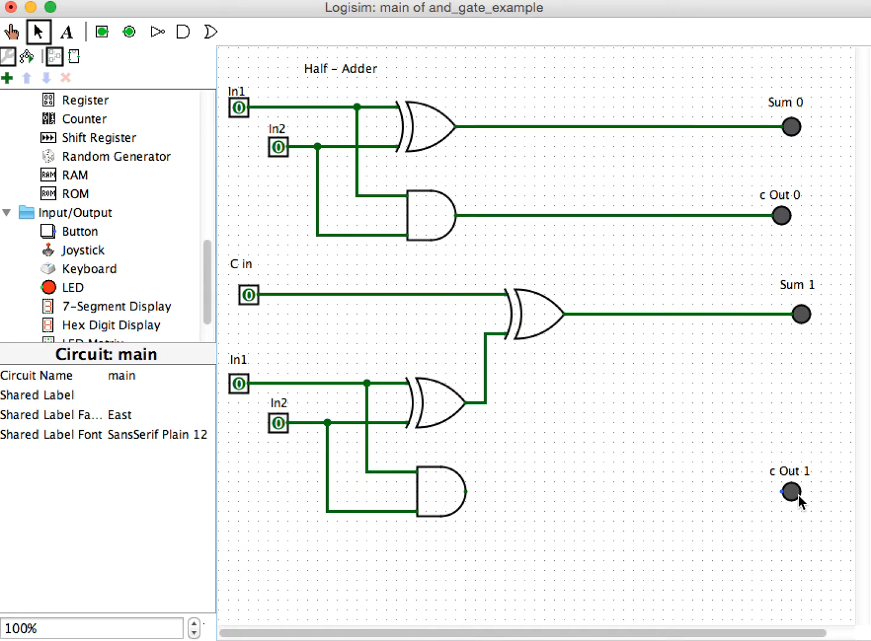
pyautogui.moveTo(552, 602)
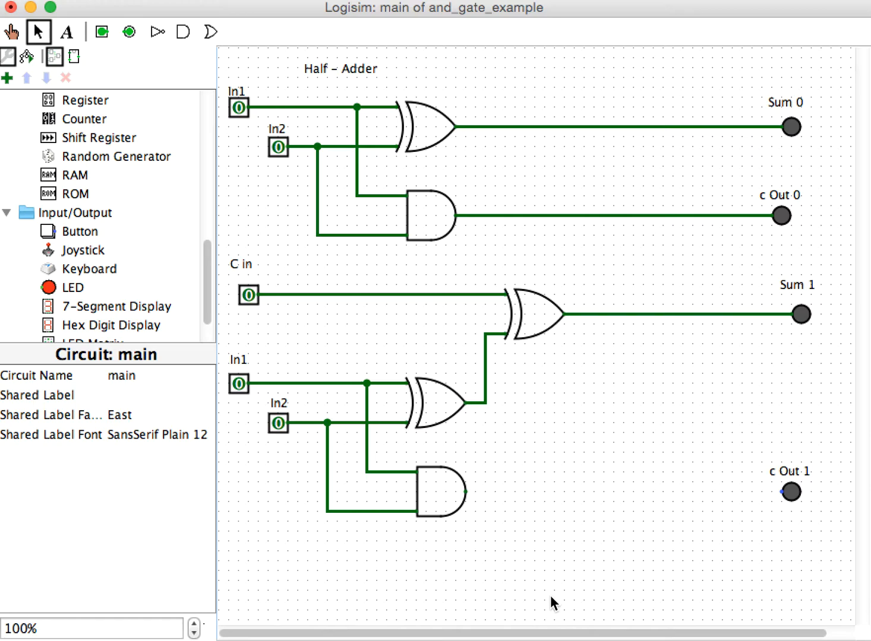
pyautogui.moveTo(288, 408)
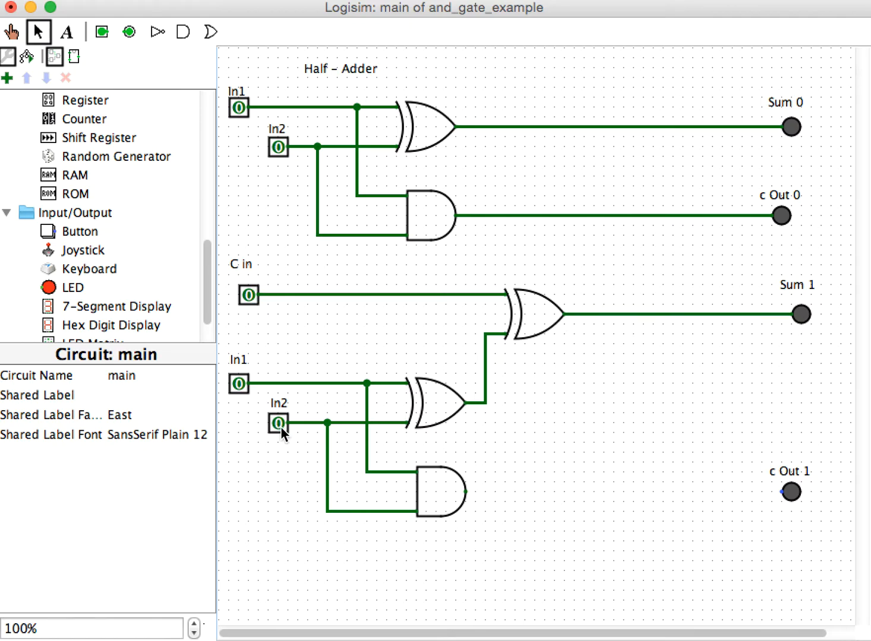
pyautogui.moveTo(254, 295)
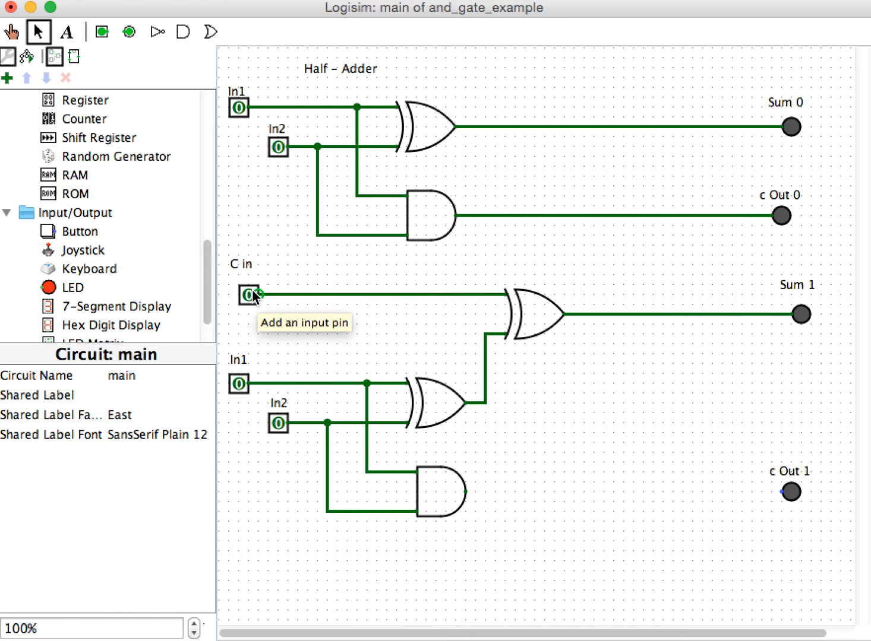
pyautogui.moveTo(830, 321)
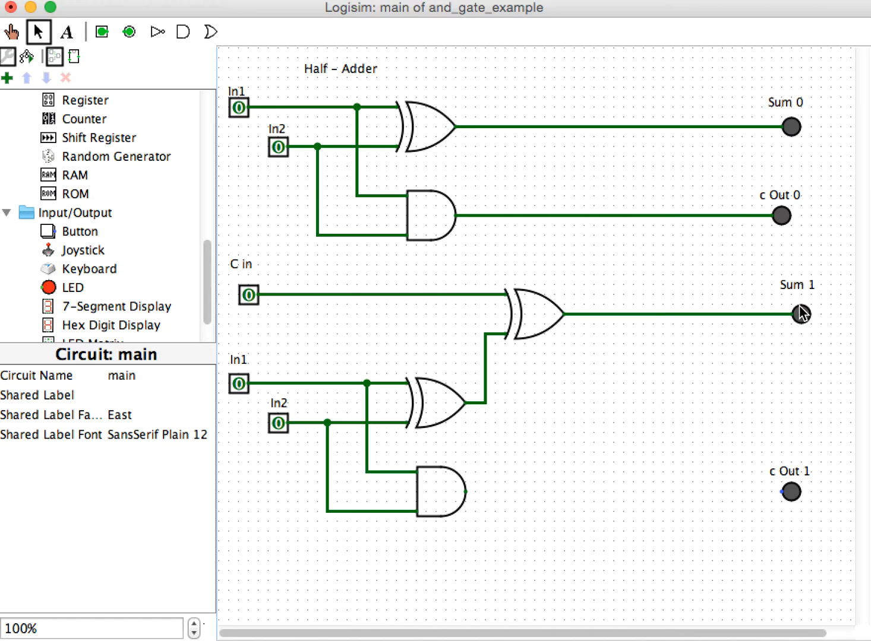
pyautogui.moveTo(792, 502)
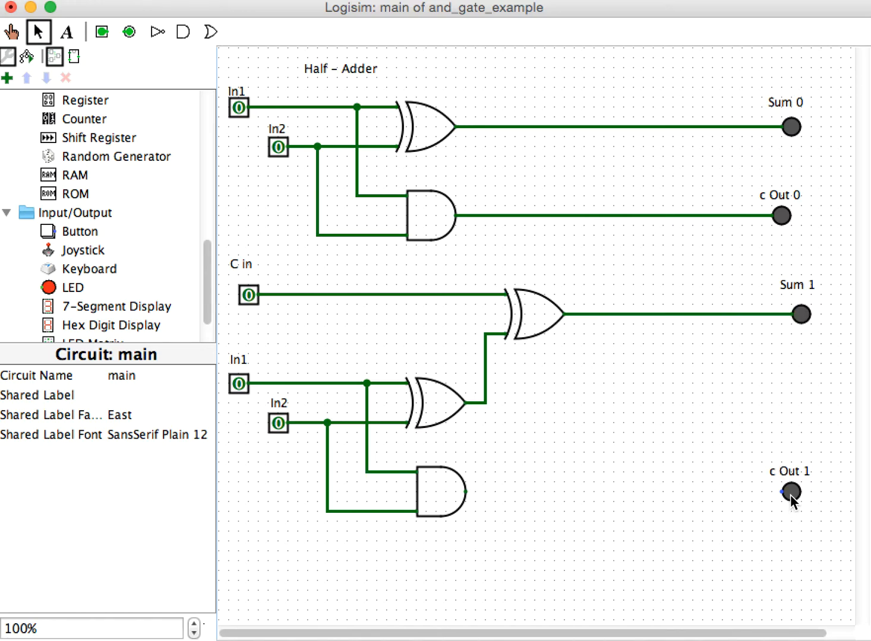
pyautogui.moveTo(639, 367)
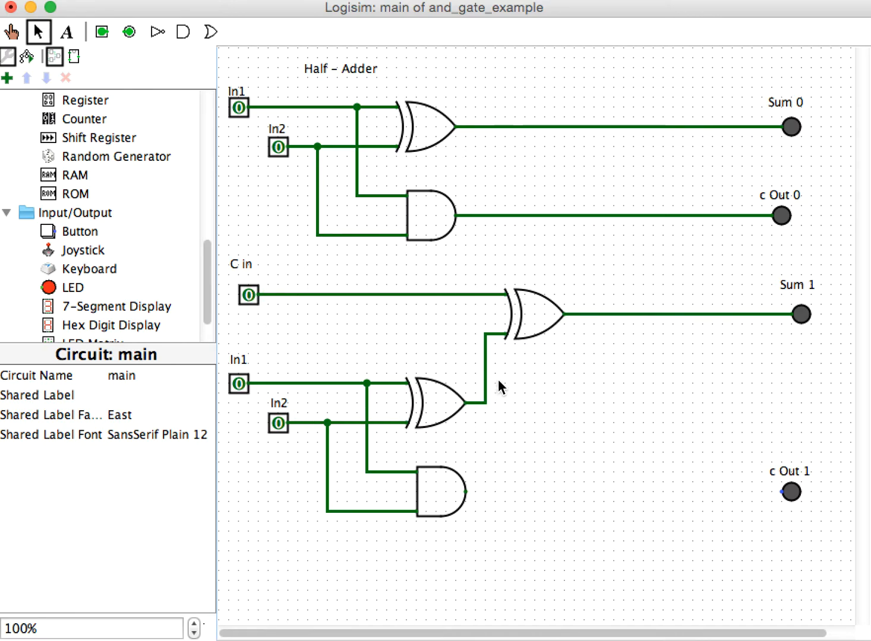
pyautogui.moveTo(372, 371)
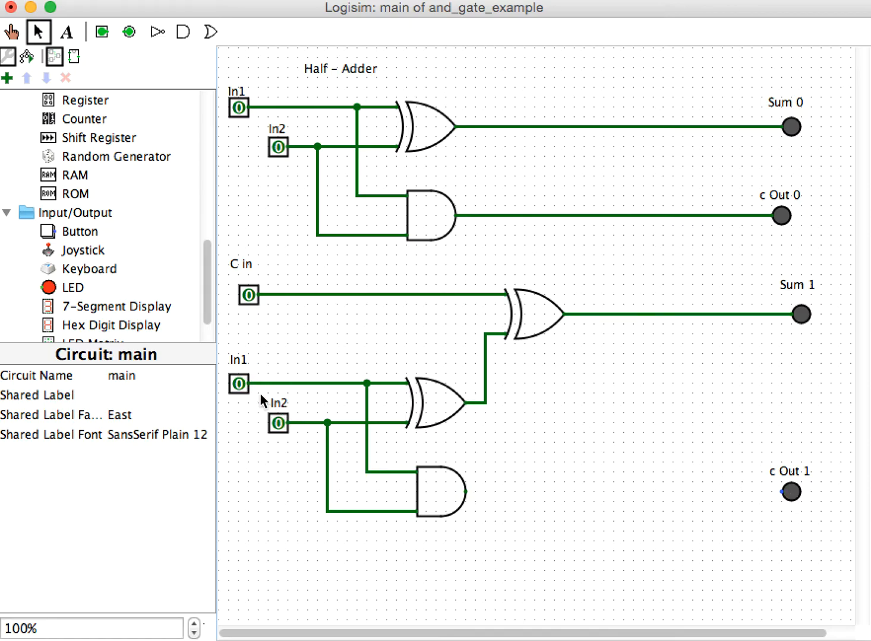
pyautogui.moveTo(285, 433)
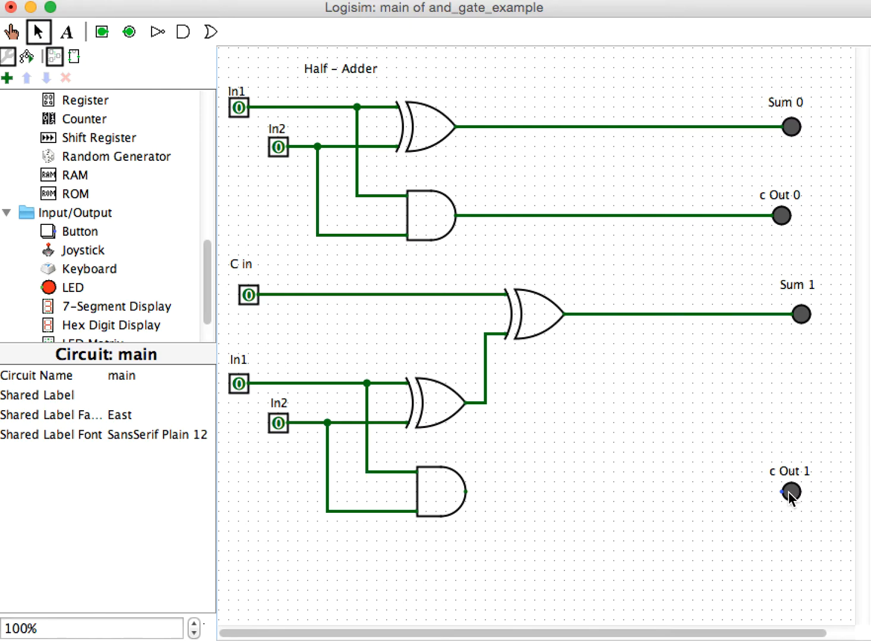
pyautogui.moveTo(404, 273)
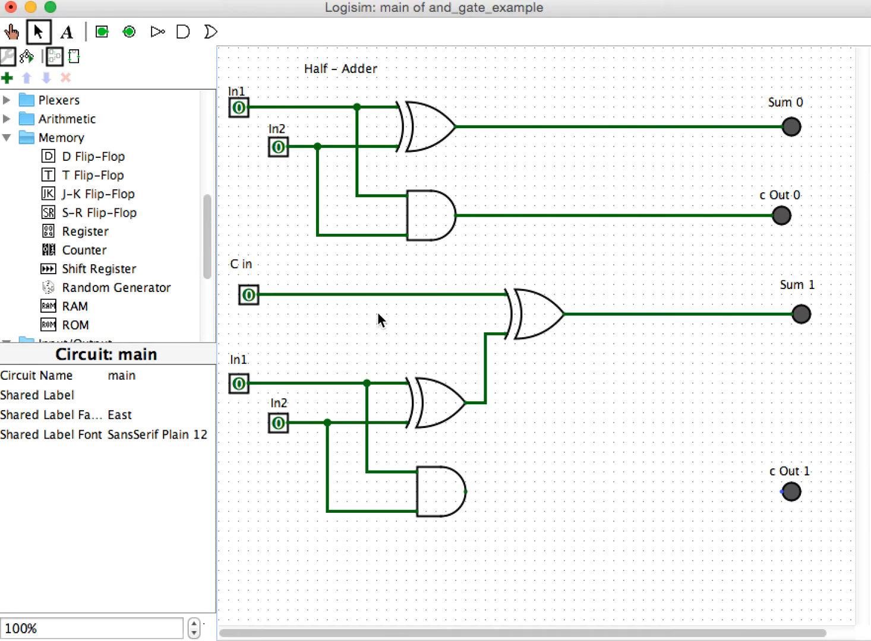
pyautogui.moveTo(460, 395)
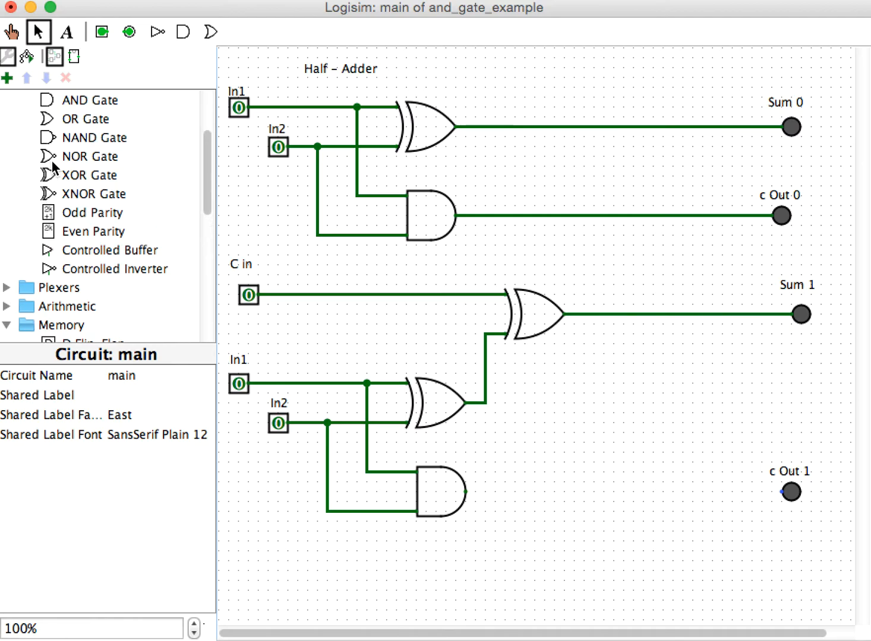
# Add a new AND gate next to the lower half-adder for the carry logic
pyautogui.click(91, 100)
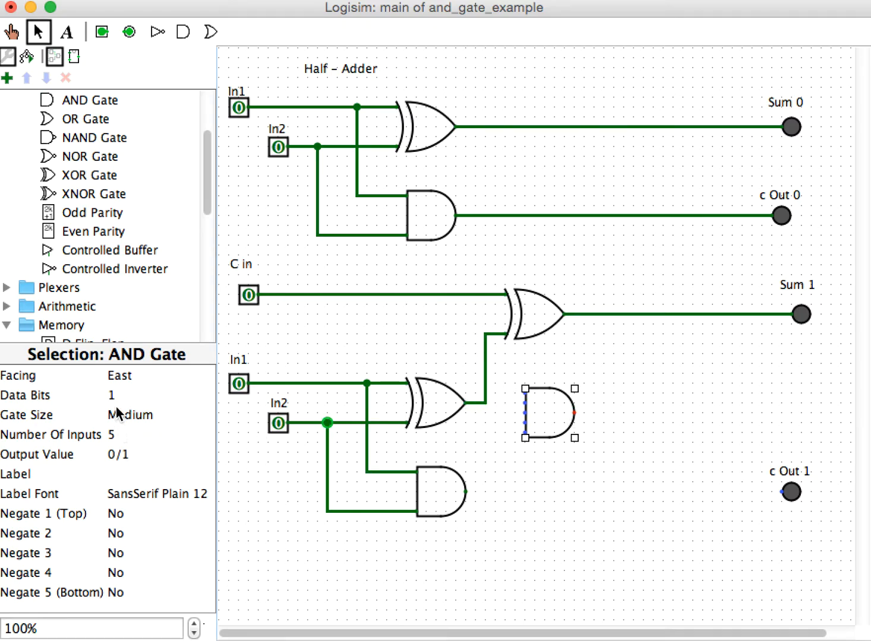
pyautogui.moveTo(114, 443)
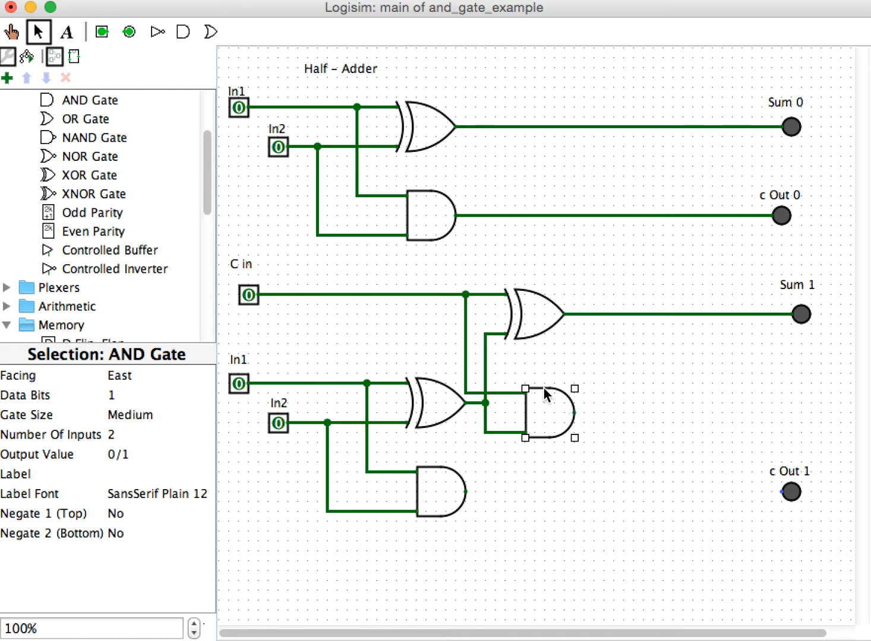
pyautogui.moveTo(502, 484)
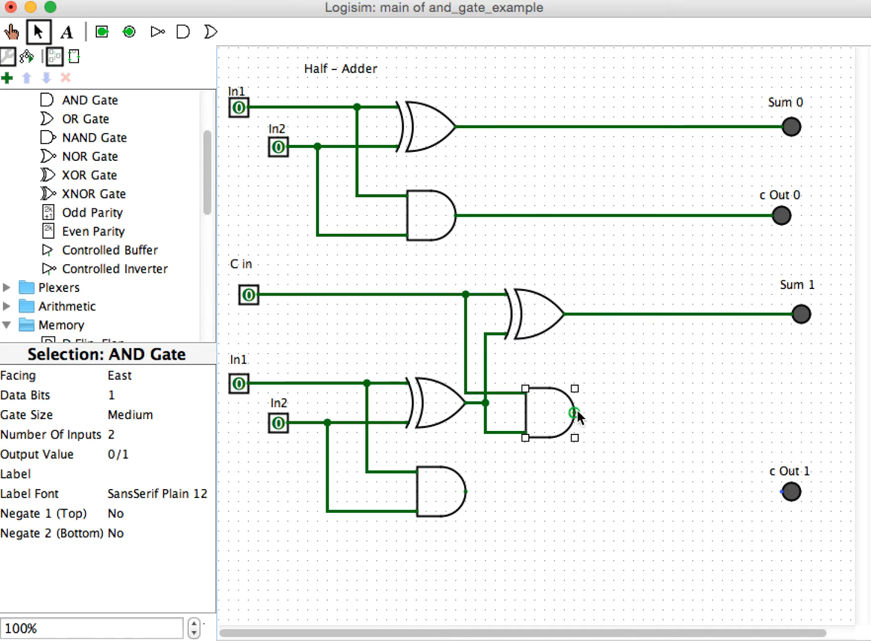
pyautogui.moveTo(607, 496)
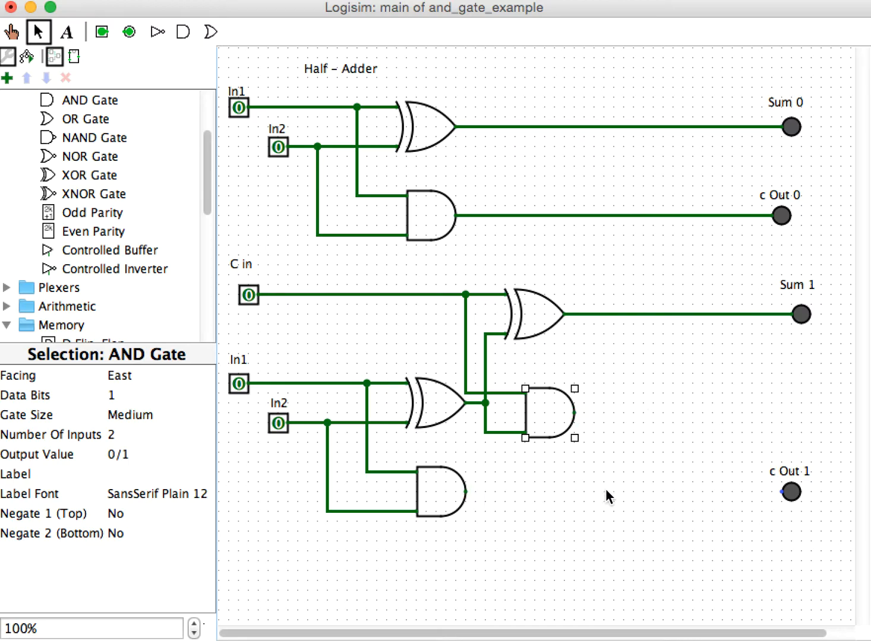
pyautogui.moveTo(580, 427)
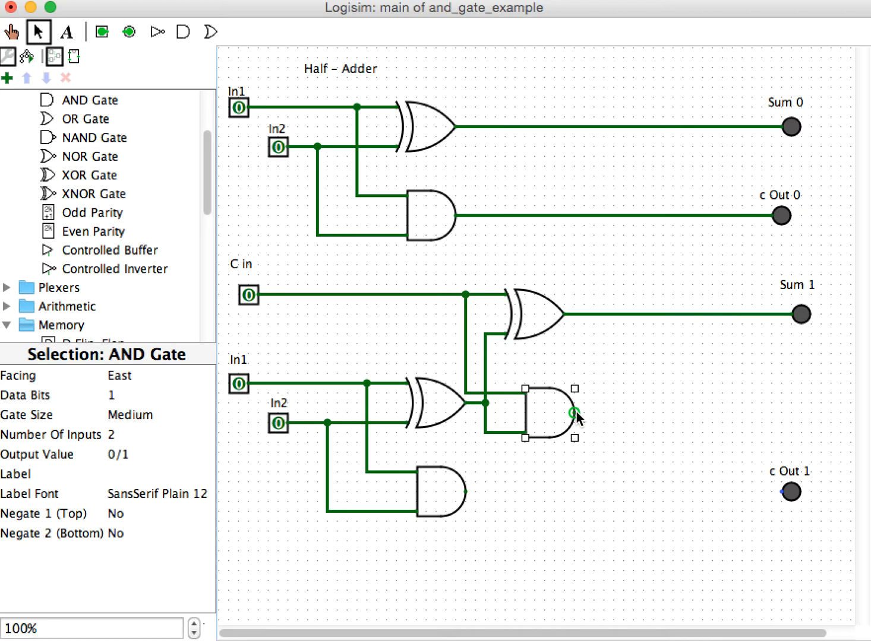
pyautogui.moveTo(576, 416)
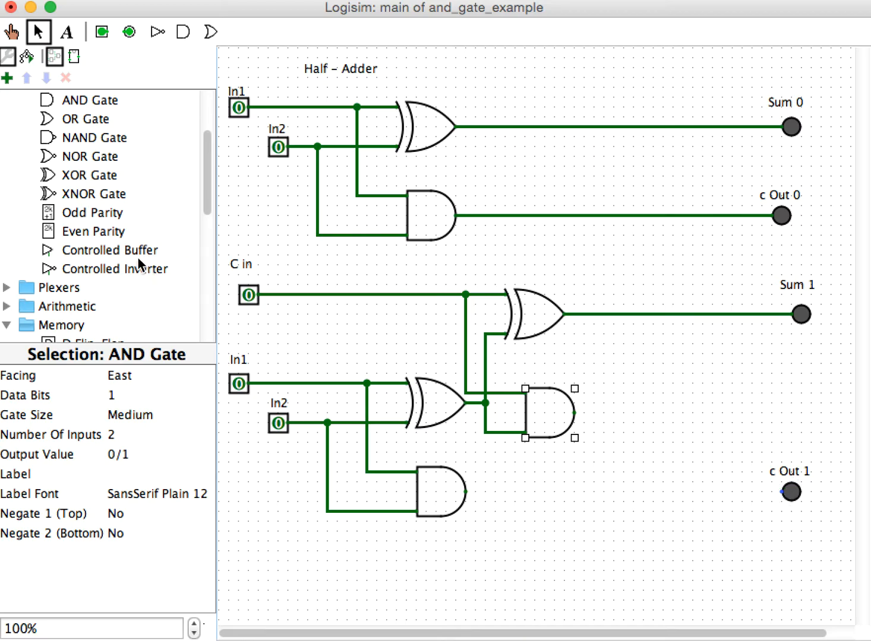
pyautogui.moveTo(94, 193)
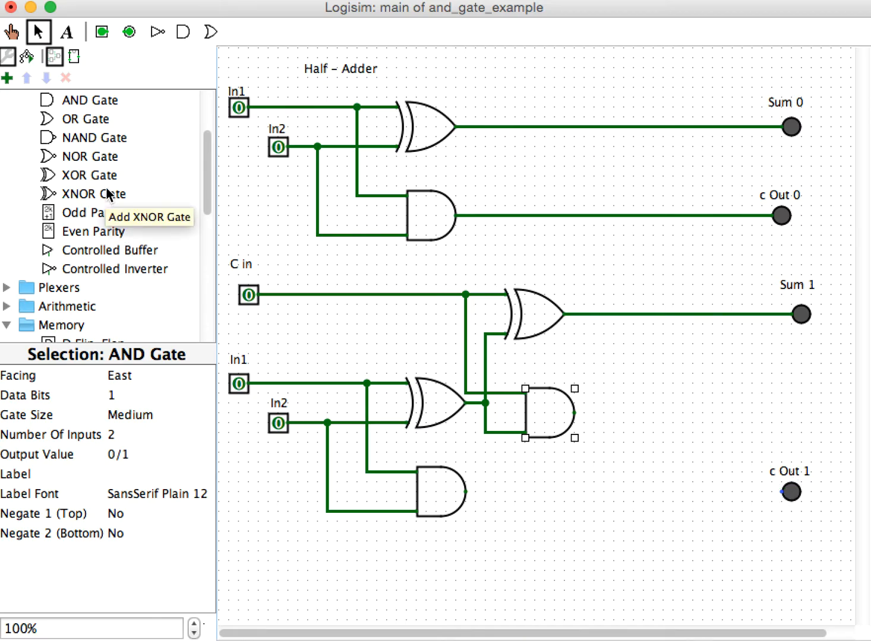
# Place an OR gate left of c Out 1 and set its Number Of Inputs to 2
pyautogui.click(88, 194)
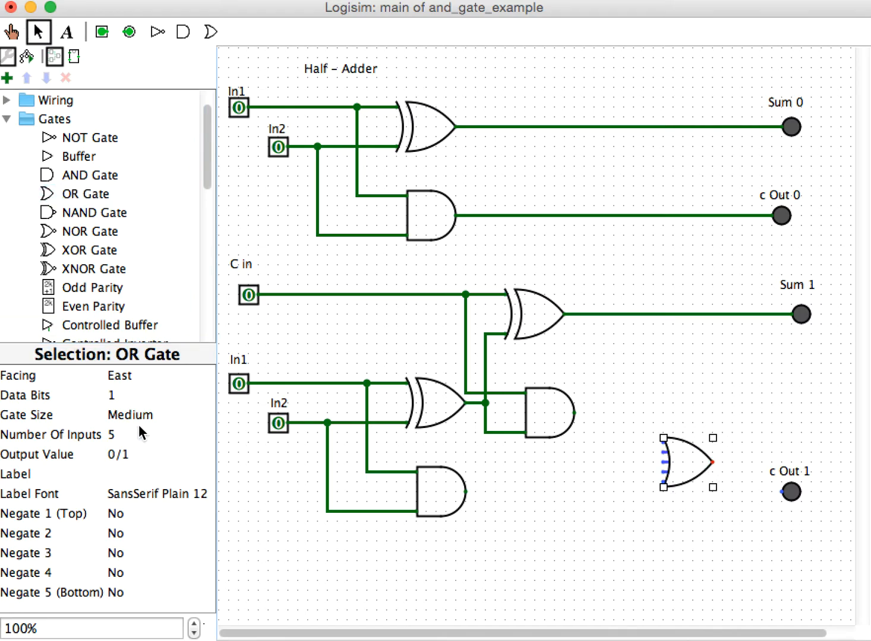
pyautogui.moveTo(120, 444)
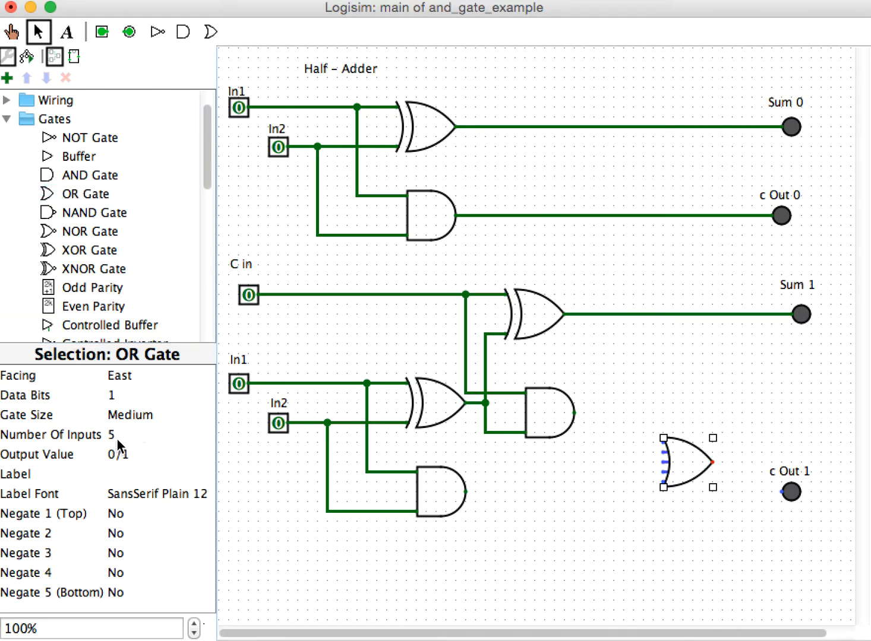
pyautogui.moveTo(107, 447)
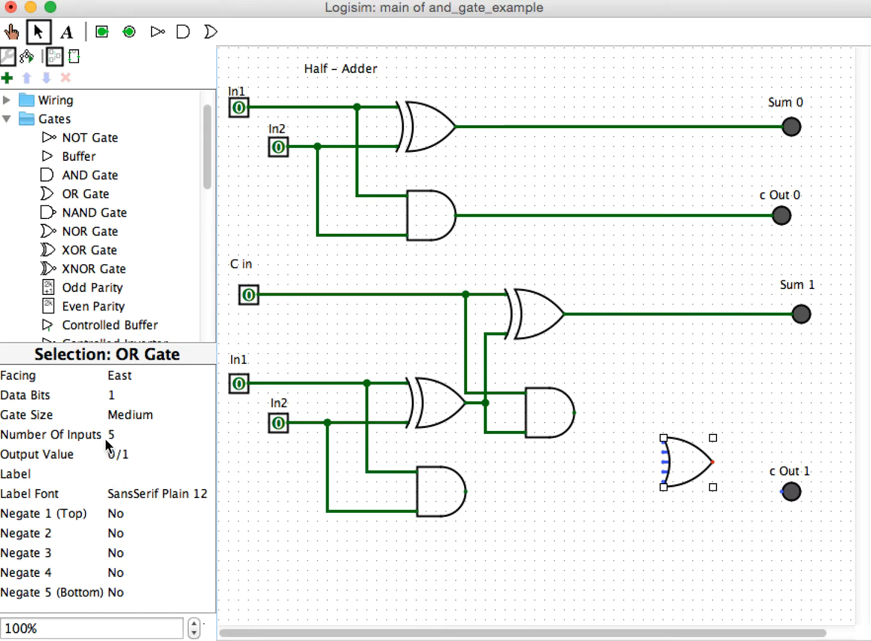
pyautogui.click(53, 435)
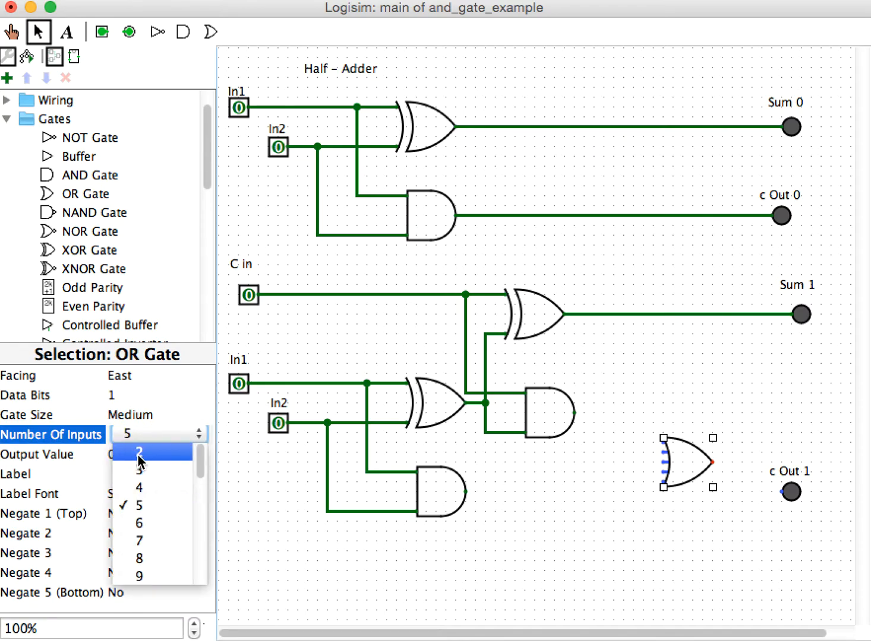
pyautogui.click(139, 460)
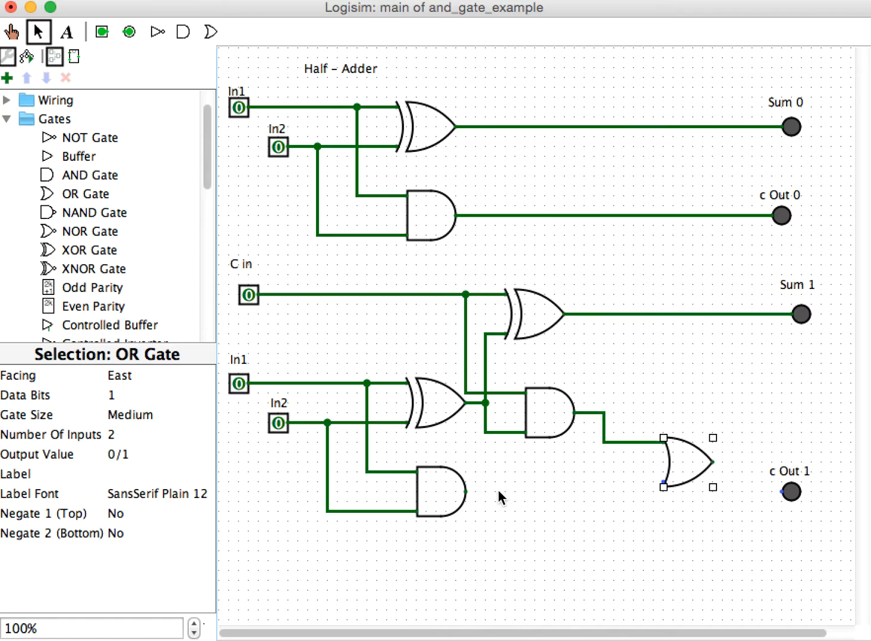
# Wire the lower AND output into the OR gate and line up c Out 1 with its output
pyautogui.moveTo(464, 491); pyautogui.dragTo(615, 495)
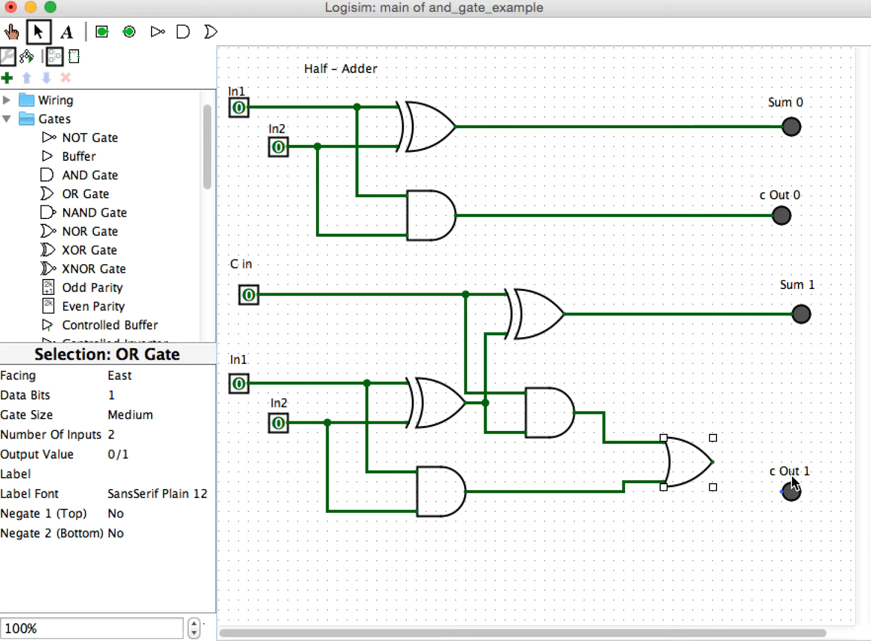
pyautogui.click(791, 492)
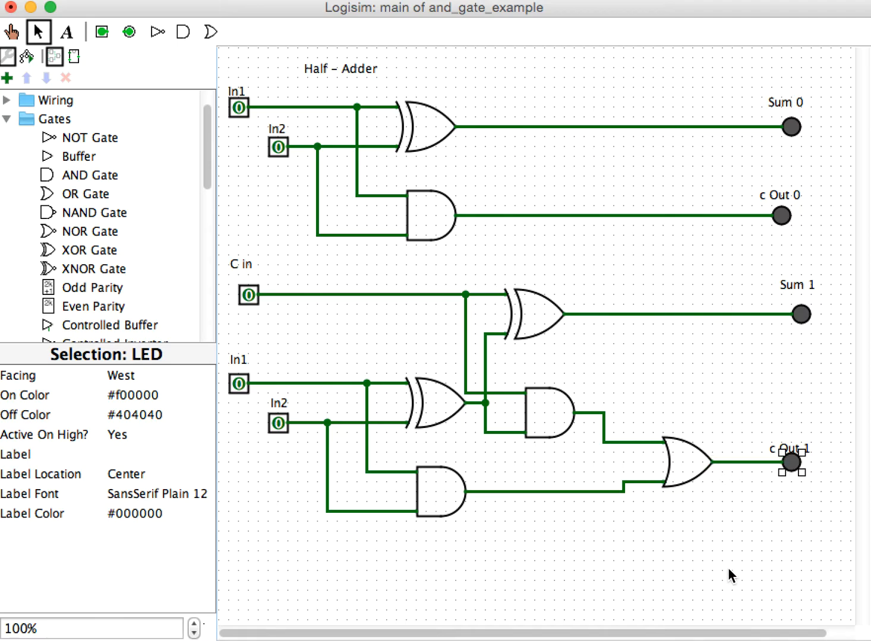
pyautogui.click(793, 449)
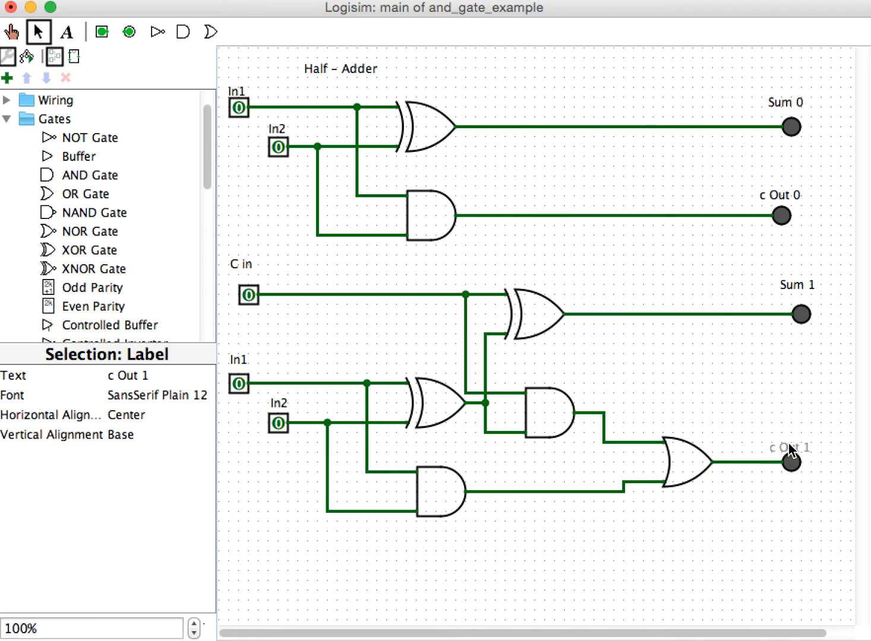
pyautogui.click(789, 448)
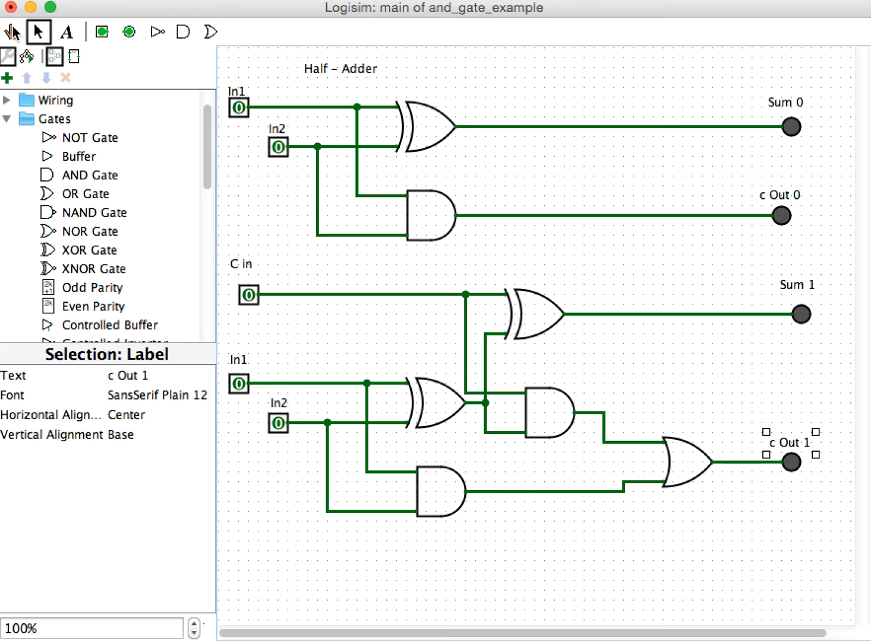
pyautogui.click(239, 383)
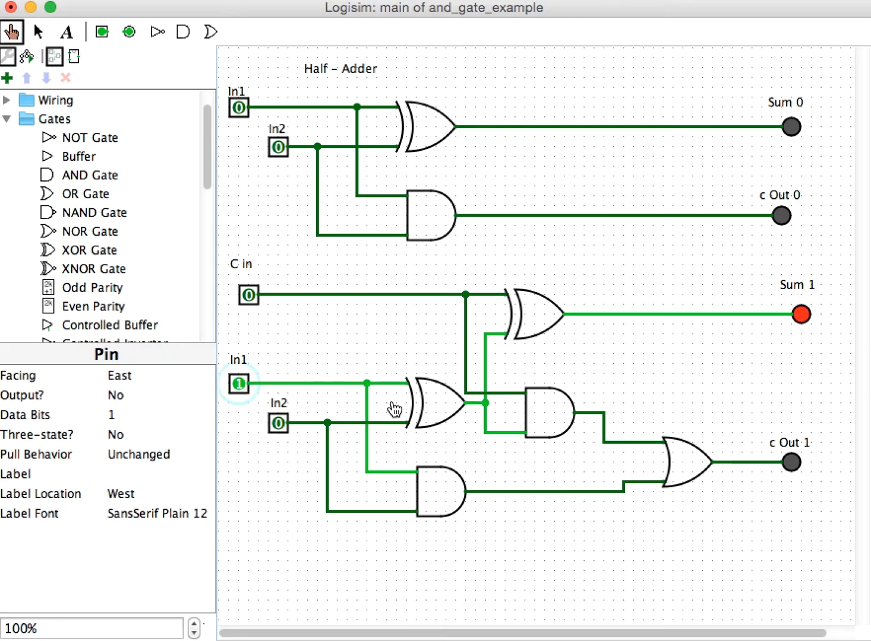
pyautogui.moveTo(535, 279)
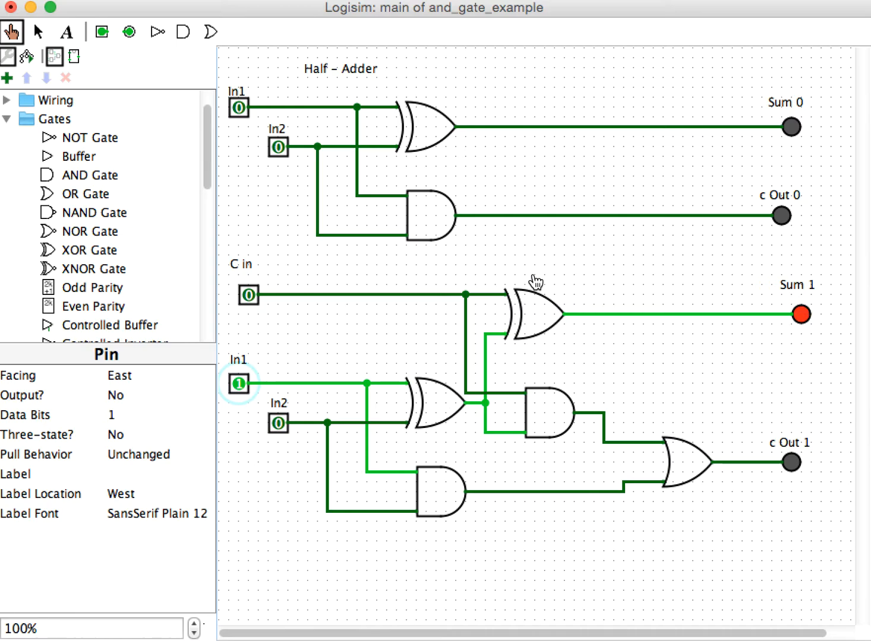
pyautogui.moveTo(266, 423)
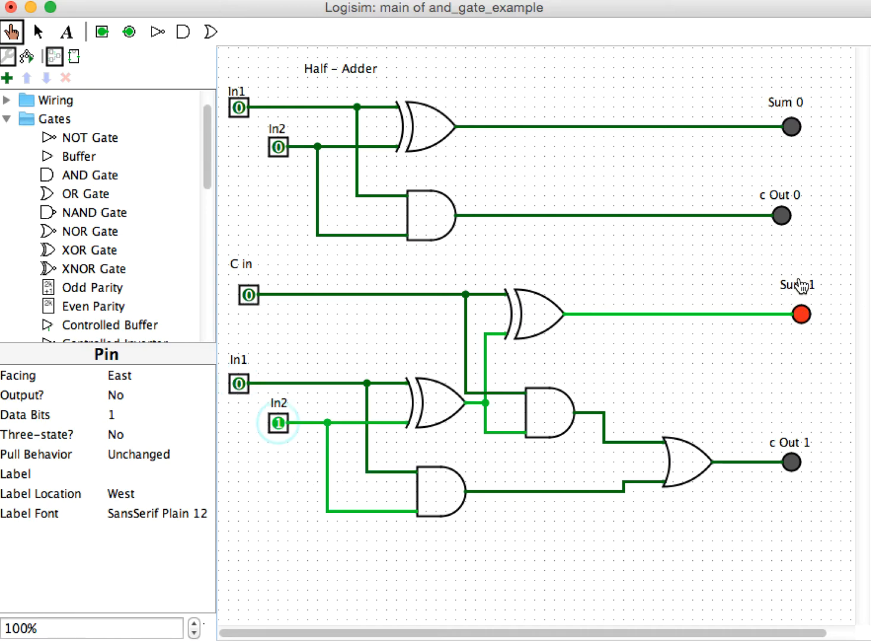
pyautogui.moveTo(360, 68)
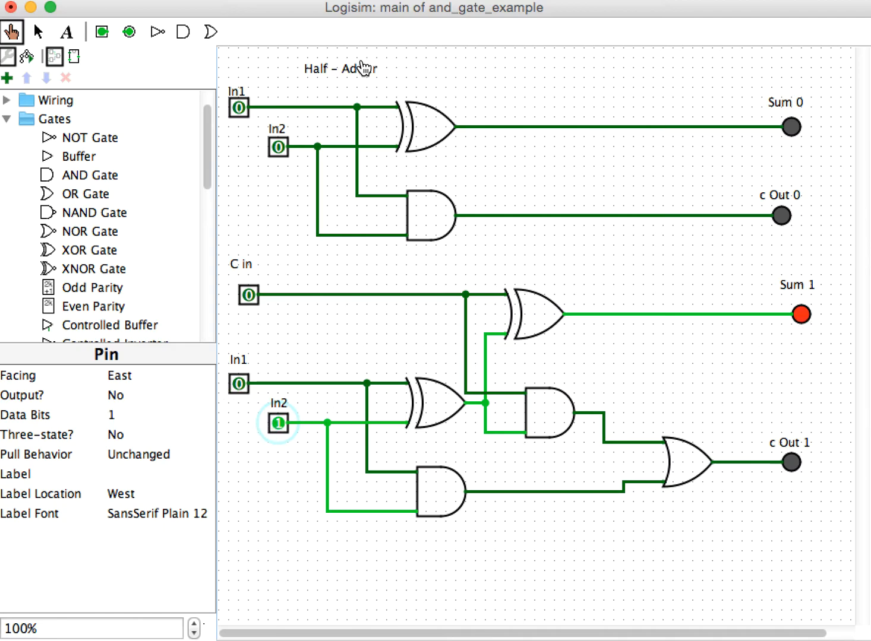
pyautogui.moveTo(321, 416)
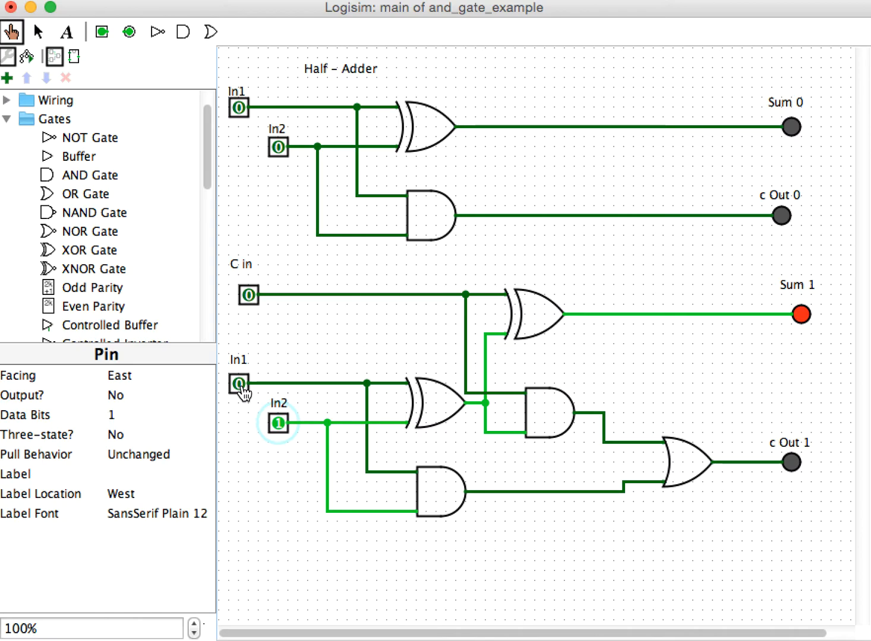
pyautogui.click(238, 384)
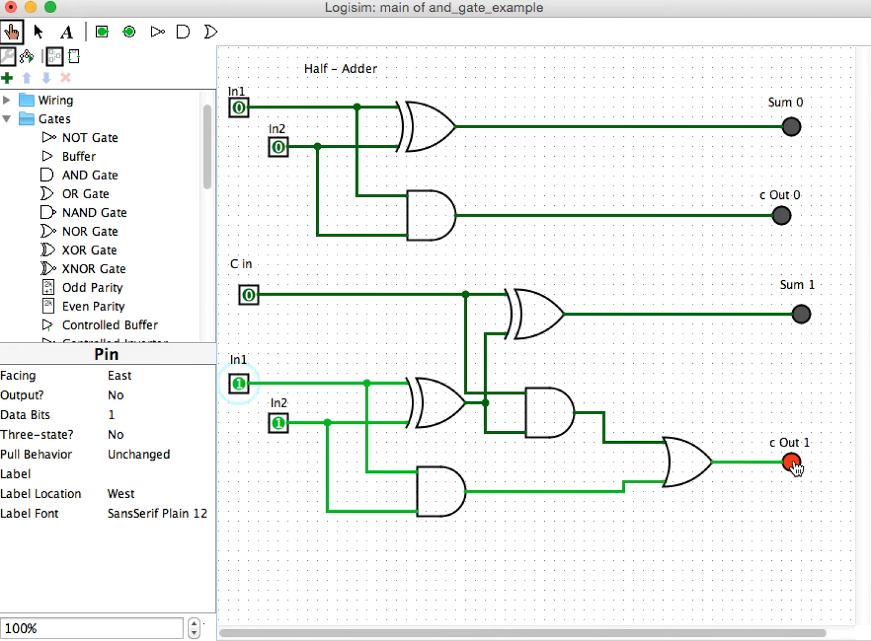
pyautogui.moveTo(753, 452)
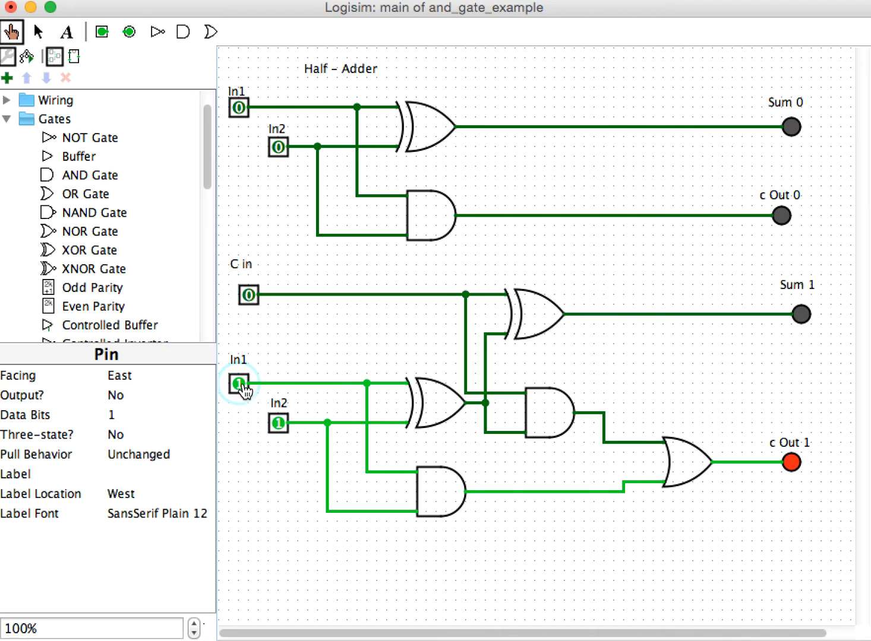
pyautogui.click(249, 295)
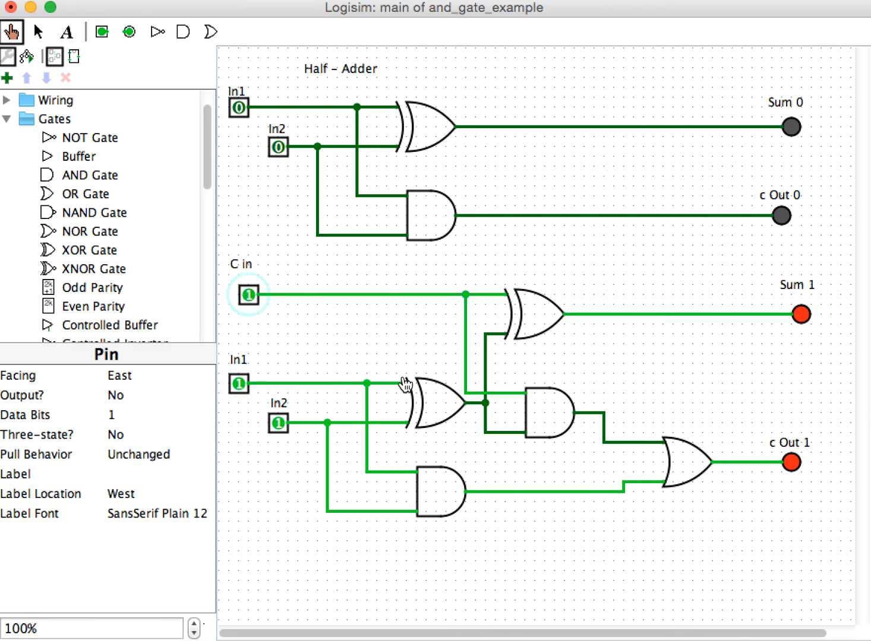
pyautogui.moveTo(822, 303)
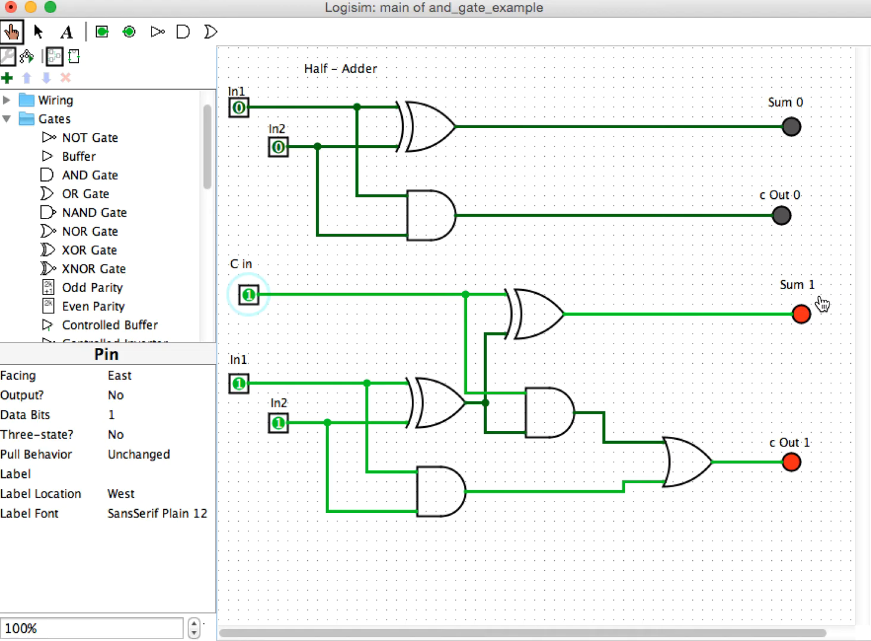
pyautogui.moveTo(799, 479)
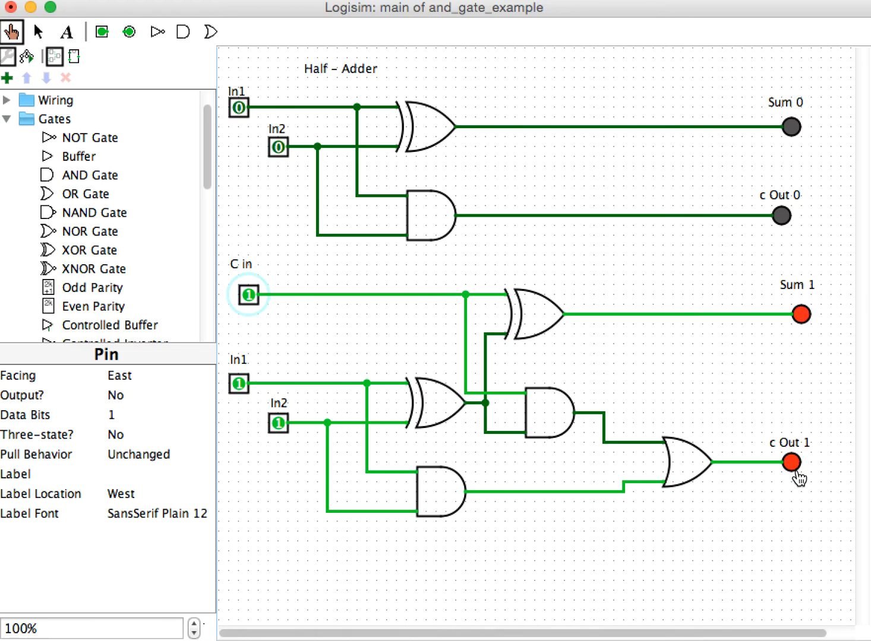
pyautogui.click(238, 384)
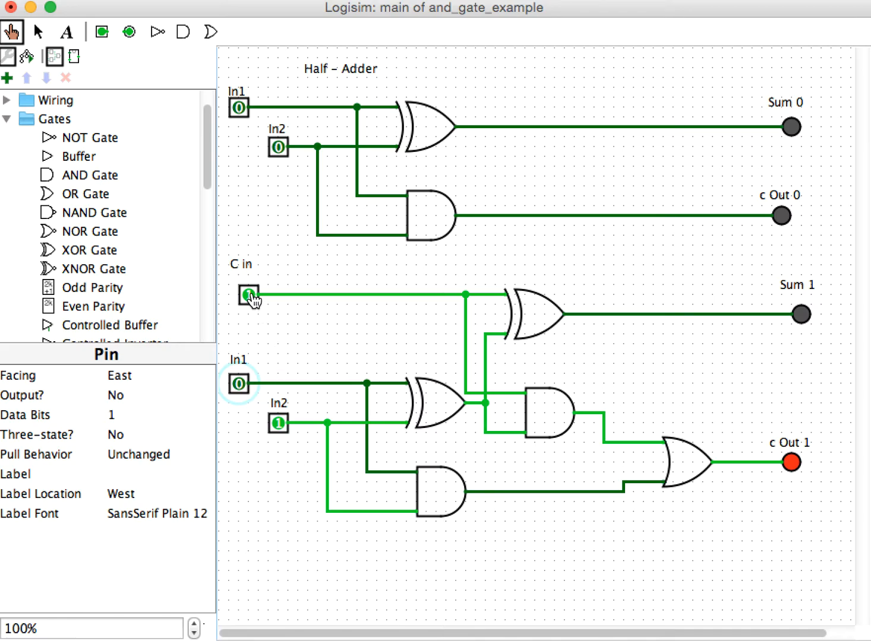
pyautogui.click(249, 294)
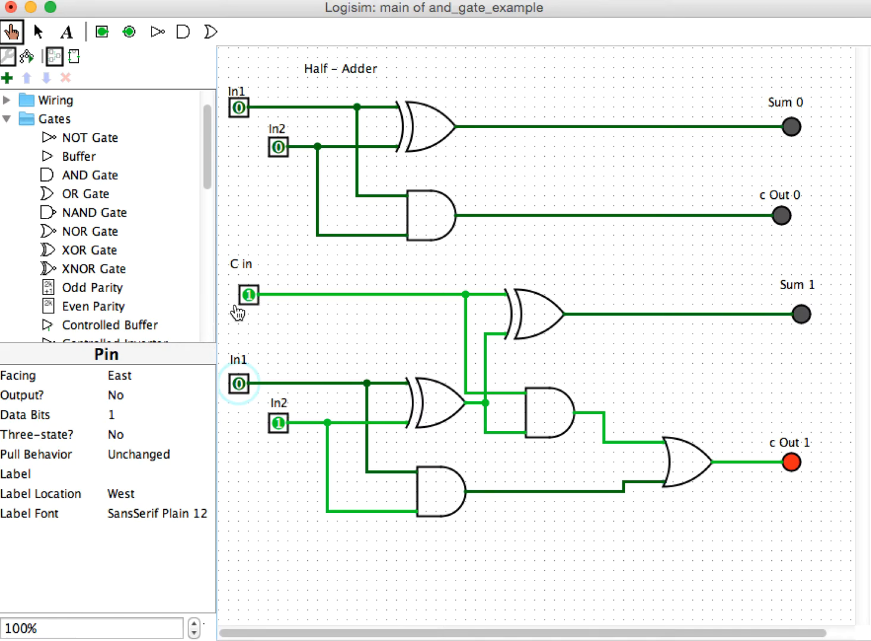
pyautogui.click(250, 294)
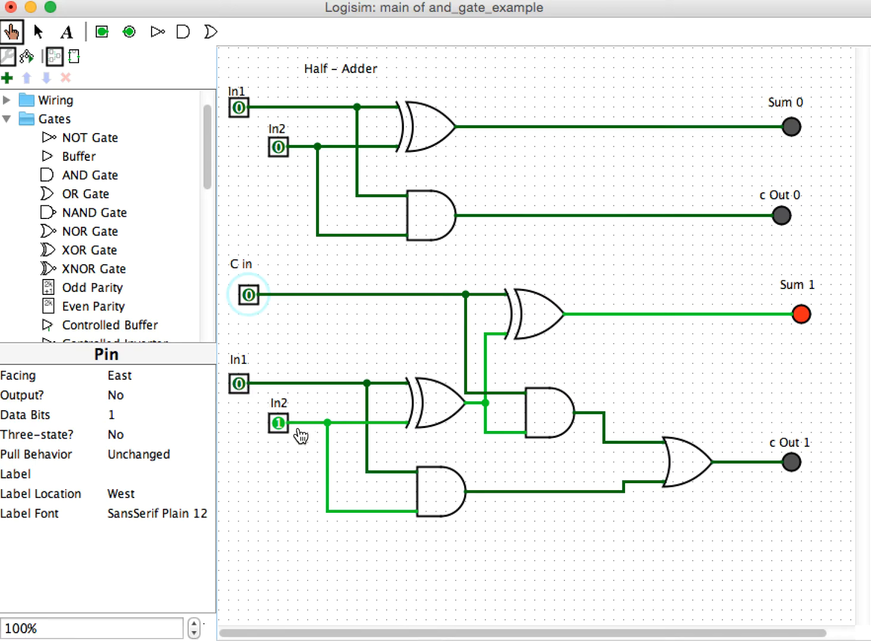
pyautogui.moveTo(274, 316)
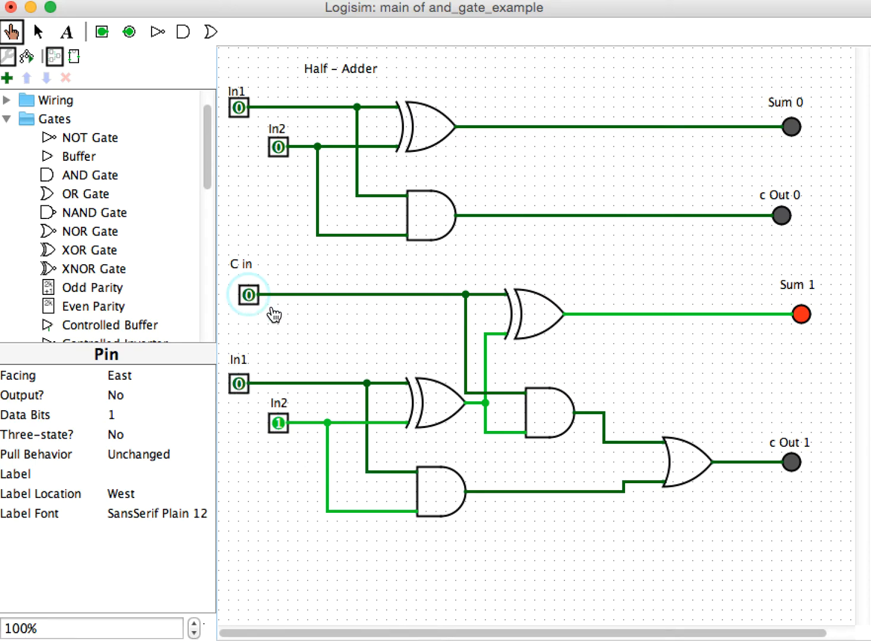
pyautogui.moveTo(804, 332)
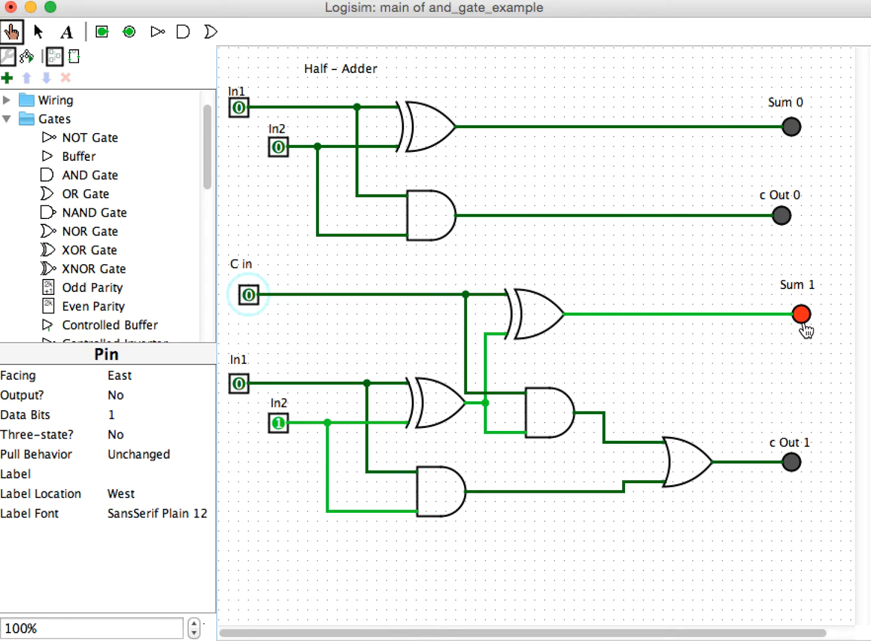
pyautogui.click(278, 423)
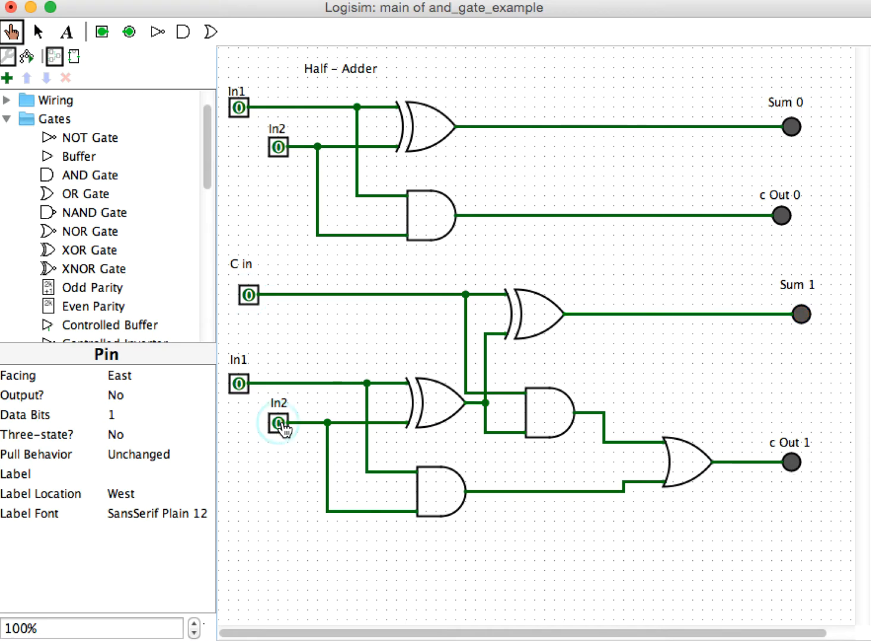
pyautogui.moveTo(158, 278)
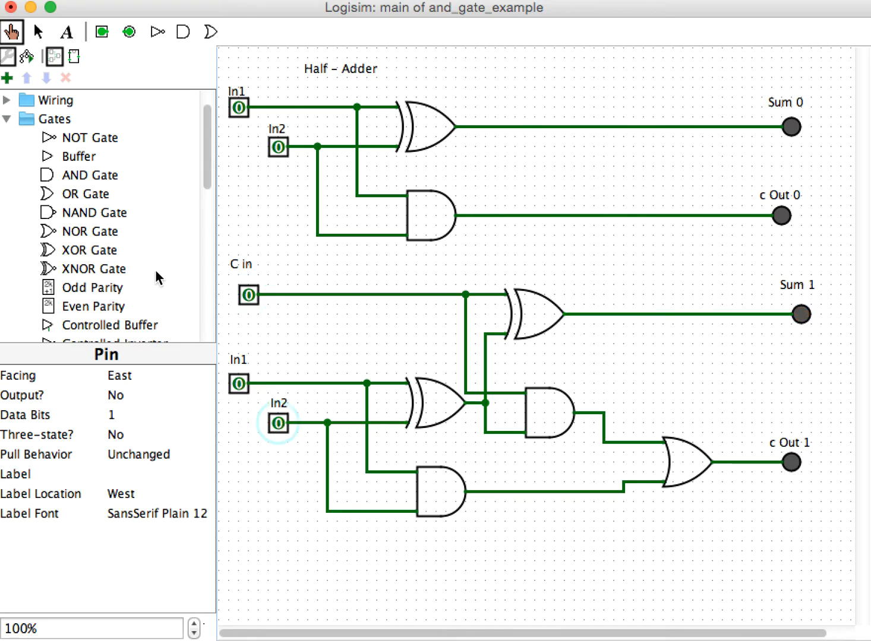
pyautogui.moveTo(404, 241)
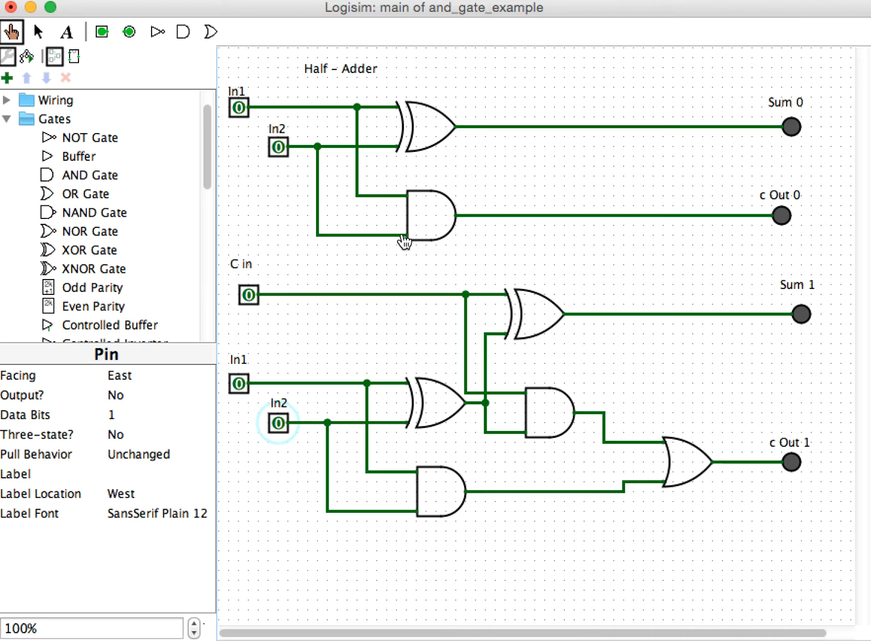
pyautogui.moveTo(239, 262)
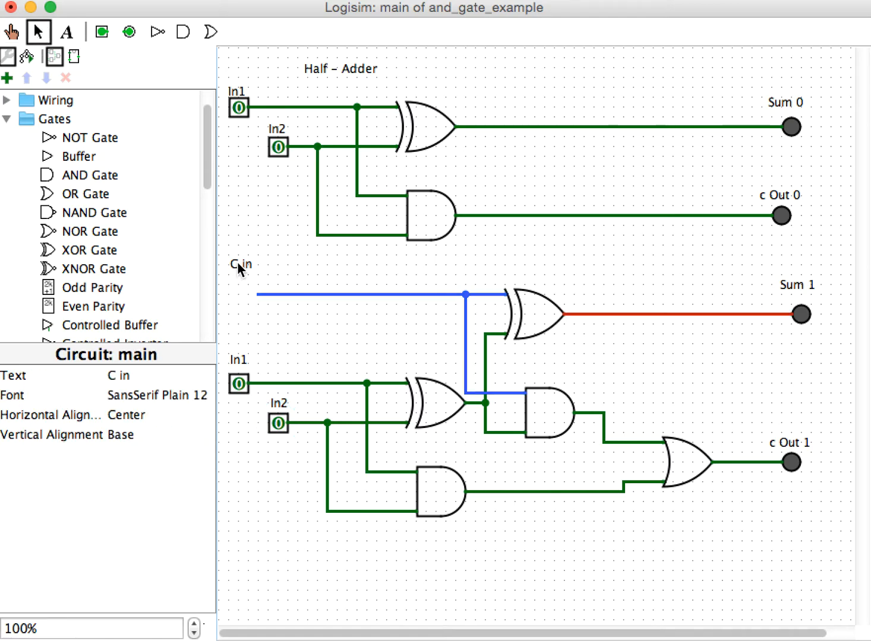
# Delete the C in input pin and label, leaving the full adder's carry wire free
pyautogui.click(503, 228)
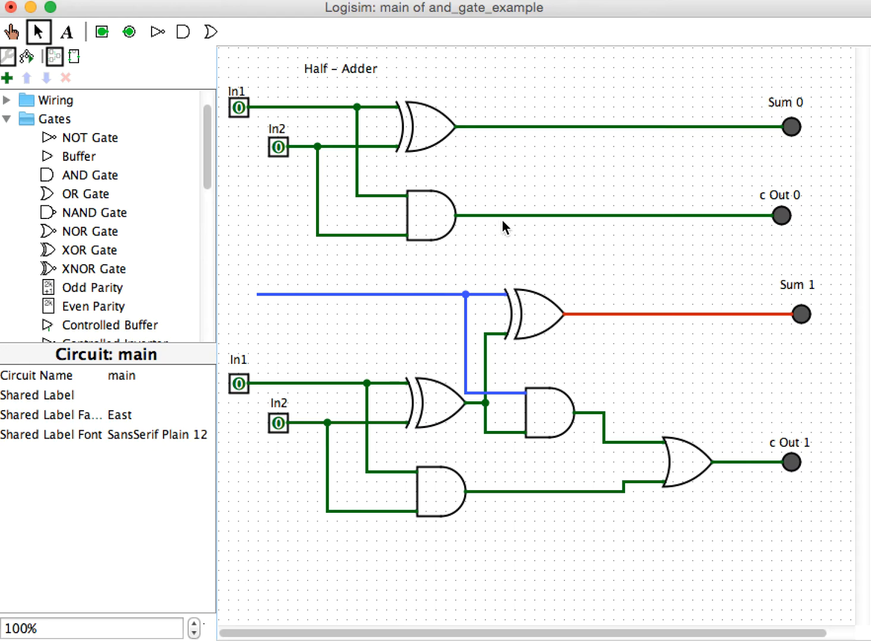
pyautogui.moveTo(555, 224)
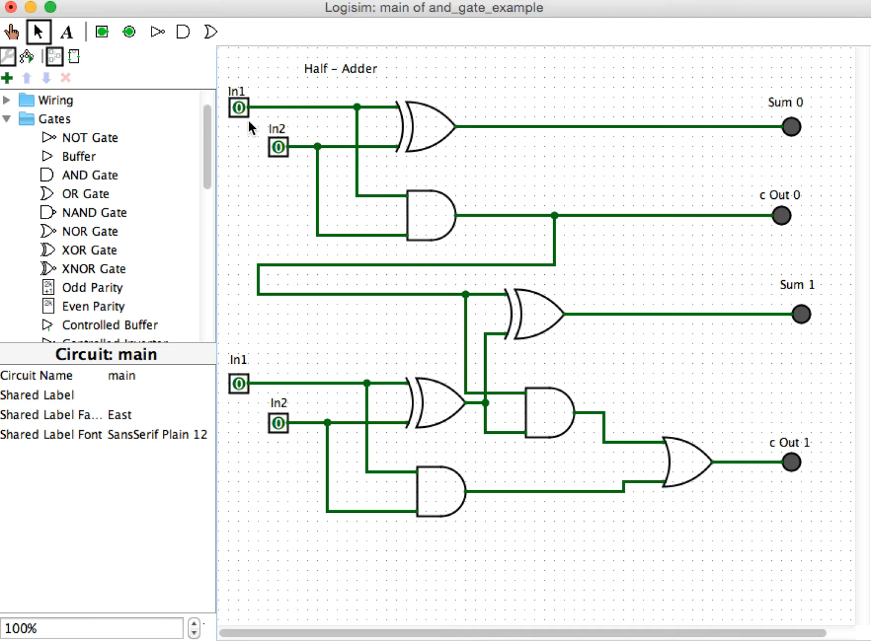
pyautogui.moveTo(246, 135)
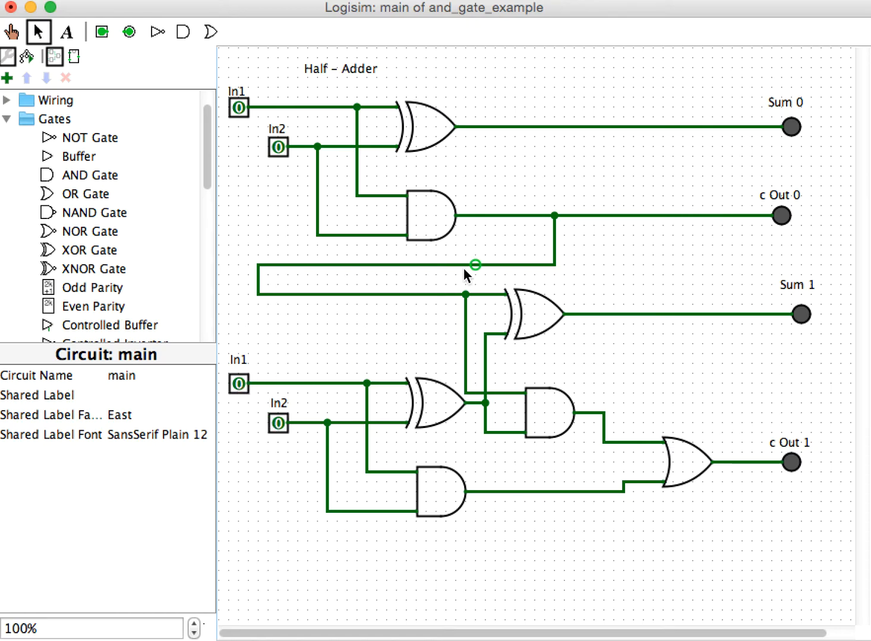
pyautogui.moveTo(526, 324)
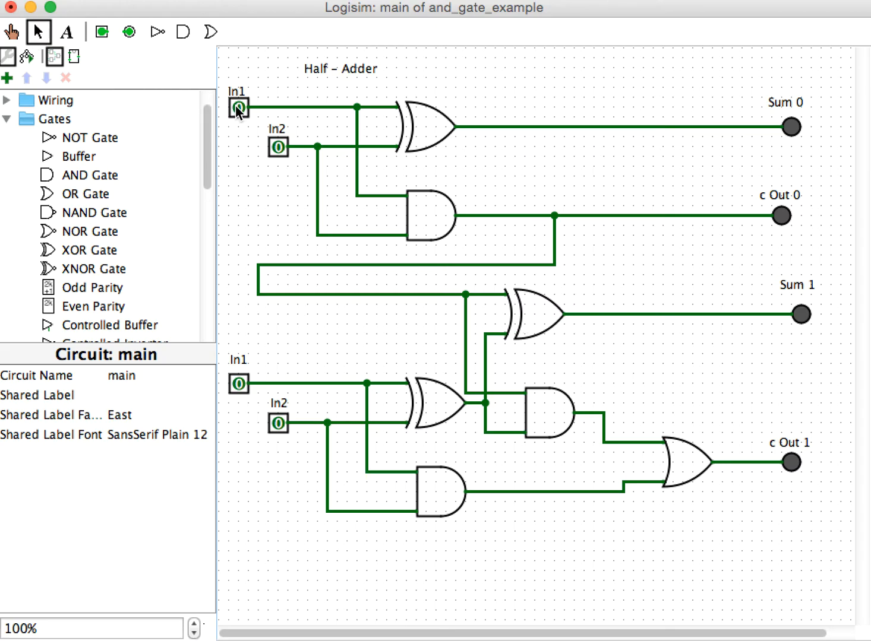
# With the Poke tool, toggle both In1 pins and the half adder's In2 to 1, lighting c Out 0 and c Out 1
pyautogui.click(238, 108)
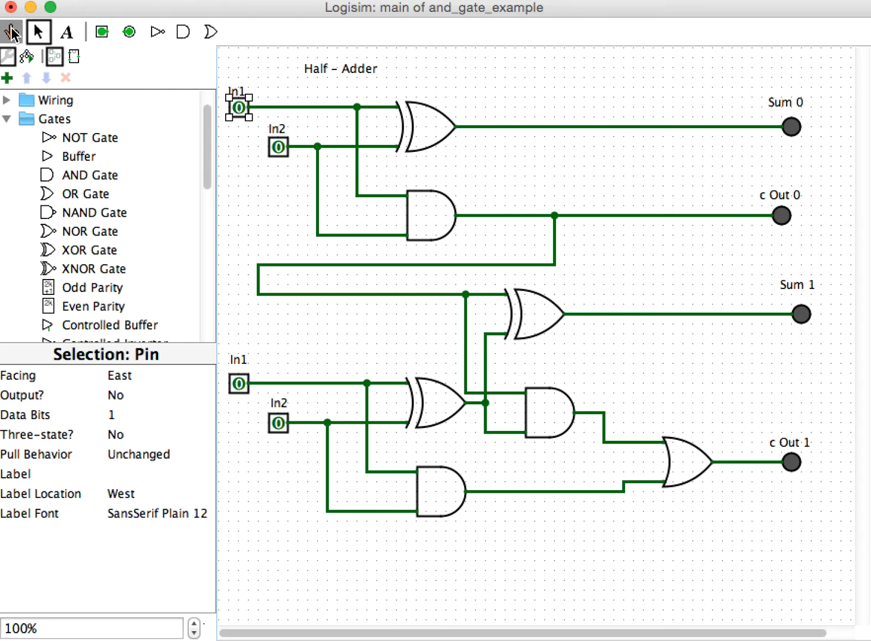
pyautogui.click(238, 107)
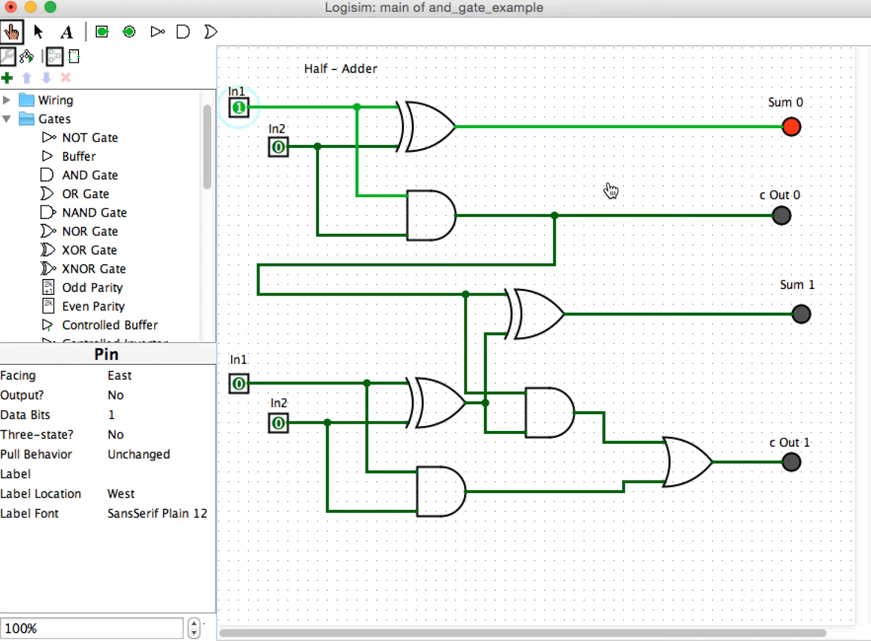
pyautogui.click(238, 384)
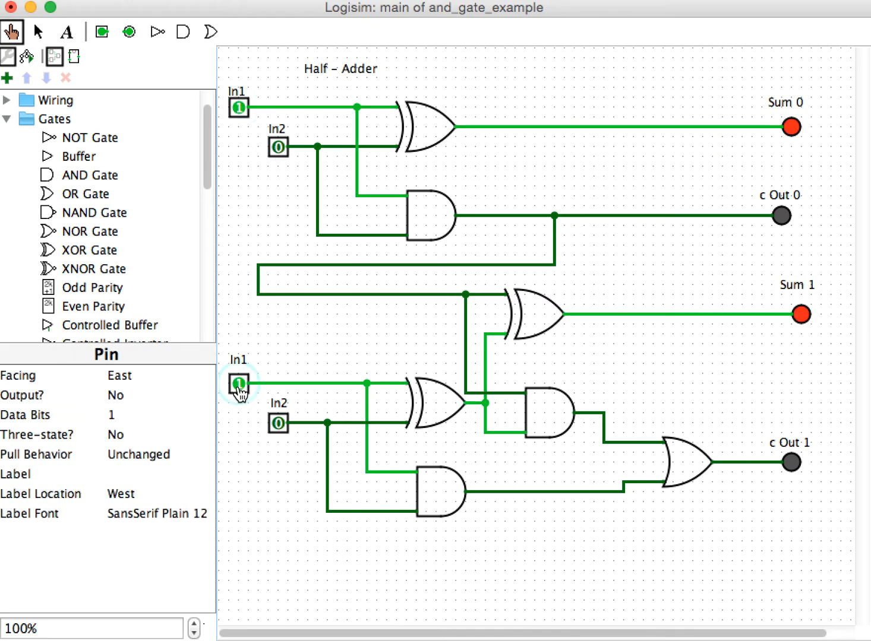
pyautogui.moveTo(819, 247)
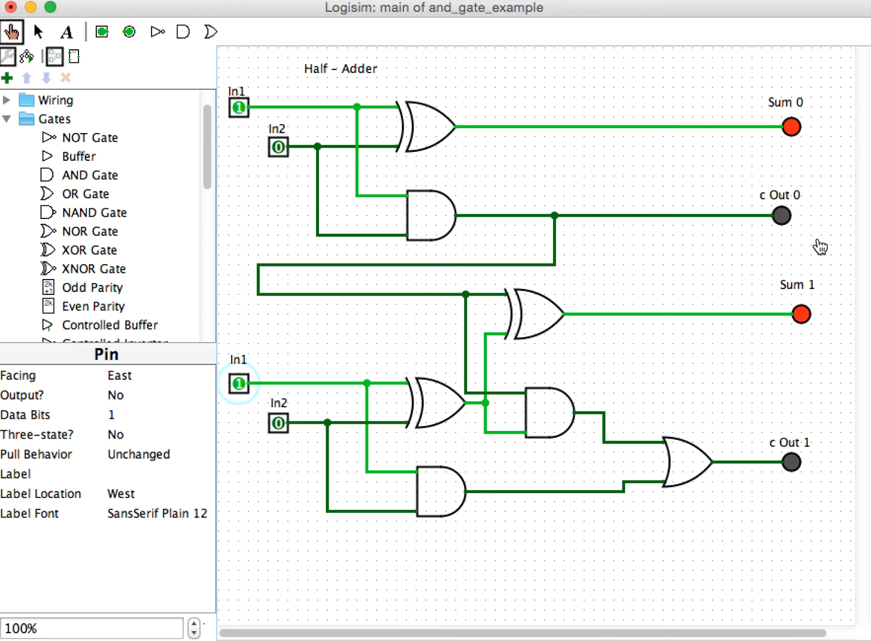
pyautogui.moveTo(291, 165)
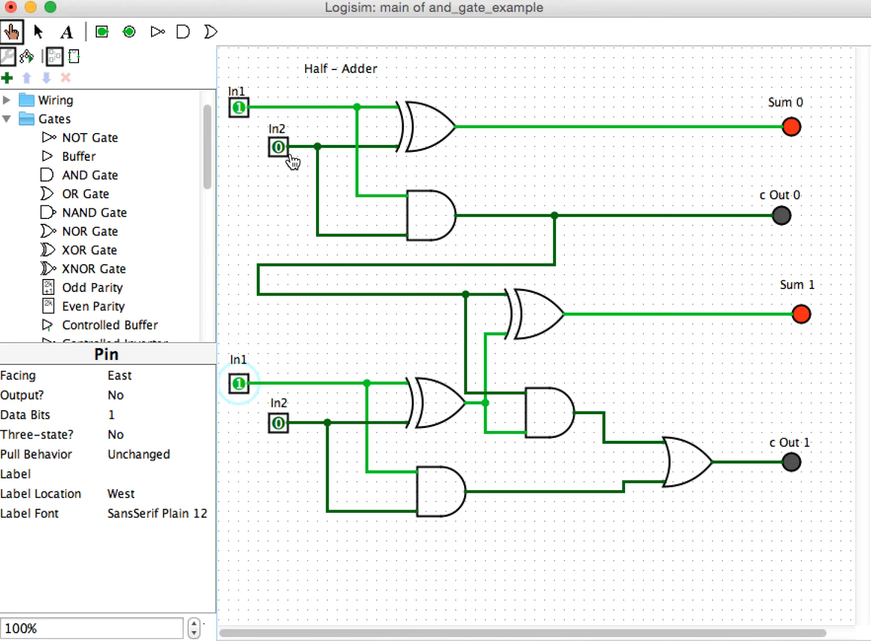
pyautogui.click(279, 147)
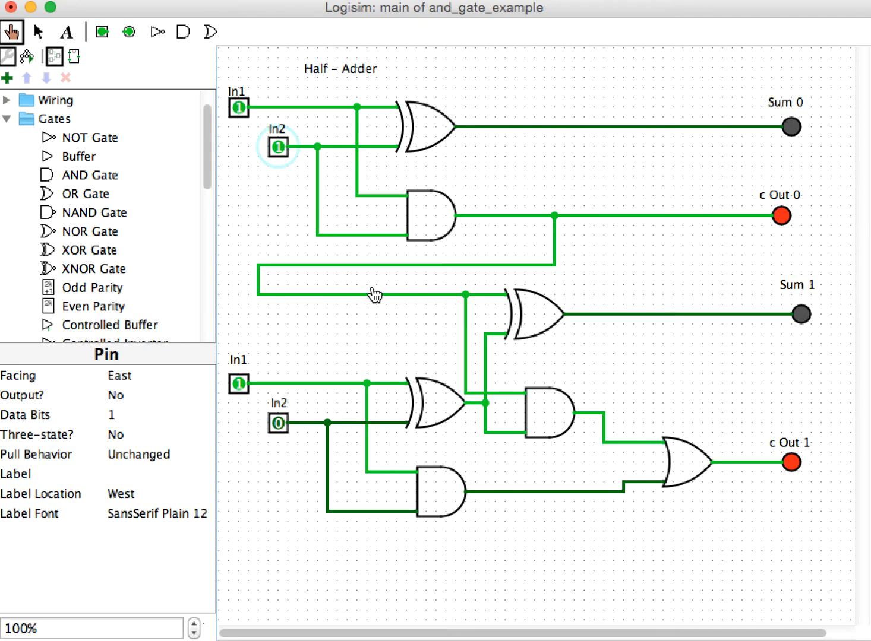
pyautogui.moveTo(513, 303)
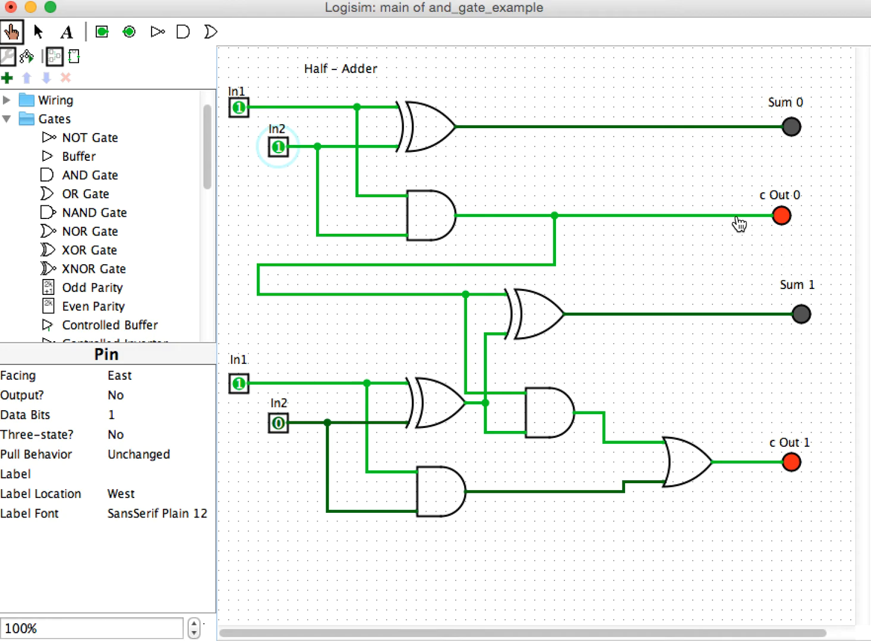
pyautogui.moveTo(798, 331)
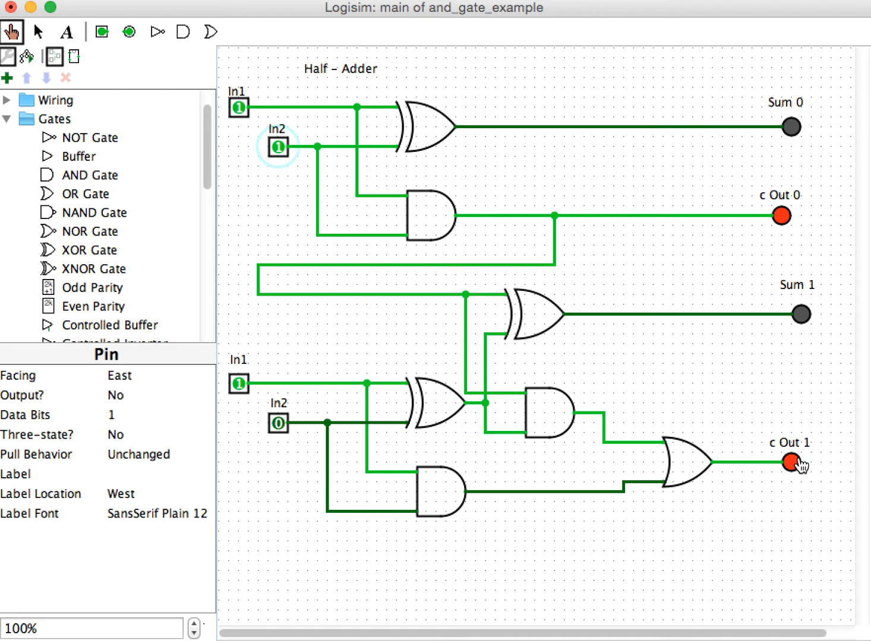
pyautogui.moveTo(622, 468)
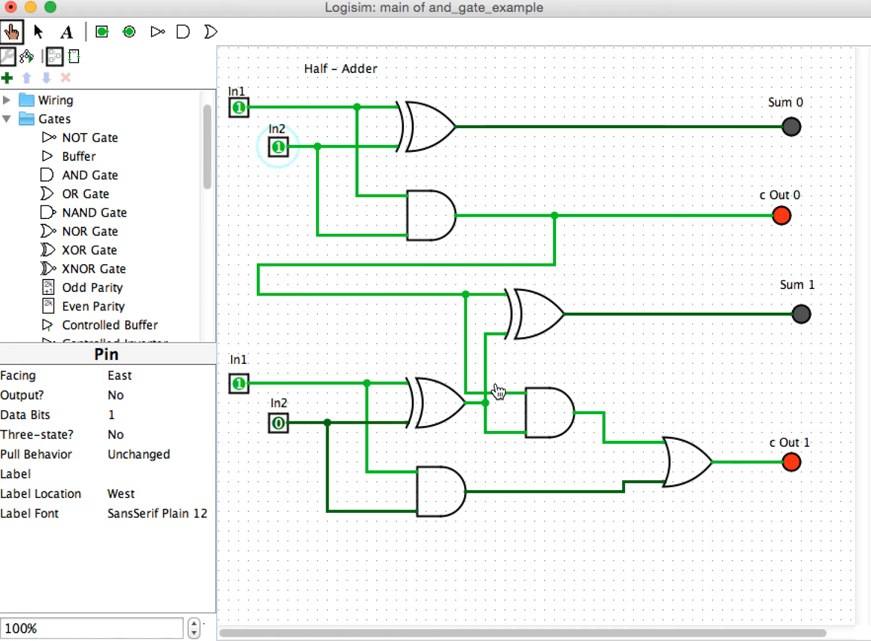
pyautogui.moveTo(371, 495)
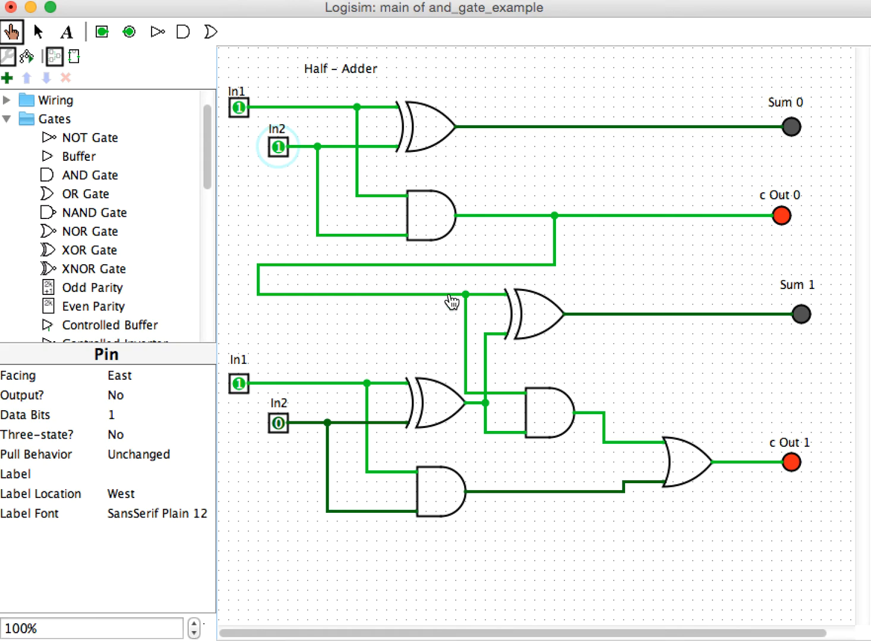
pyautogui.moveTo(118, 72)
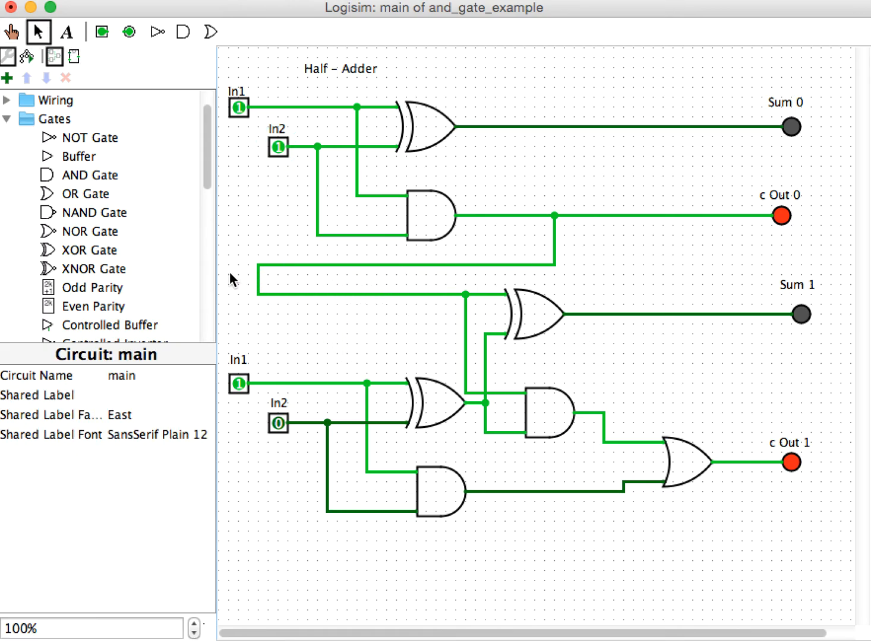
pyautogui.moveTo(231, 274); pyautogui.dragTo(572, 536)
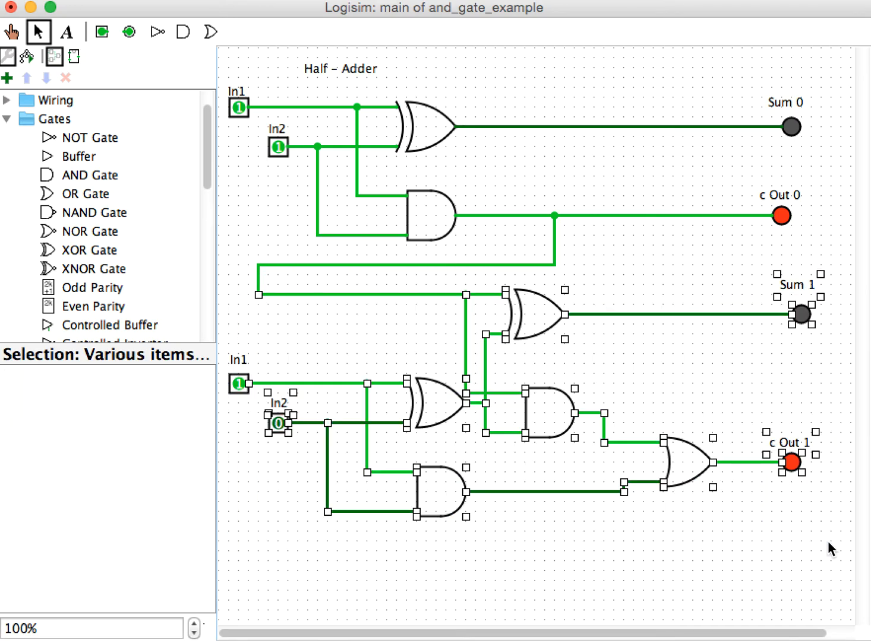
pyautogui.moveTo(594, 618)
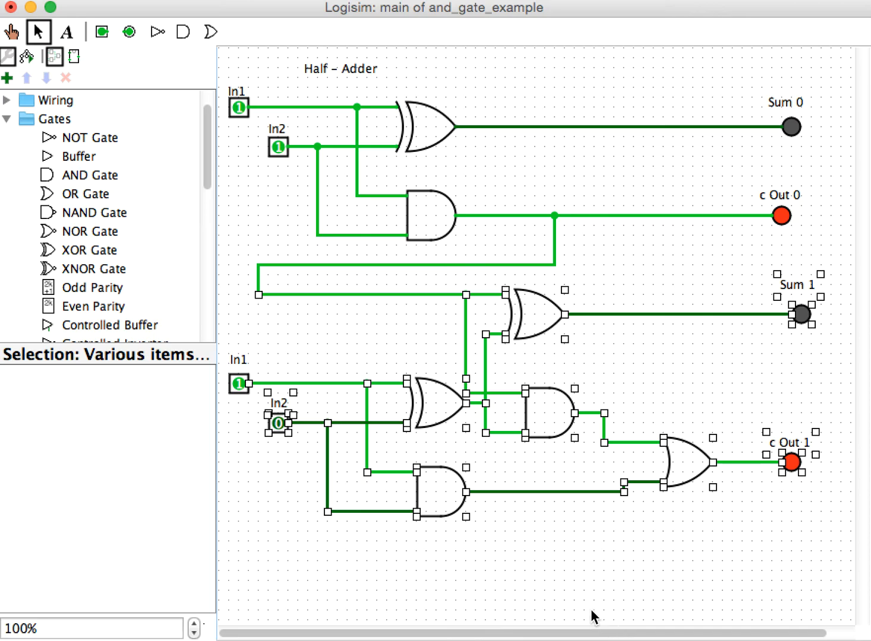
pyautogui.moveTo(594, 582)
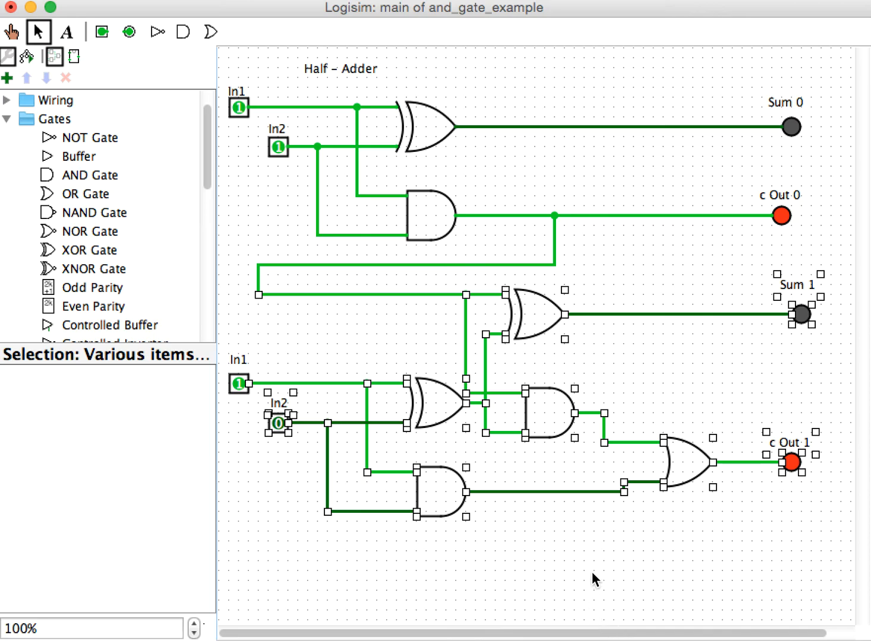
pyautogui.moveTo(543, 485)
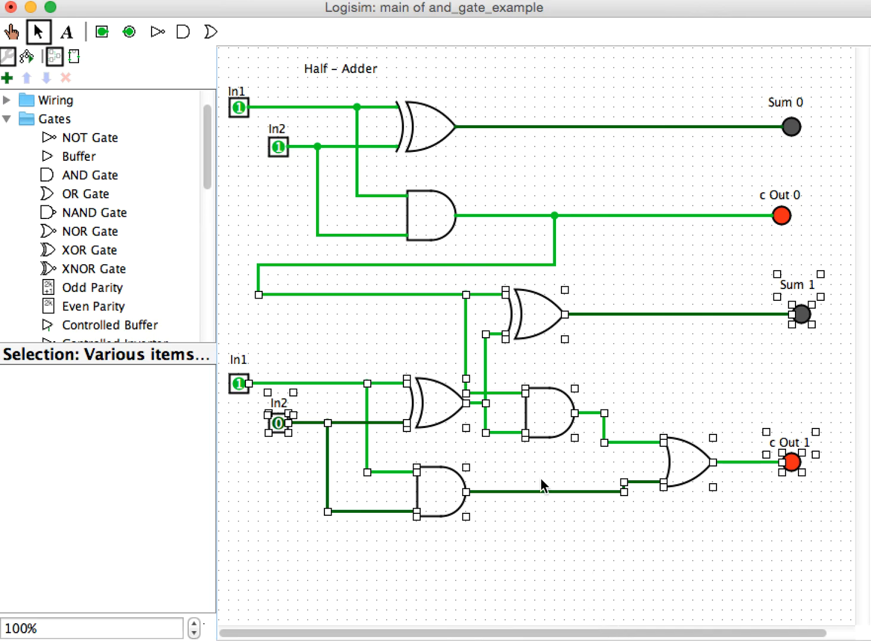
pyautogui.moveTo(437, 588)
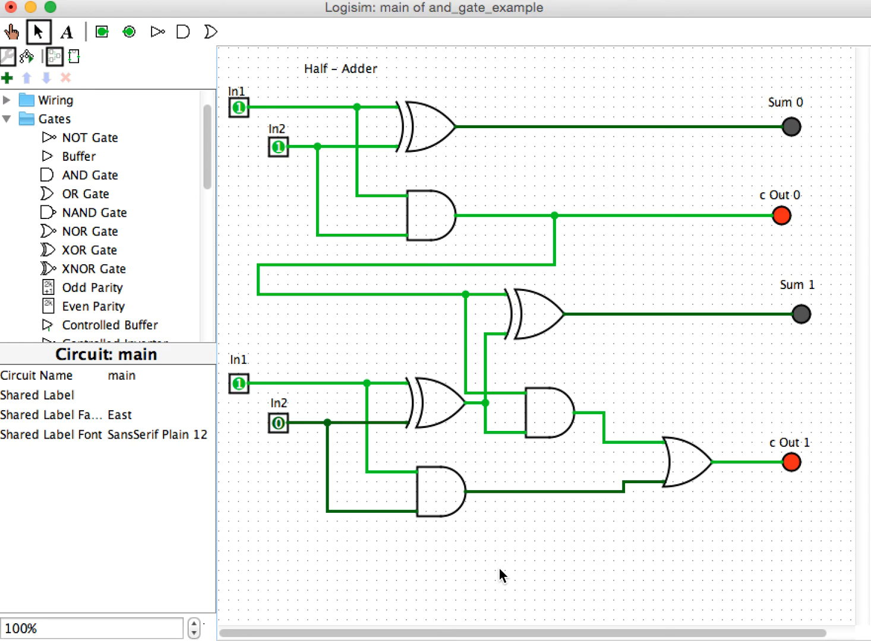
pyautogui.moveTo(569, 391)
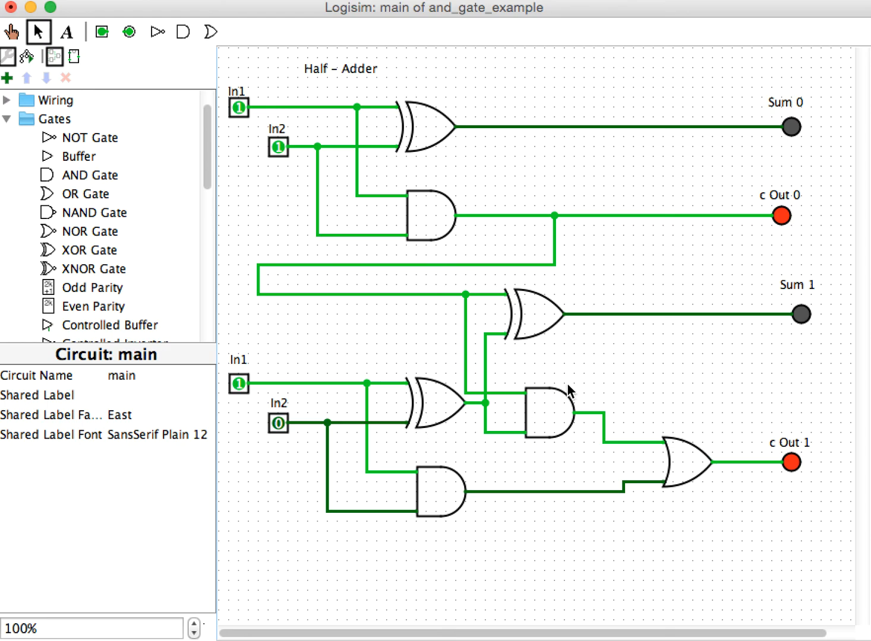
pyautogui.moveTo(448, 475)
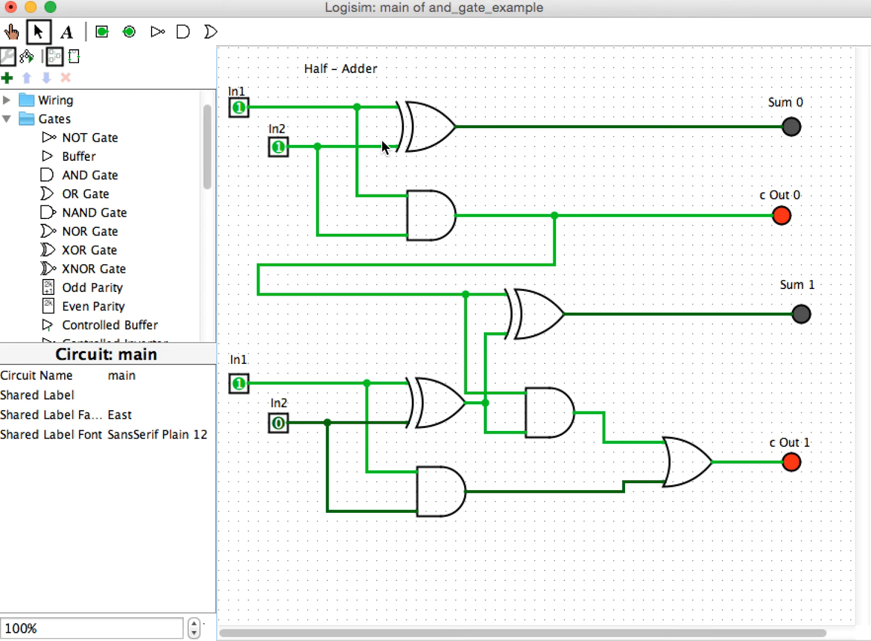
pyautogui.moveTo(433, 452)
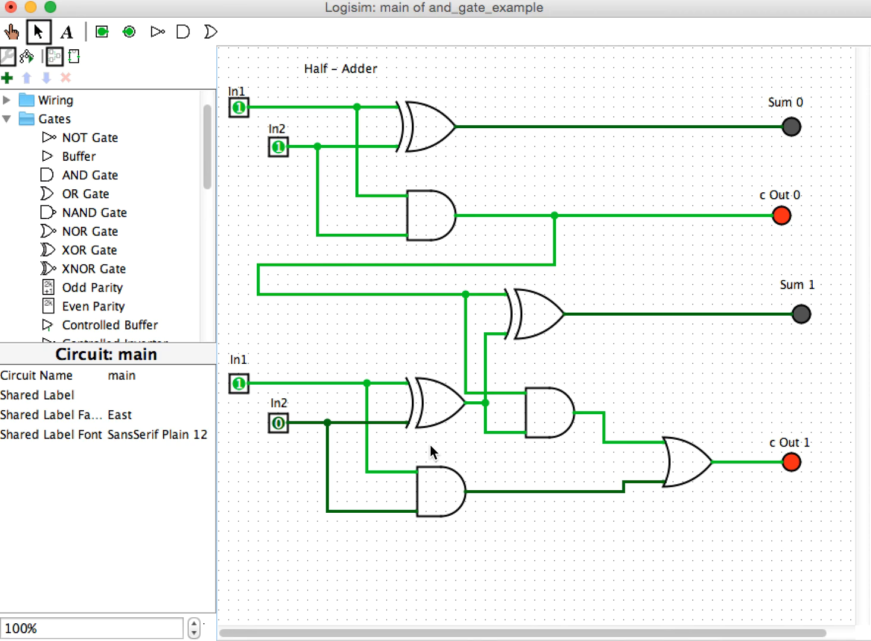
pyautogui.moveTo(404, 290)
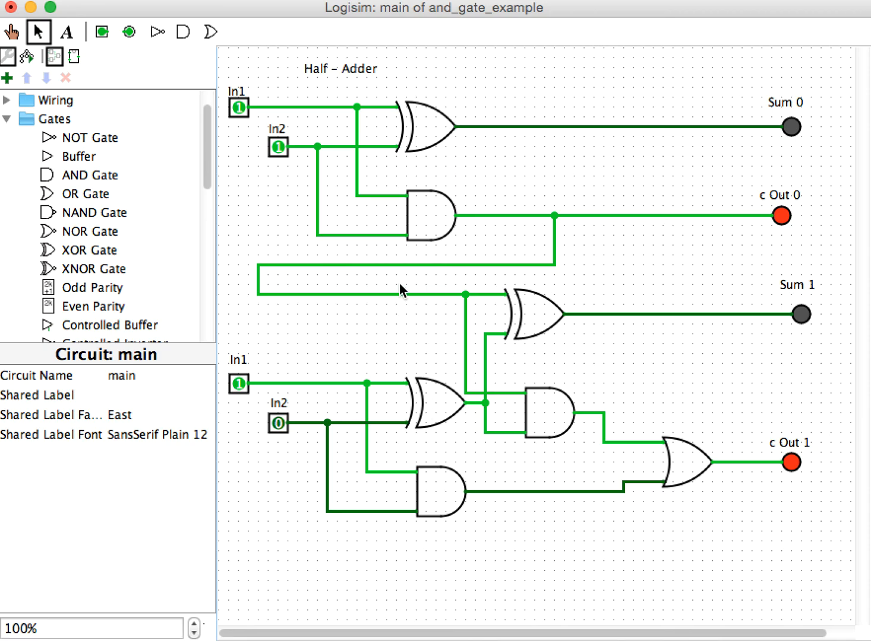
pyautogui.moveTo(386, 12)
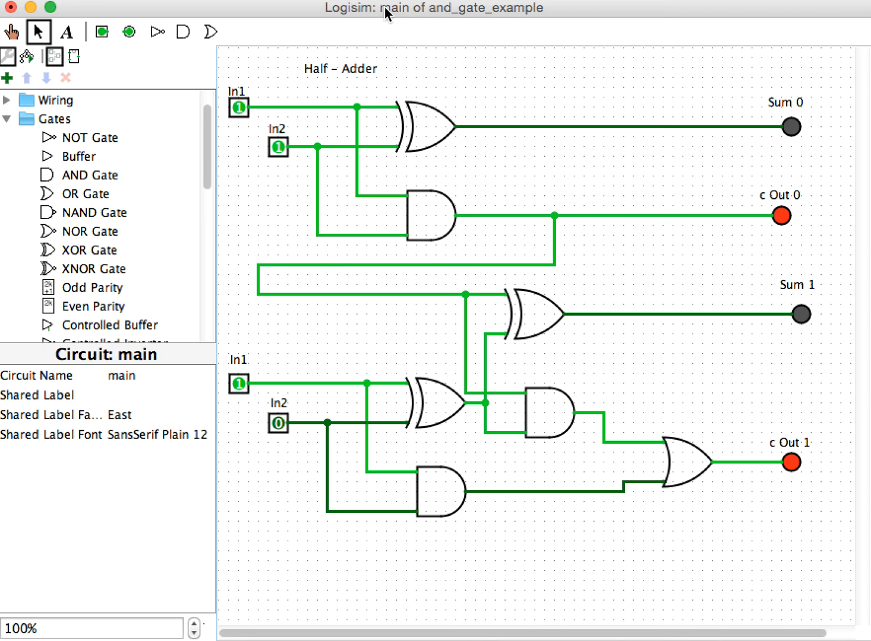